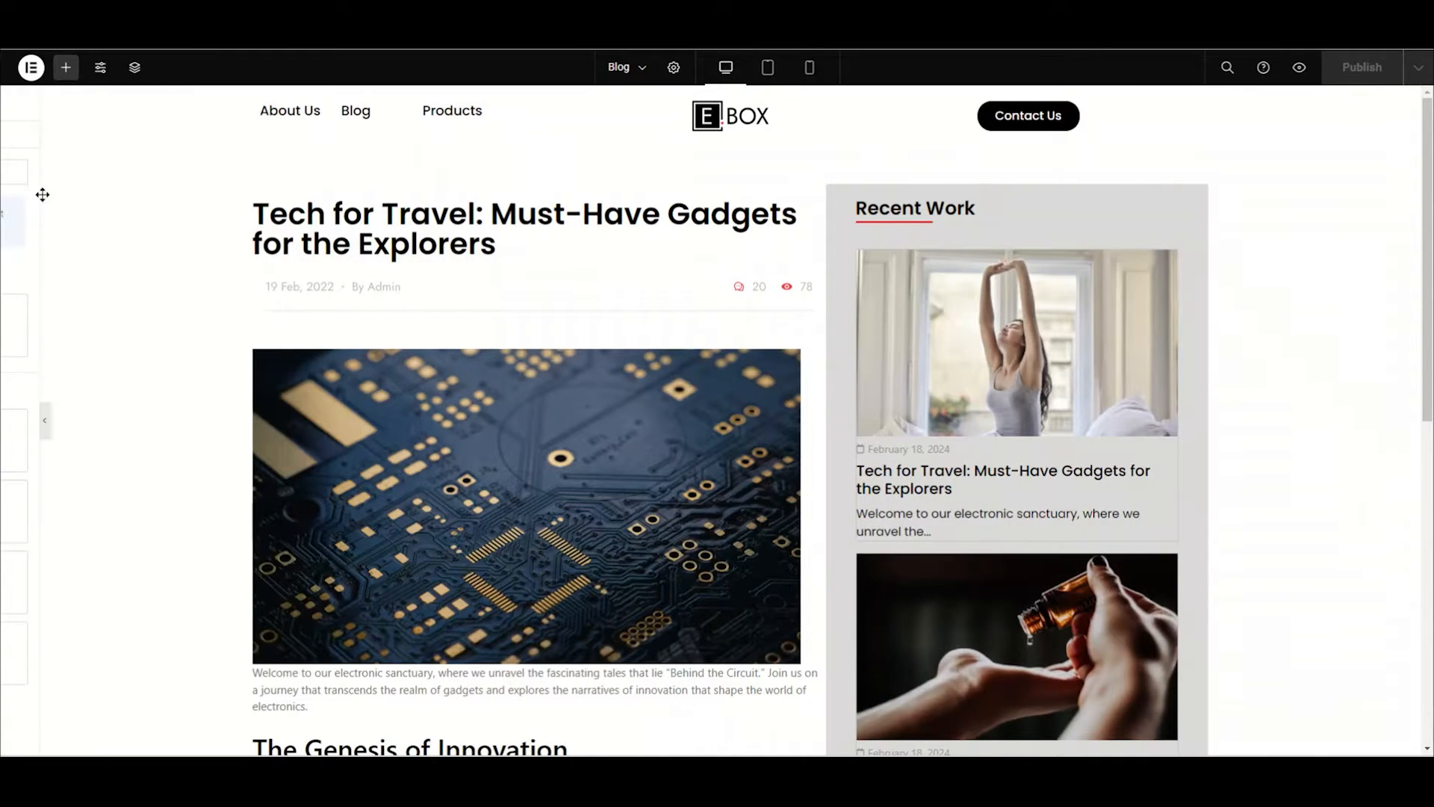
Search for 'social' and drag the Social Share widget below the post's date line.
{"action": "left_click", "coordinate": [65, 67]}
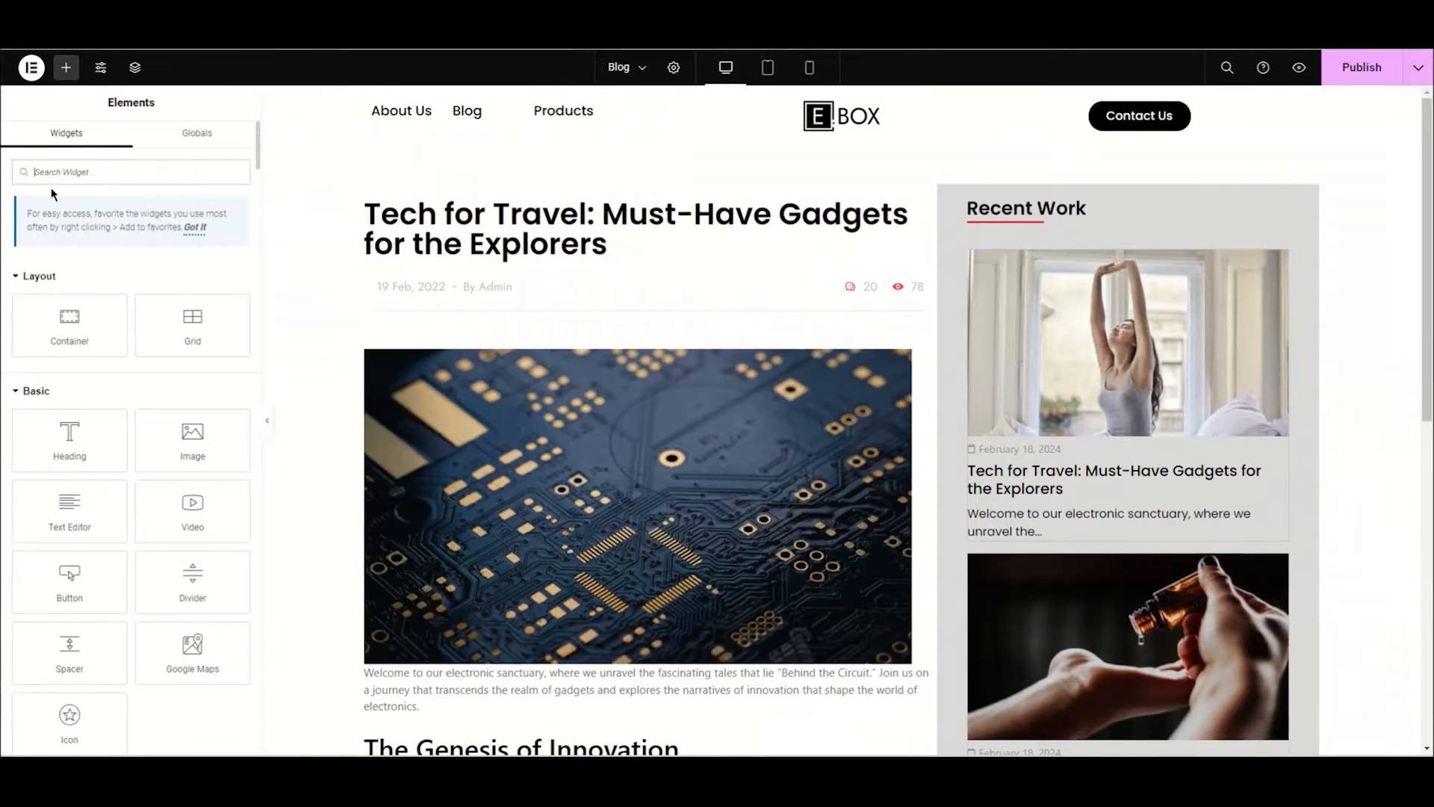
{"action": "type", "text": "social"}
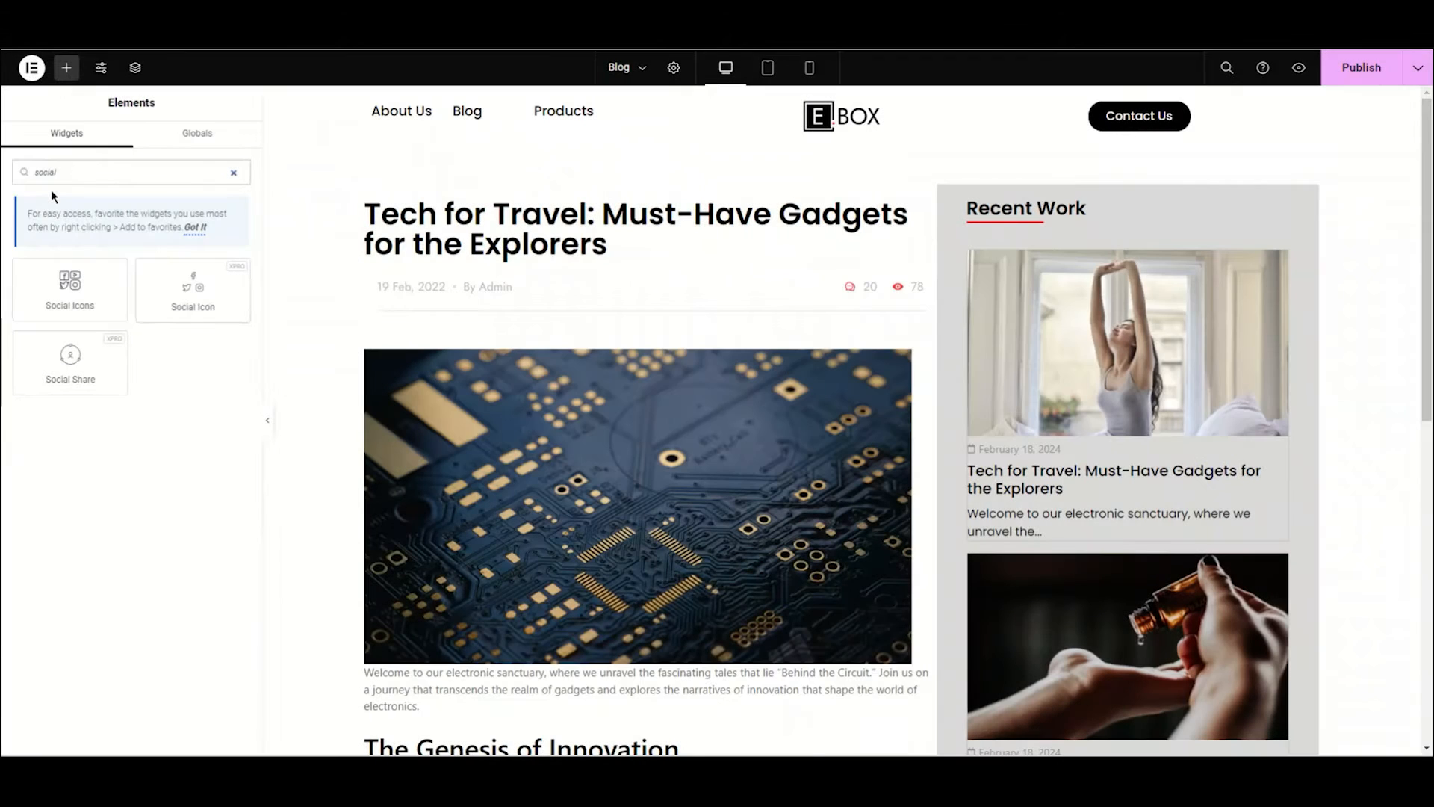
{"action": "left_click_drag", "start_coordinate": [70, 361], "coordinate": [432, 293]}
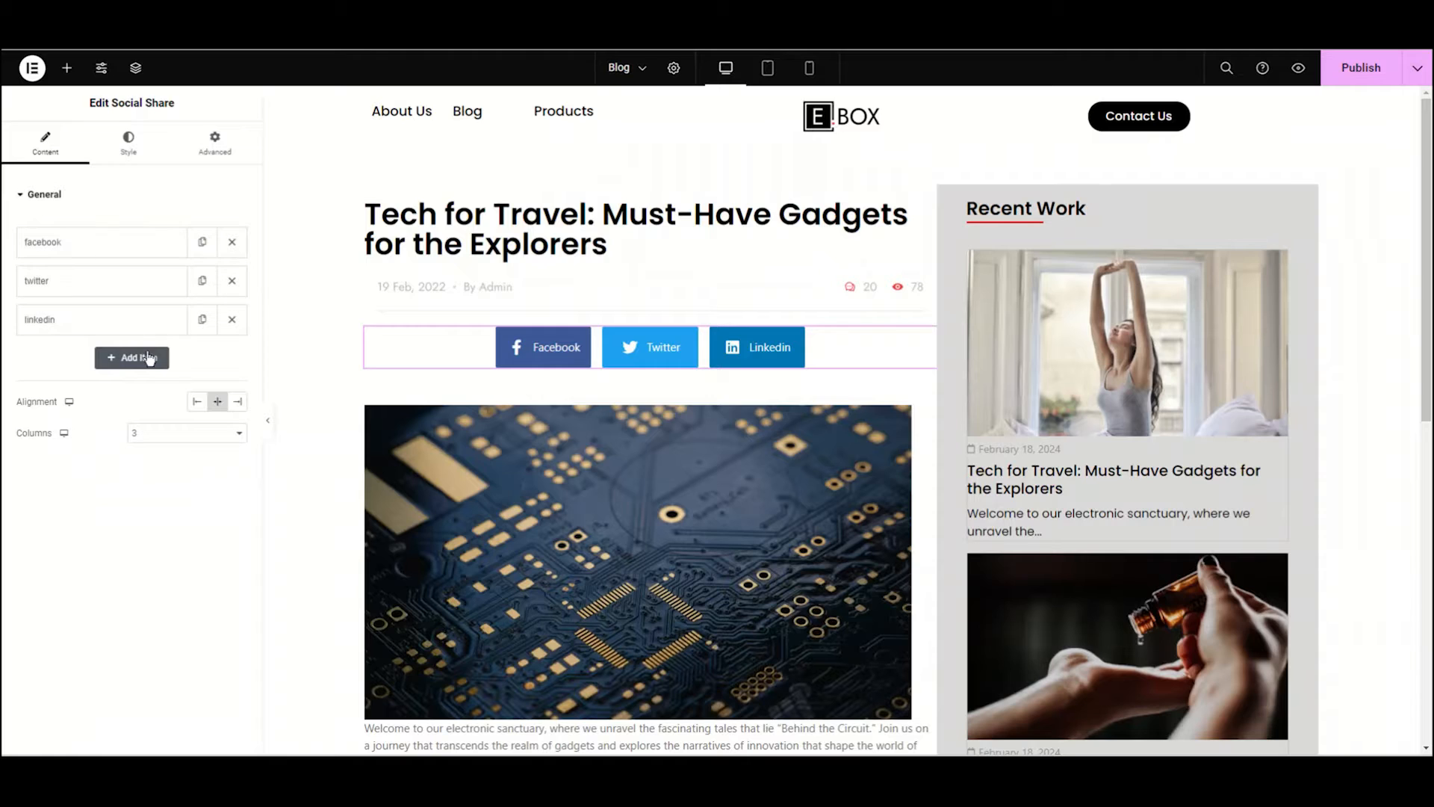
Add a fourth share item for WhatsApp with its title set to Show.
{"action": "left_click", "coordinate": [131, 358]}
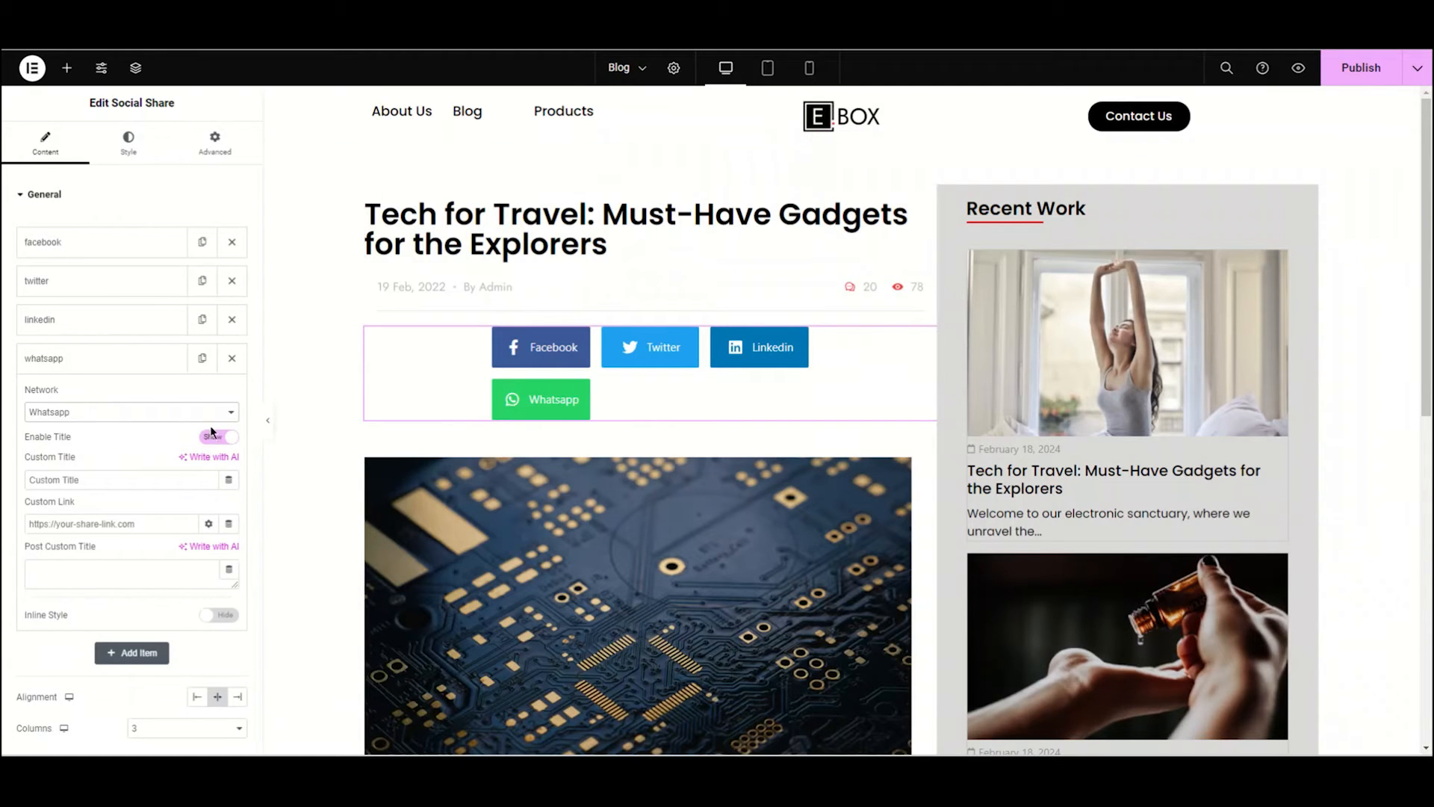
{"action": "left_click", "coordinate": [217, 436]}
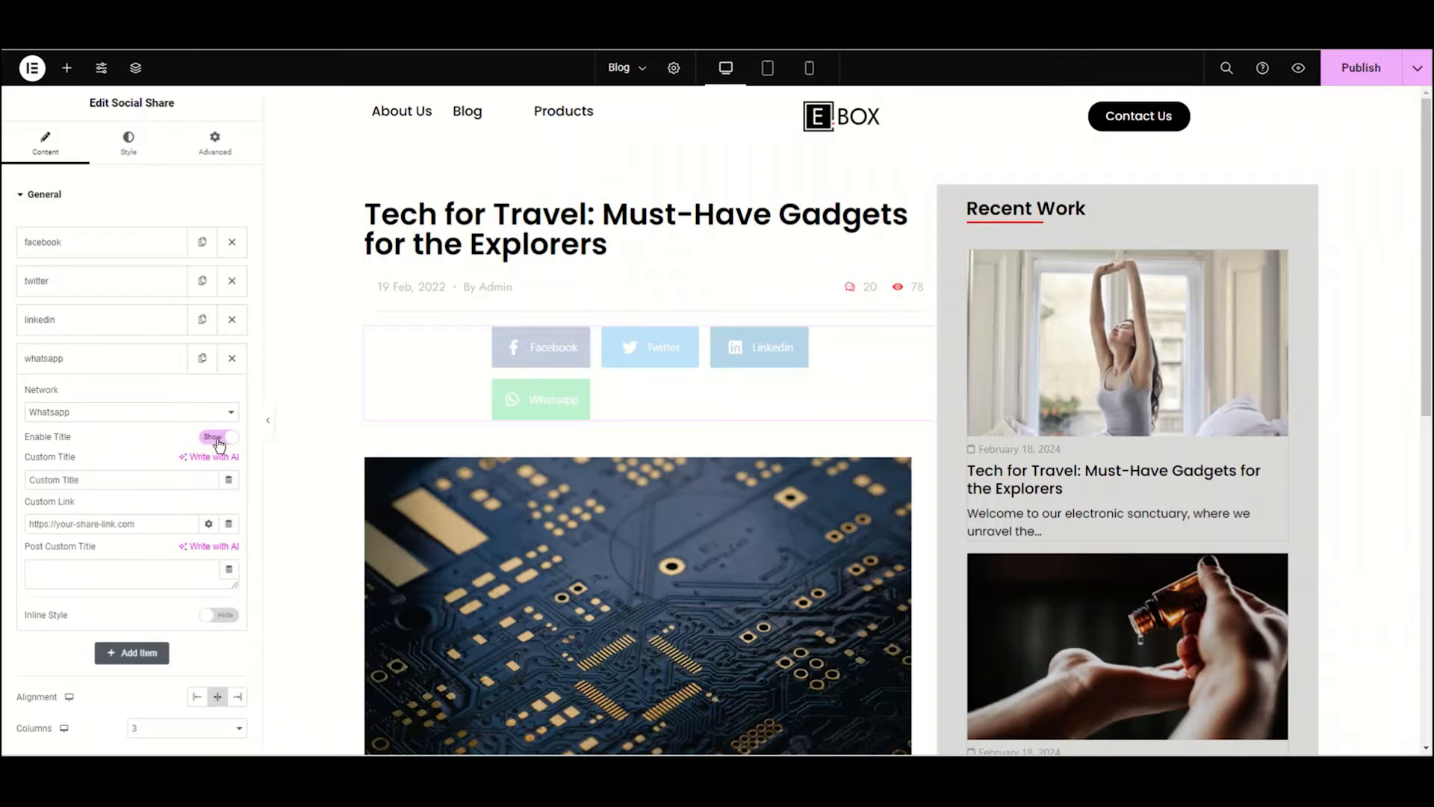
{"action": "left_click", "coordinate": [218, 437]}
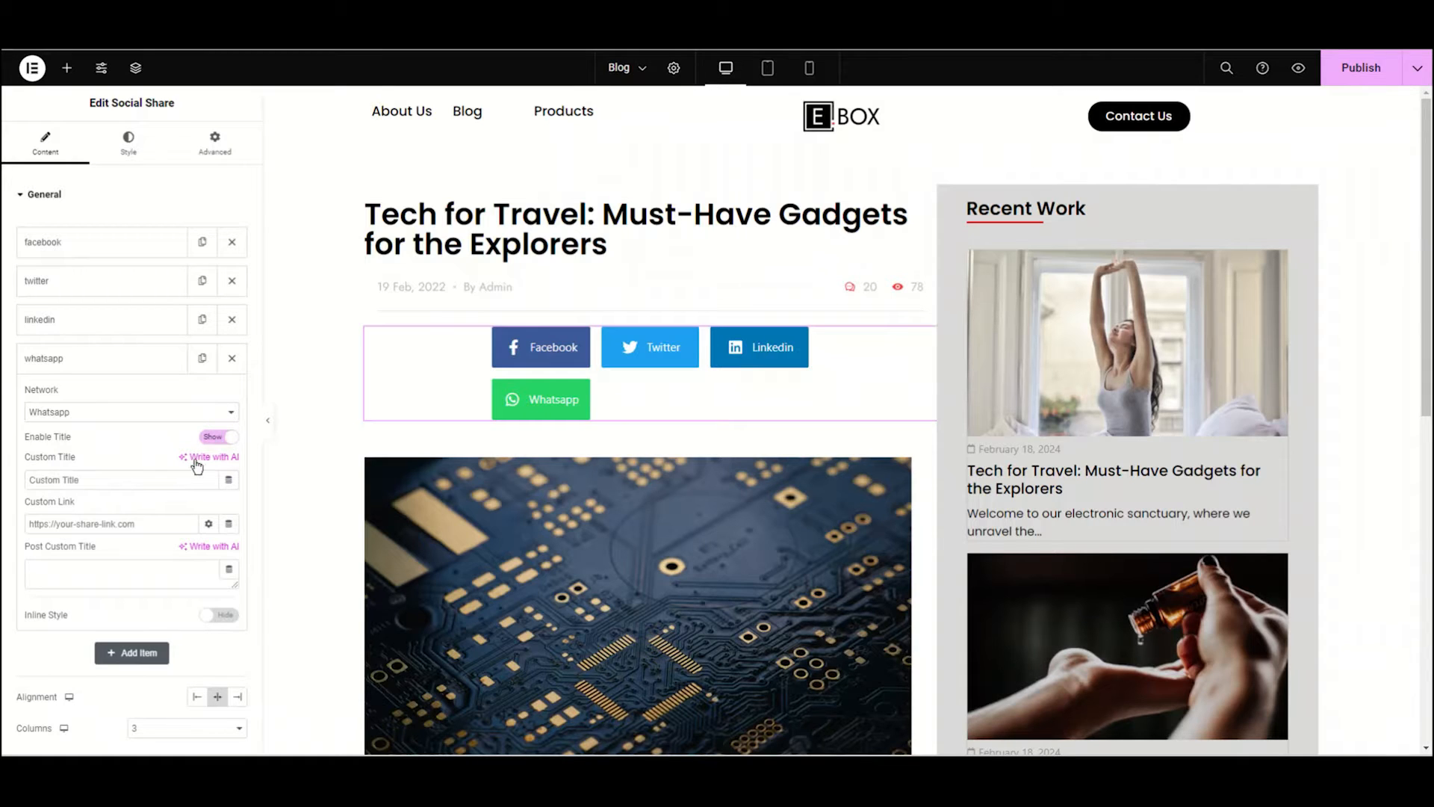
{"action": "left_click", "coordinate": [119, 480]}
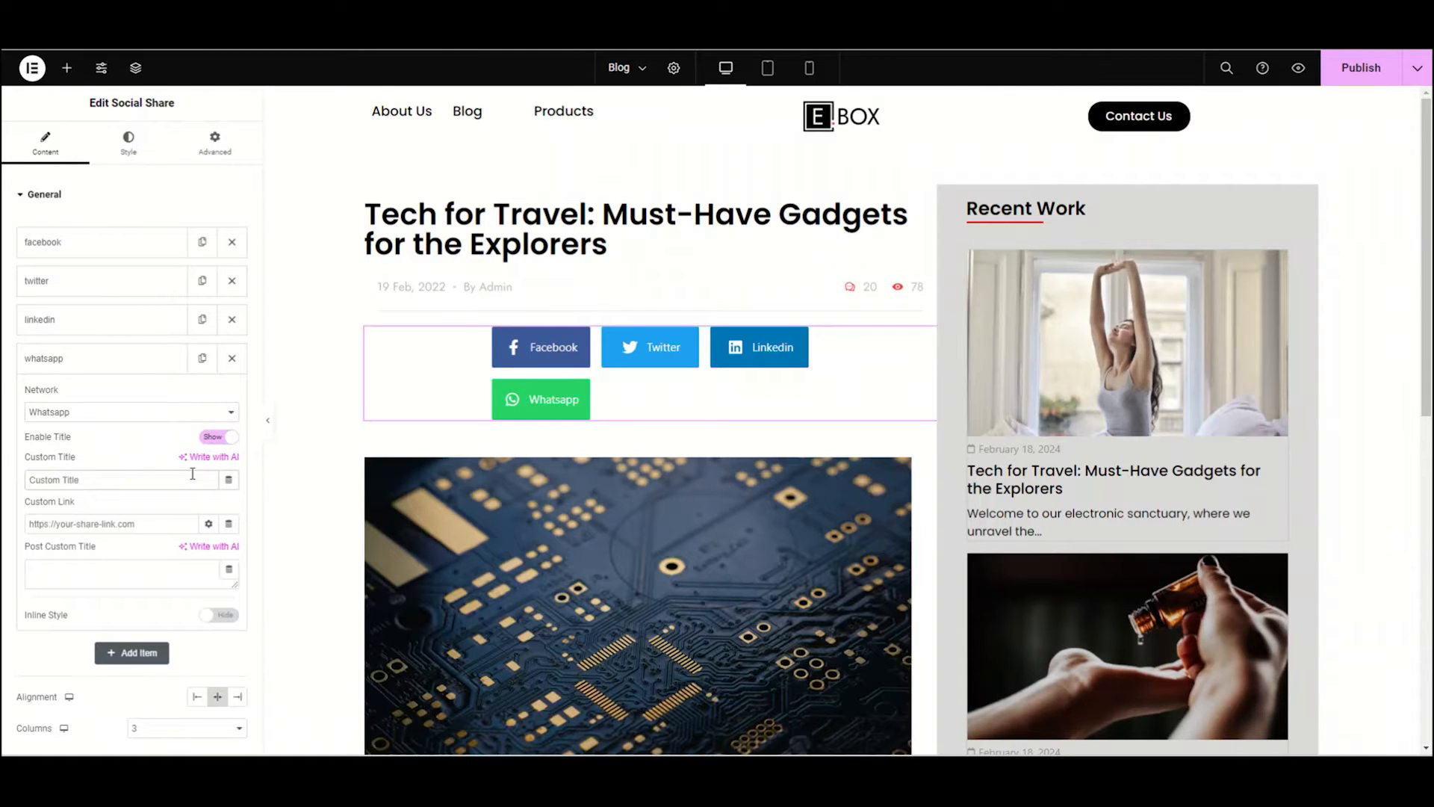
{"action": "type", "text": "Whatsapp"}
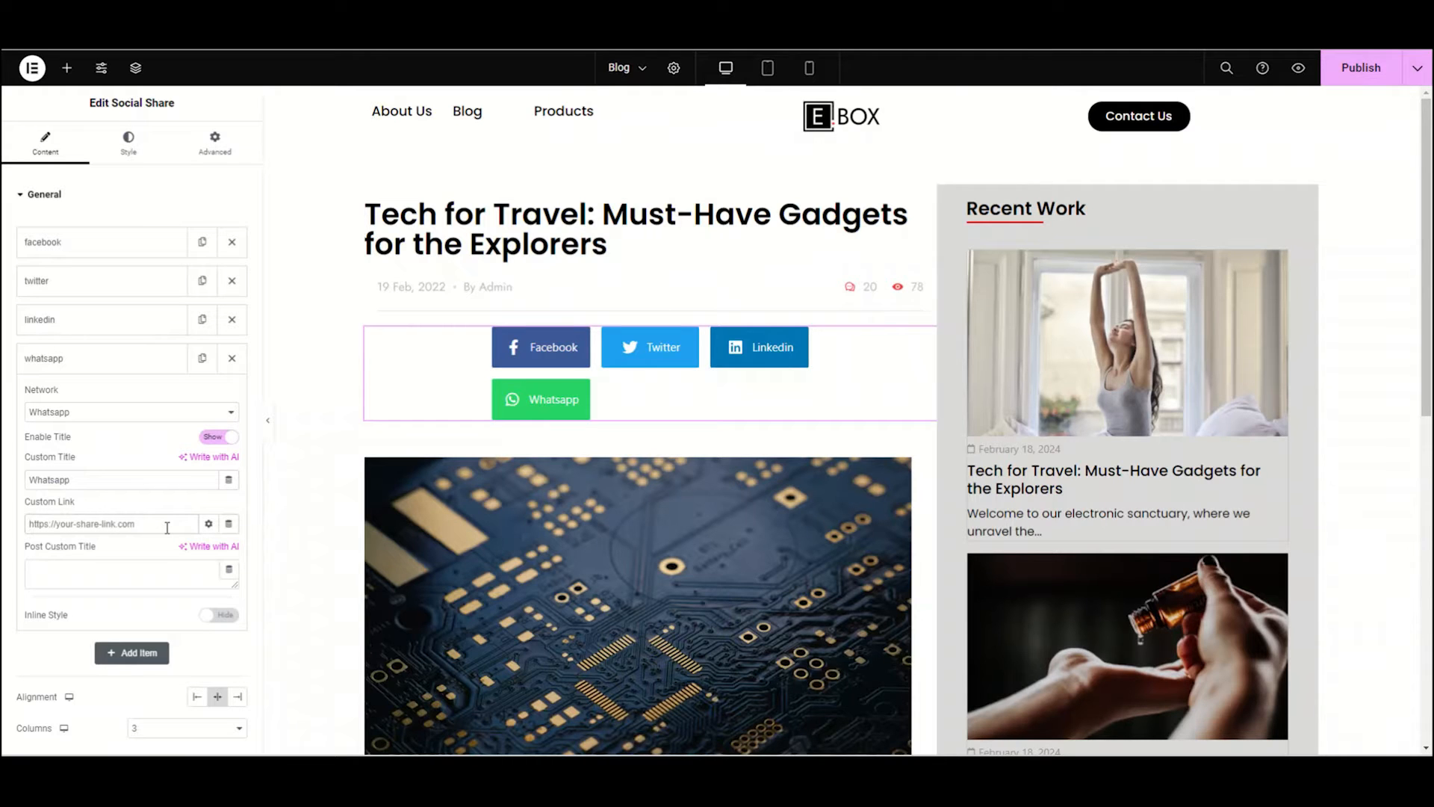
{"action": "type", "text": "https://www.whatsapp.com/"}
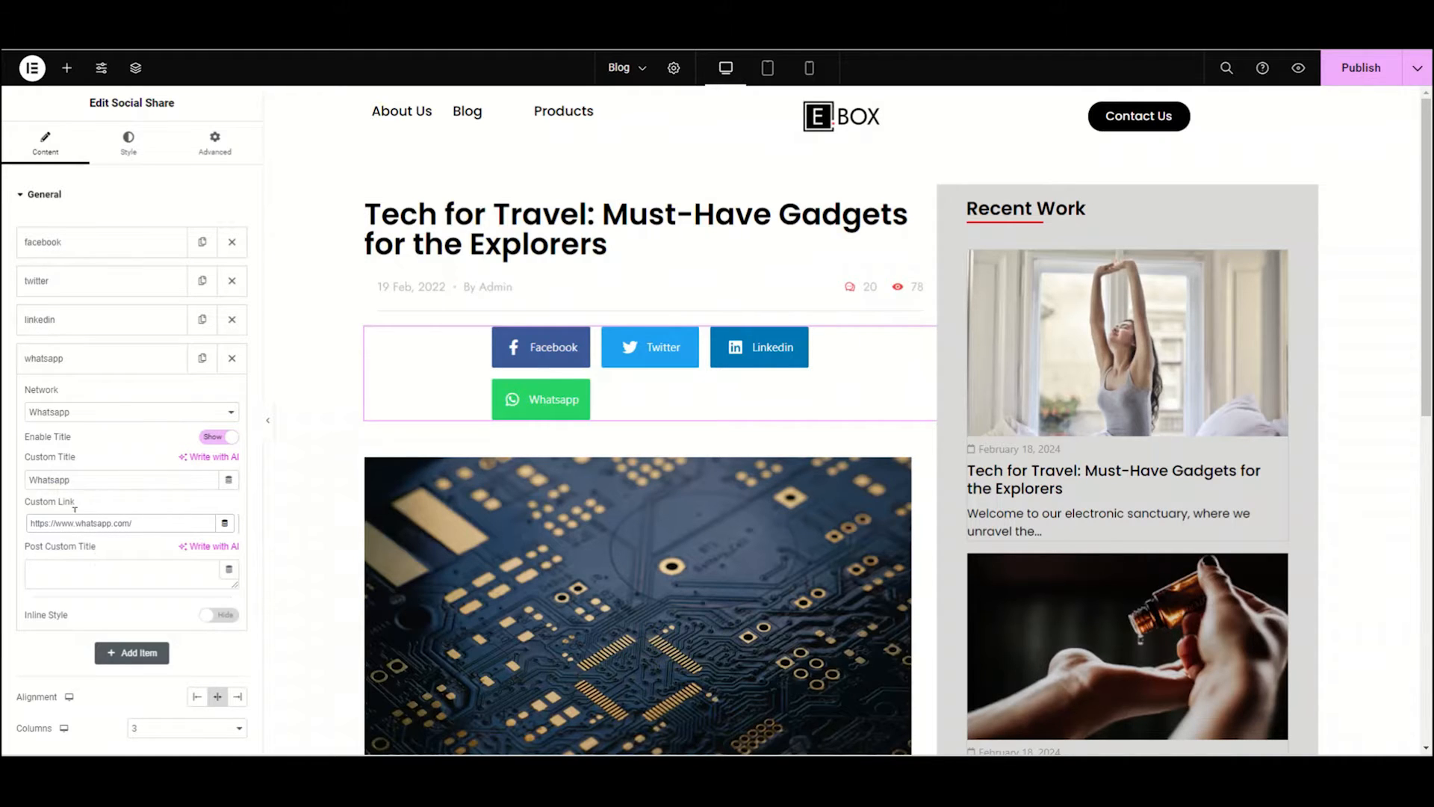
{"action": "left_click", "coordinate": [119, 574]}
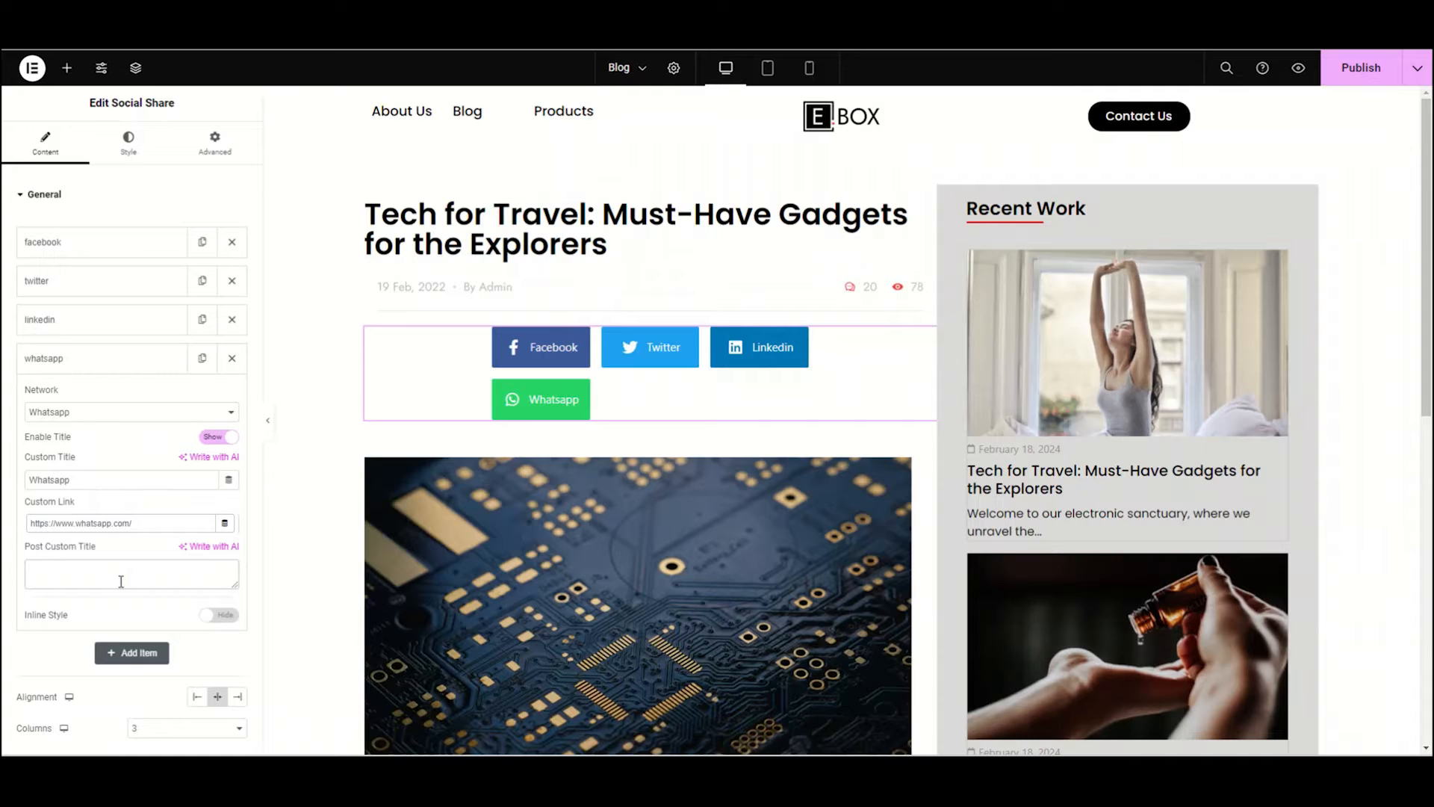
{"action": "type", "text": "Story of"}
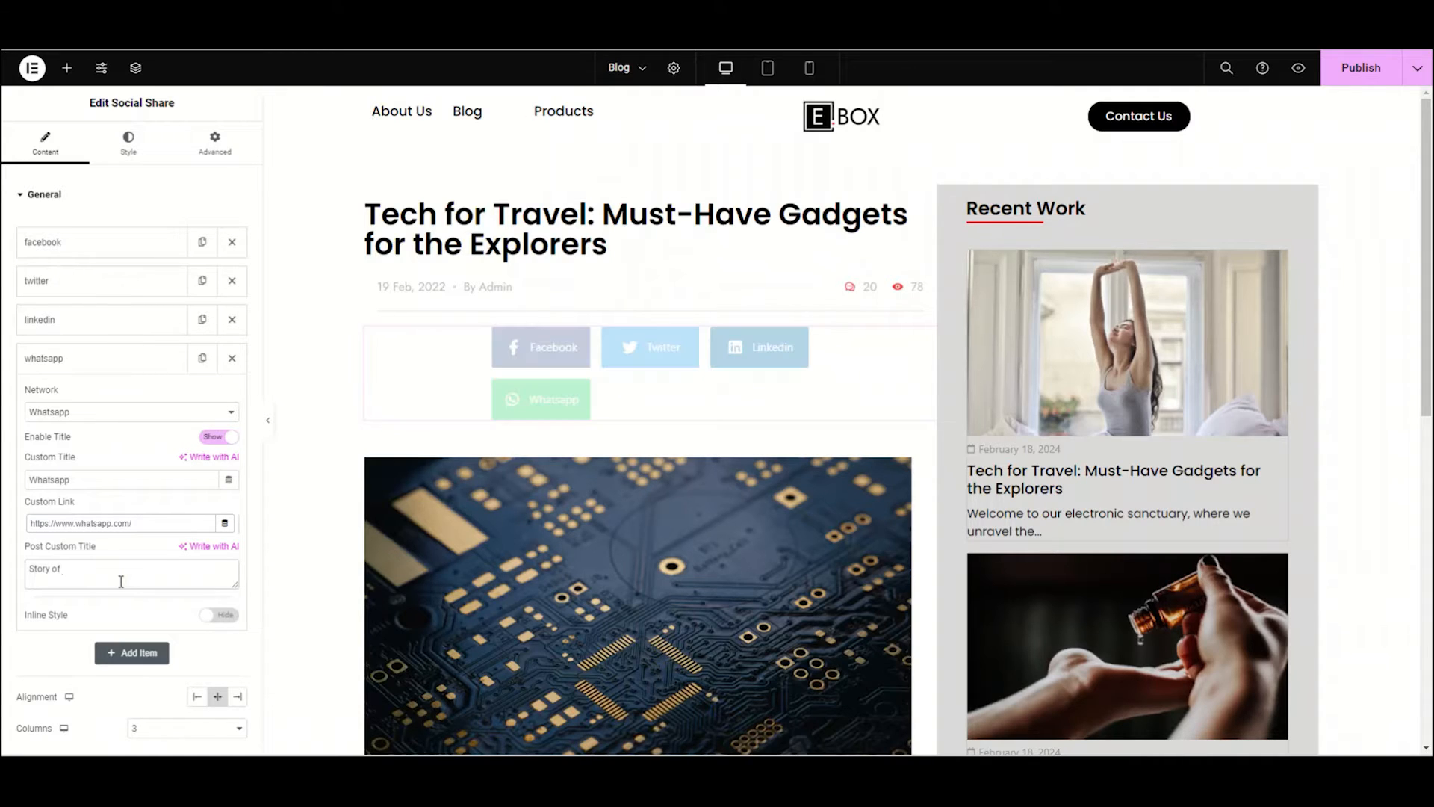
{"action": "type", "text": "Innovation in"}
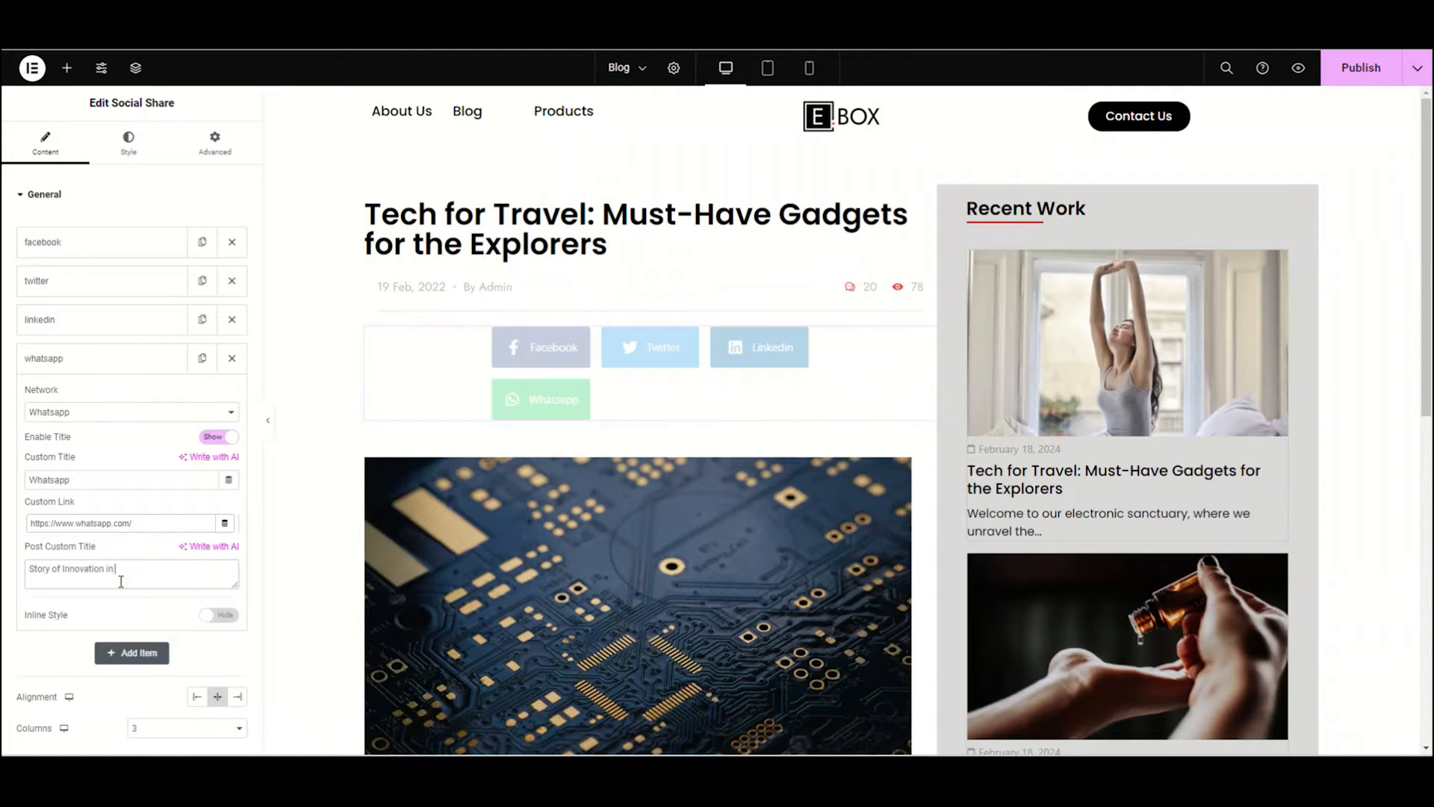
{"action": "type", "text": "Electr"}
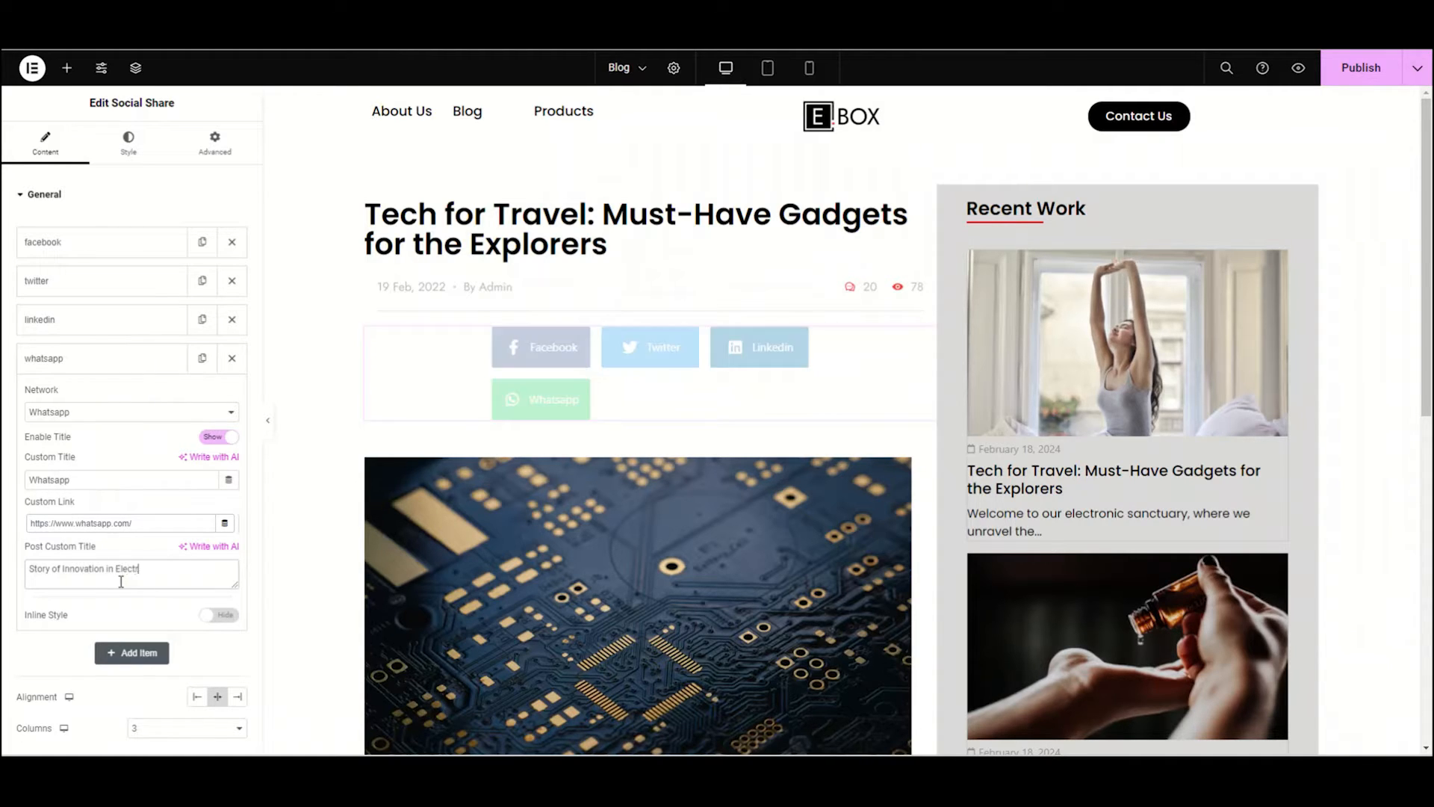
{"action": "type", "text": "onics"}
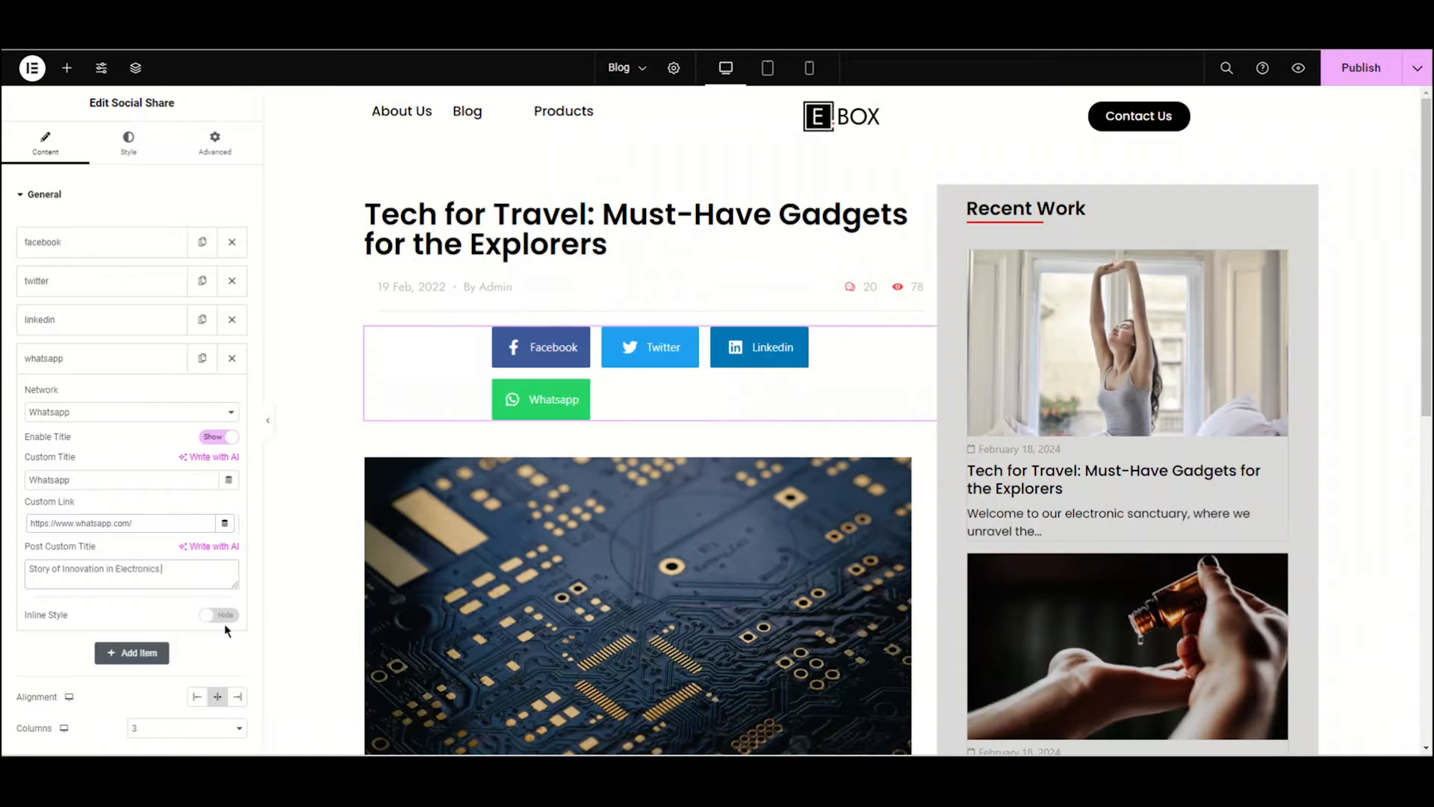
Enable Inline Style on the WhatsApp item, review its Normal and Hover colours, then collapse it.
{"action": "left_click", "coordinate": [218, 615]}
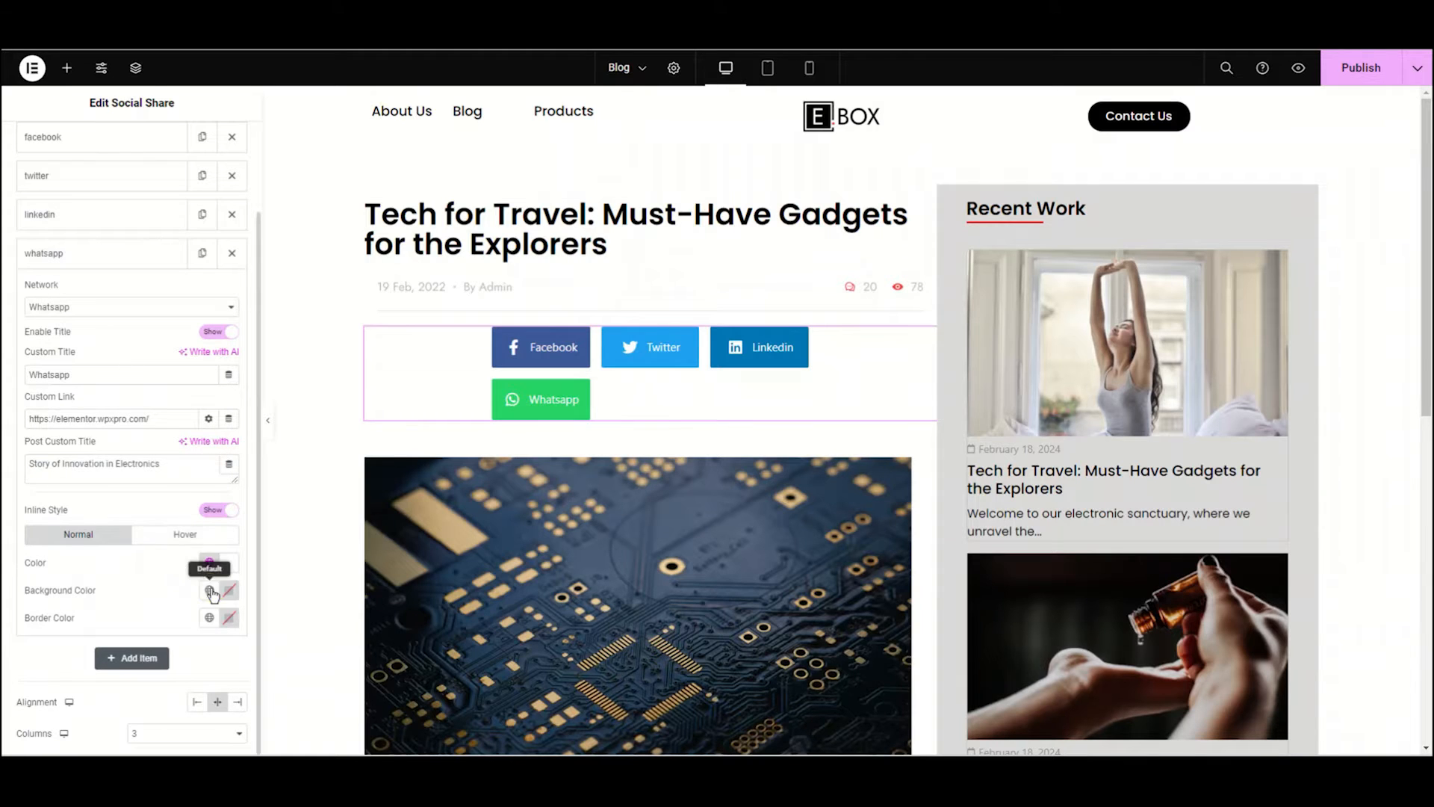
{"action": "left_click", "coordinate": [208, 590]}
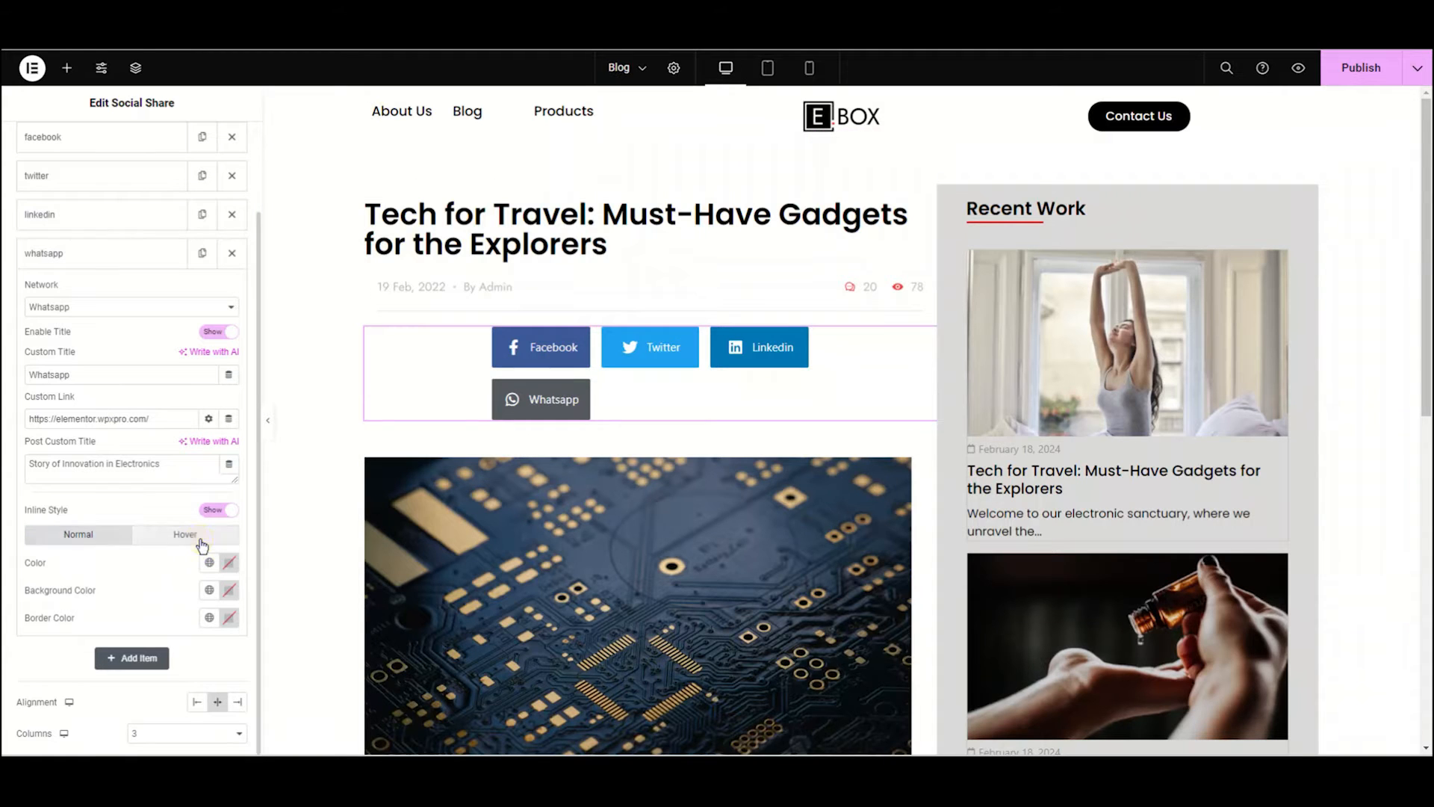
{"action": "left_click", "coordinate": [184, 534]}
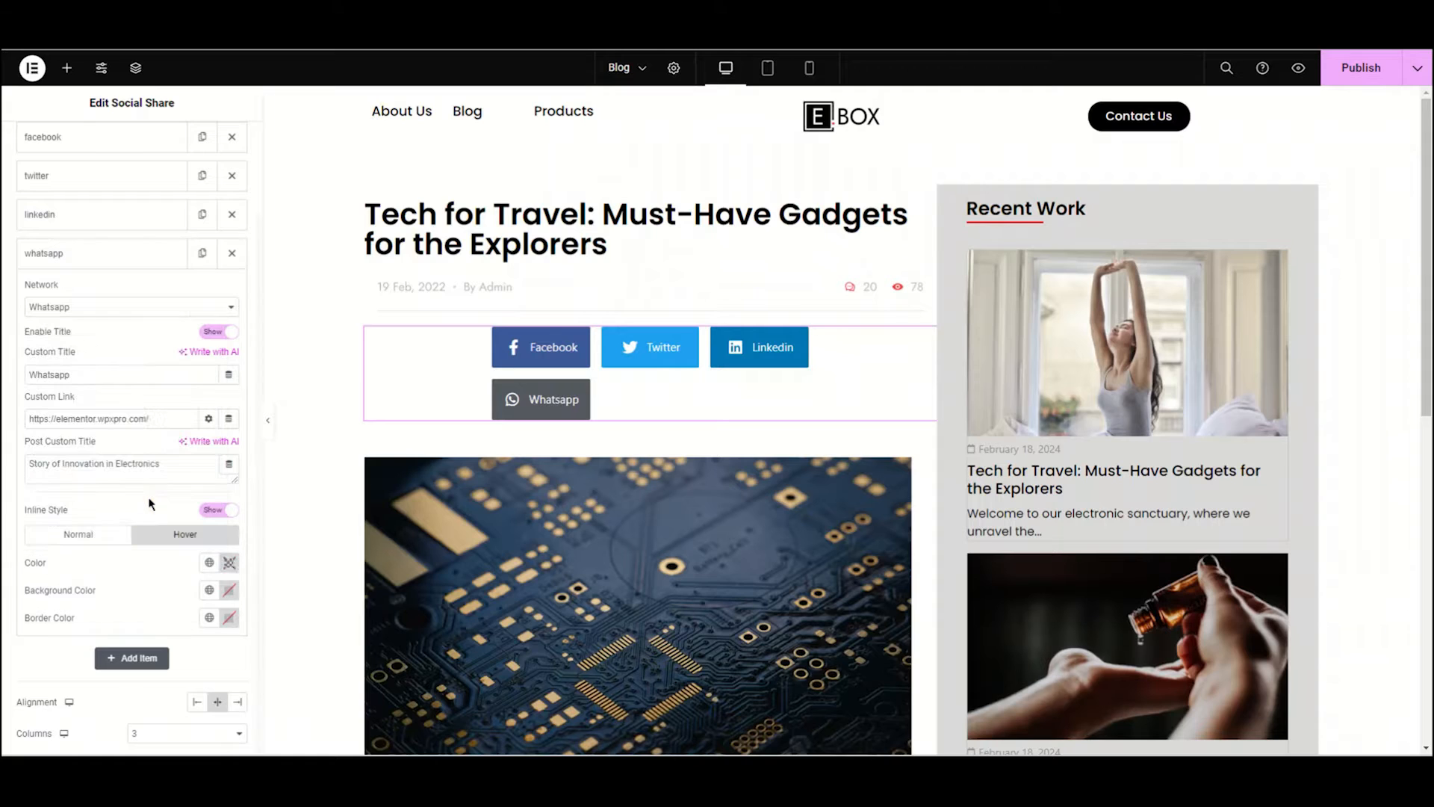
{"action": "left_click", "coordinate": [208, 562]}
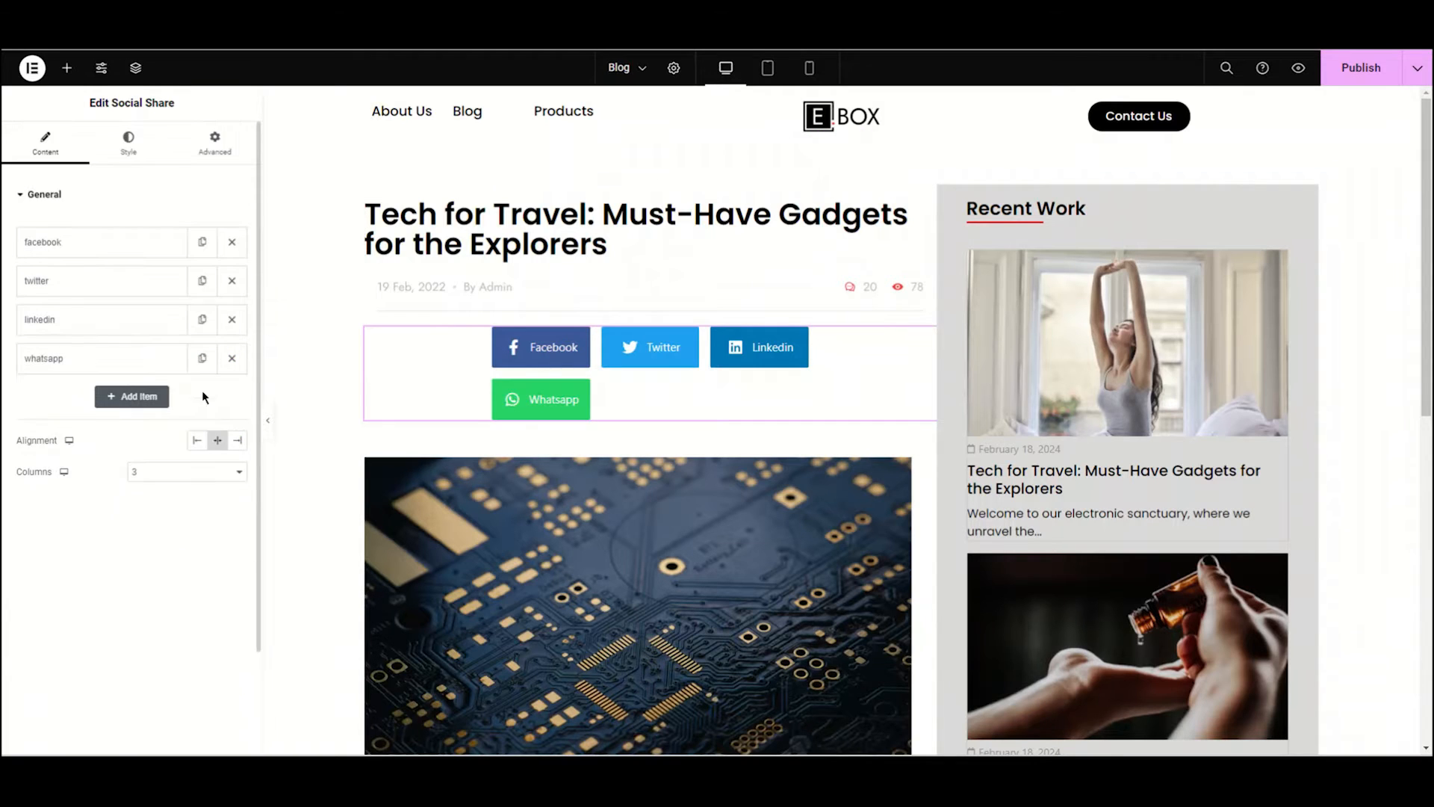
{"action": "mouse_move", "coordinate": [196, 440]}
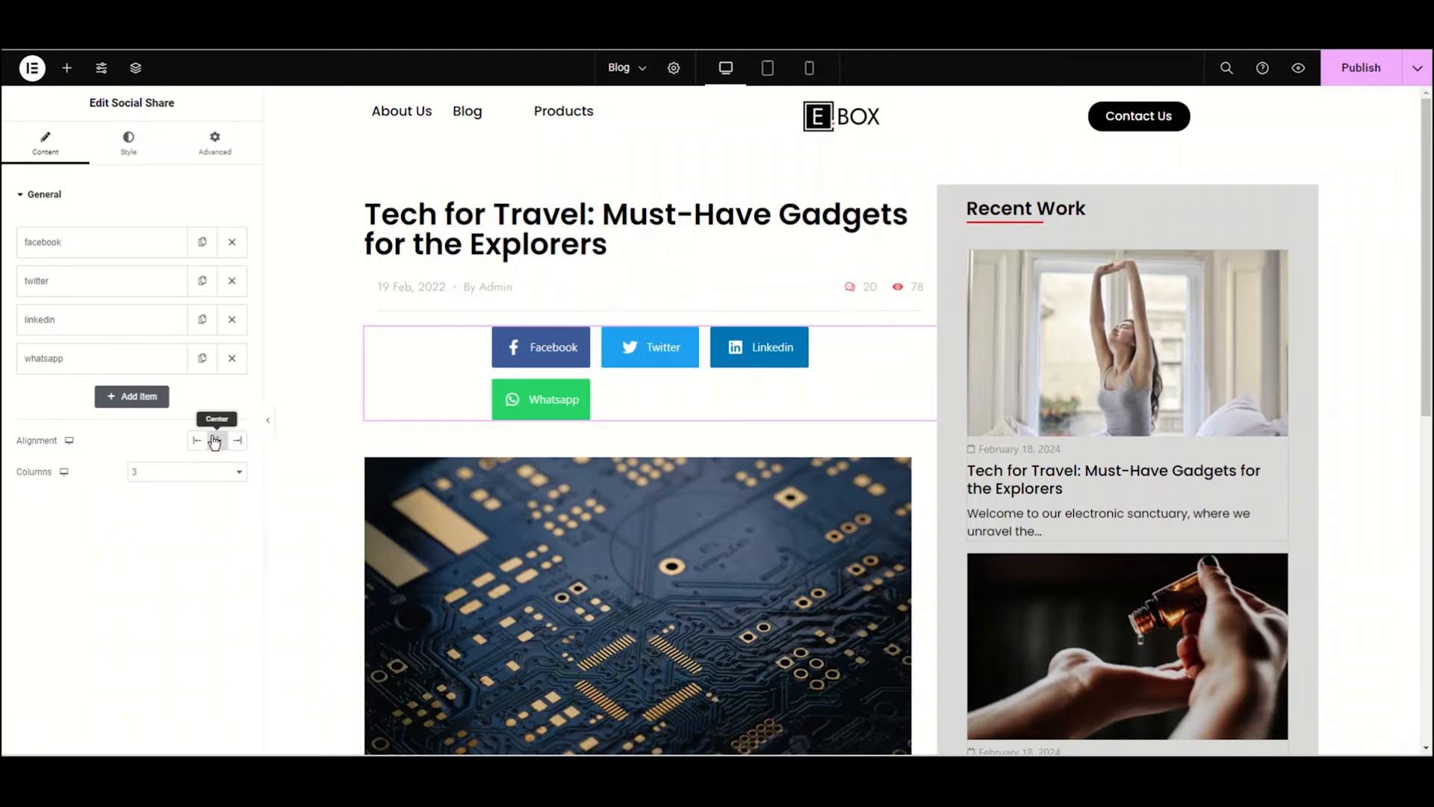
Left-align the share buttons and set the Columns dropdown to 4.
{"action": "left_click", "coordinate": [194, 440]}
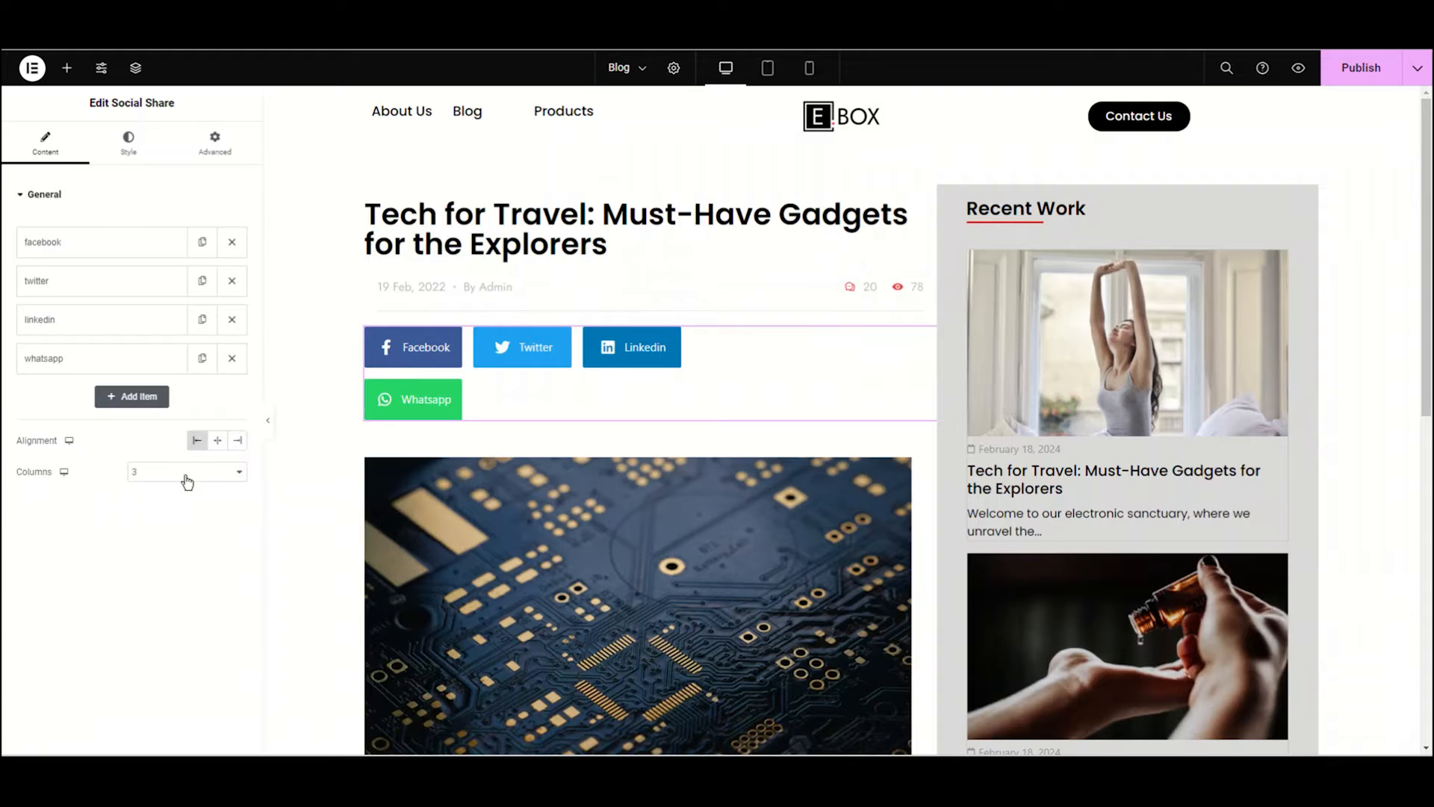
{"action": "left_click", "coordinate": [186, 471]}
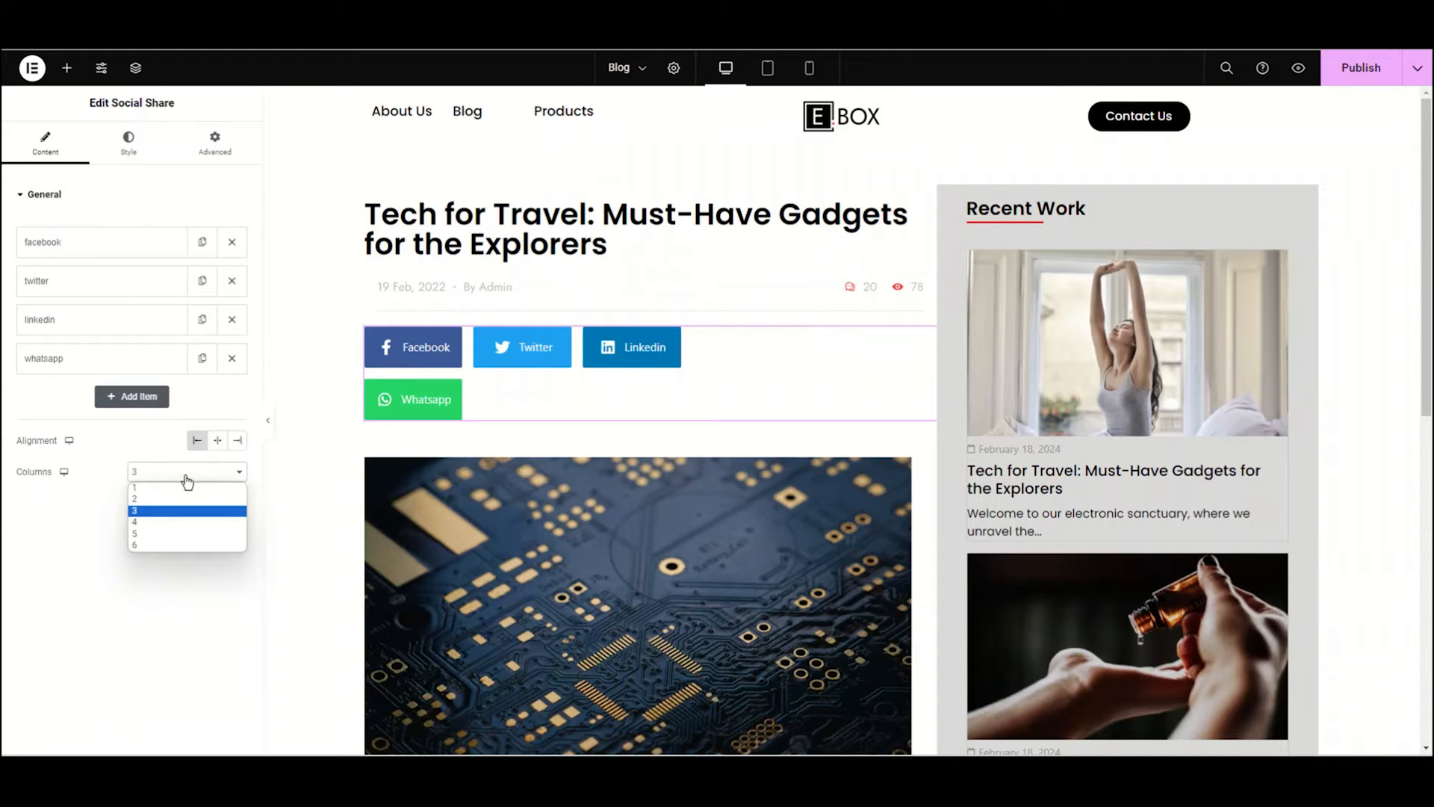
{"action": "left_click", "coordinate": [134, 486]}
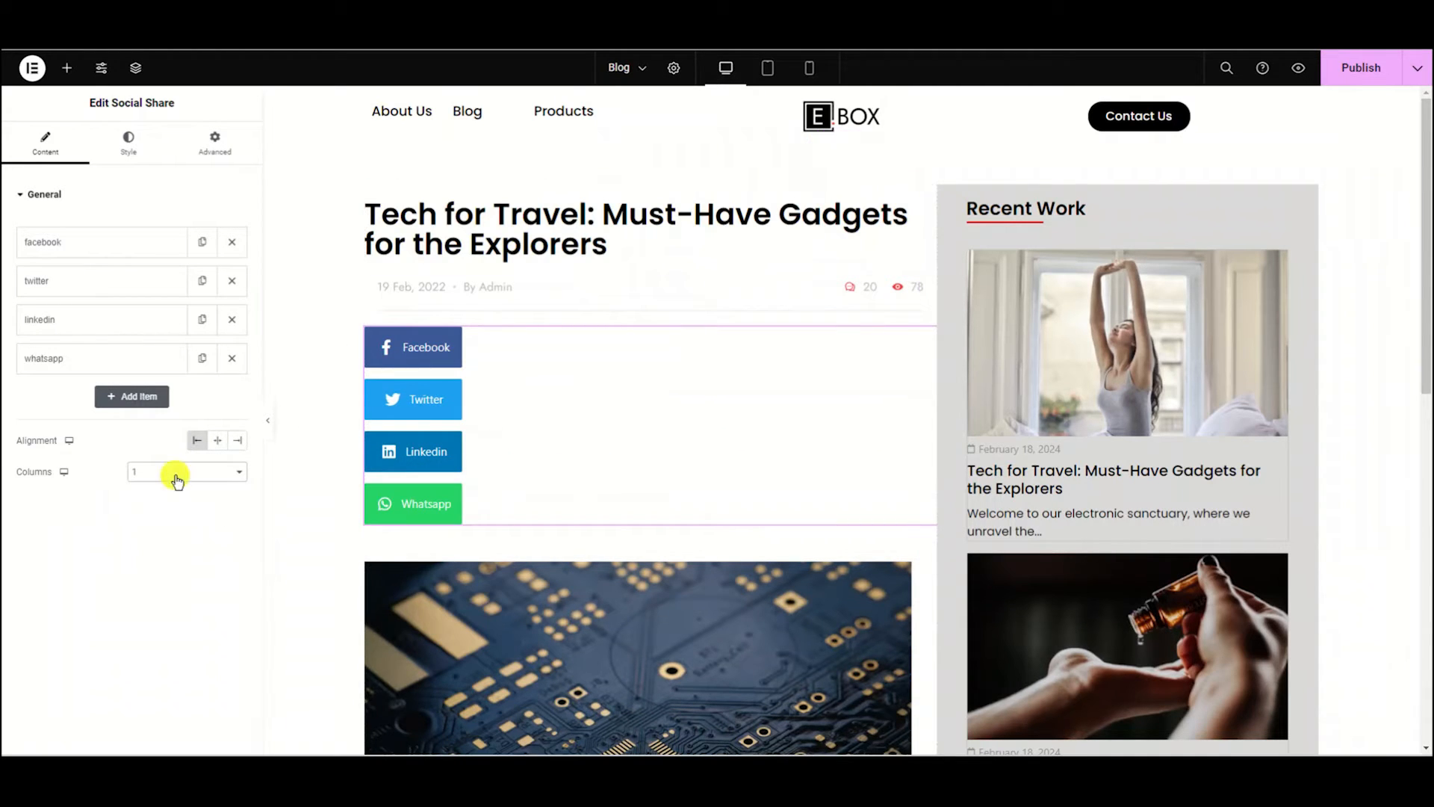
{"action": "left_click", "coordinate": [186, 471]}
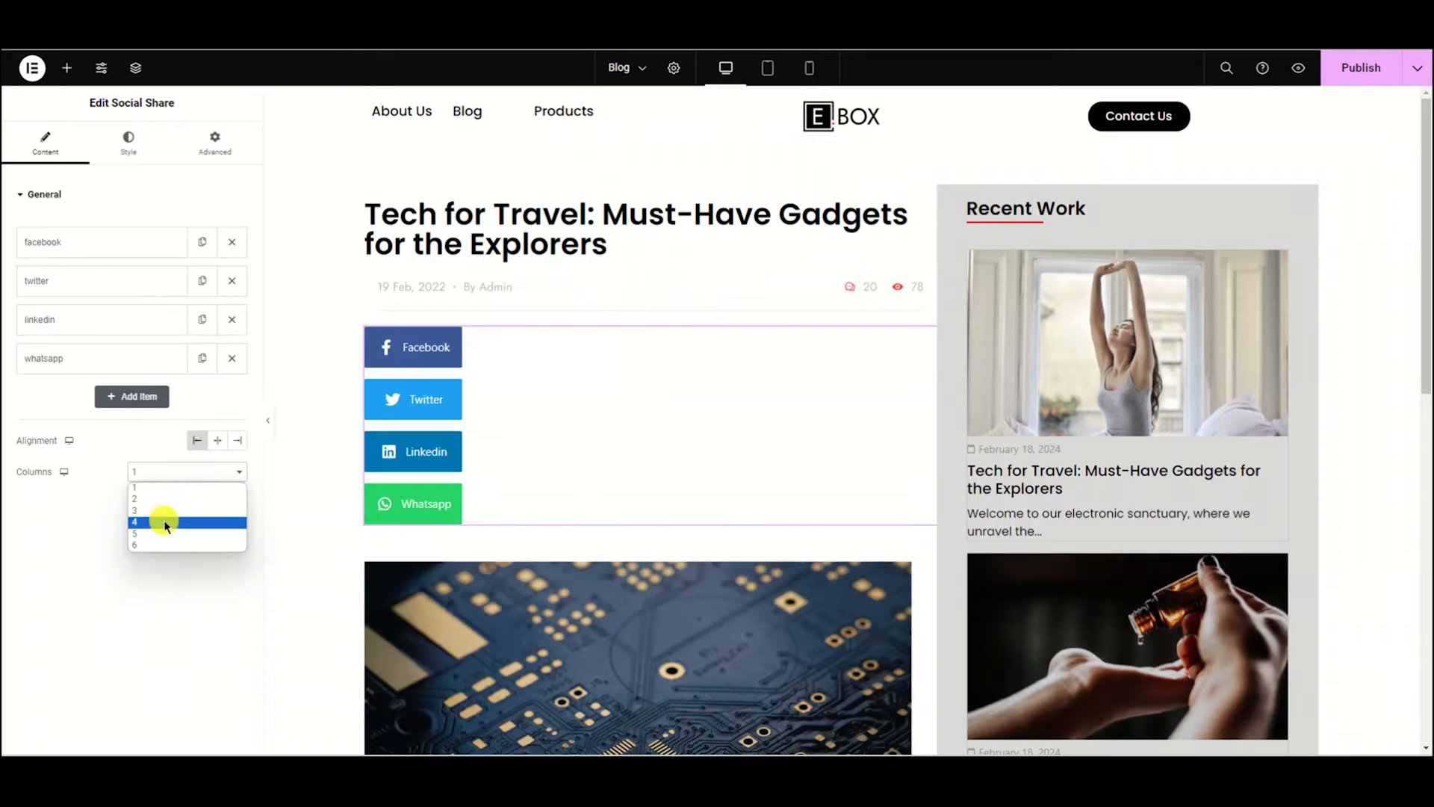
{"action": "left_click", "coordinate": [134, 521]}
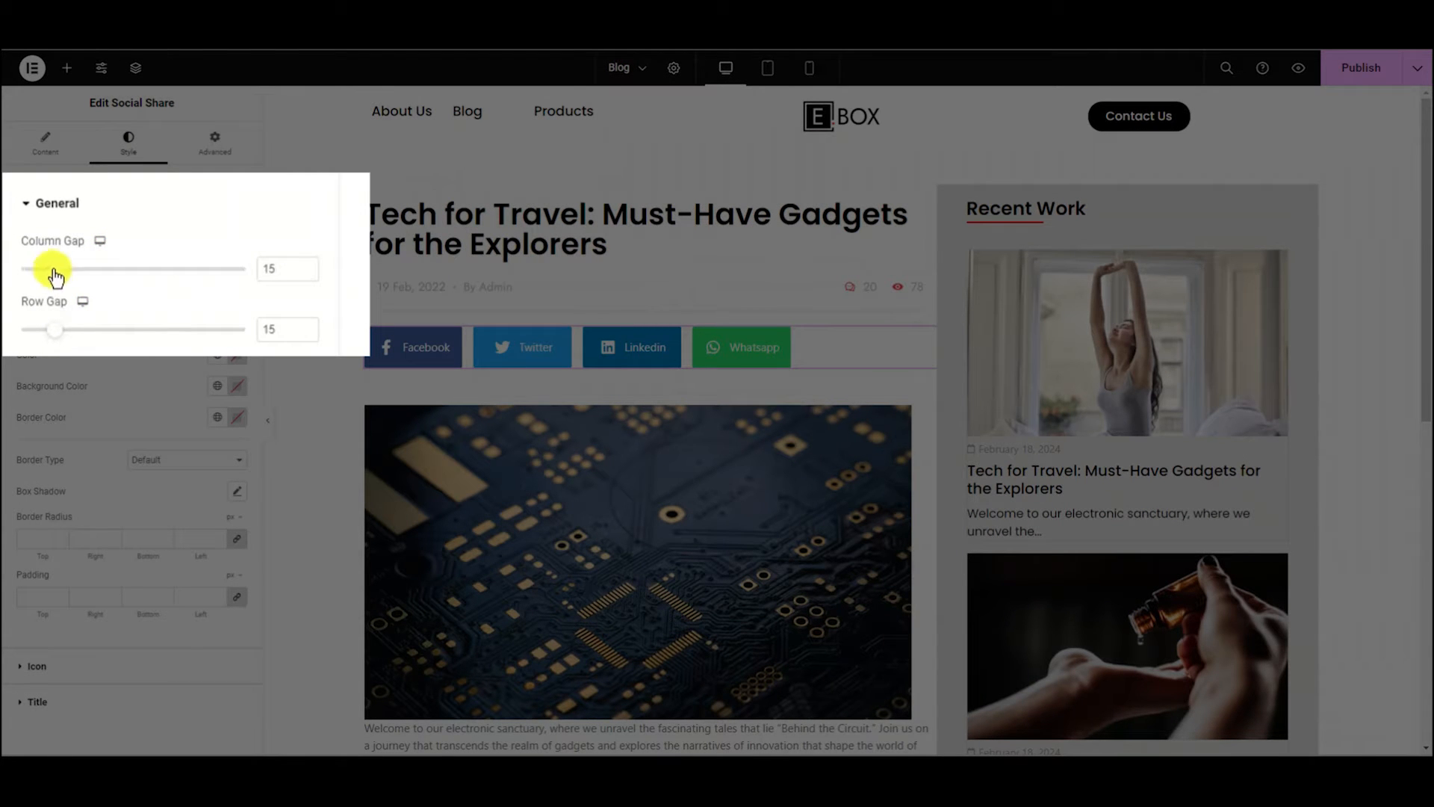
Set the share buttons' column gap to 25 and choose their normal and hover colours.
{"action": "left_click_drag", "start_coordinate": [46, 245], "coordinate": [62, 245]}
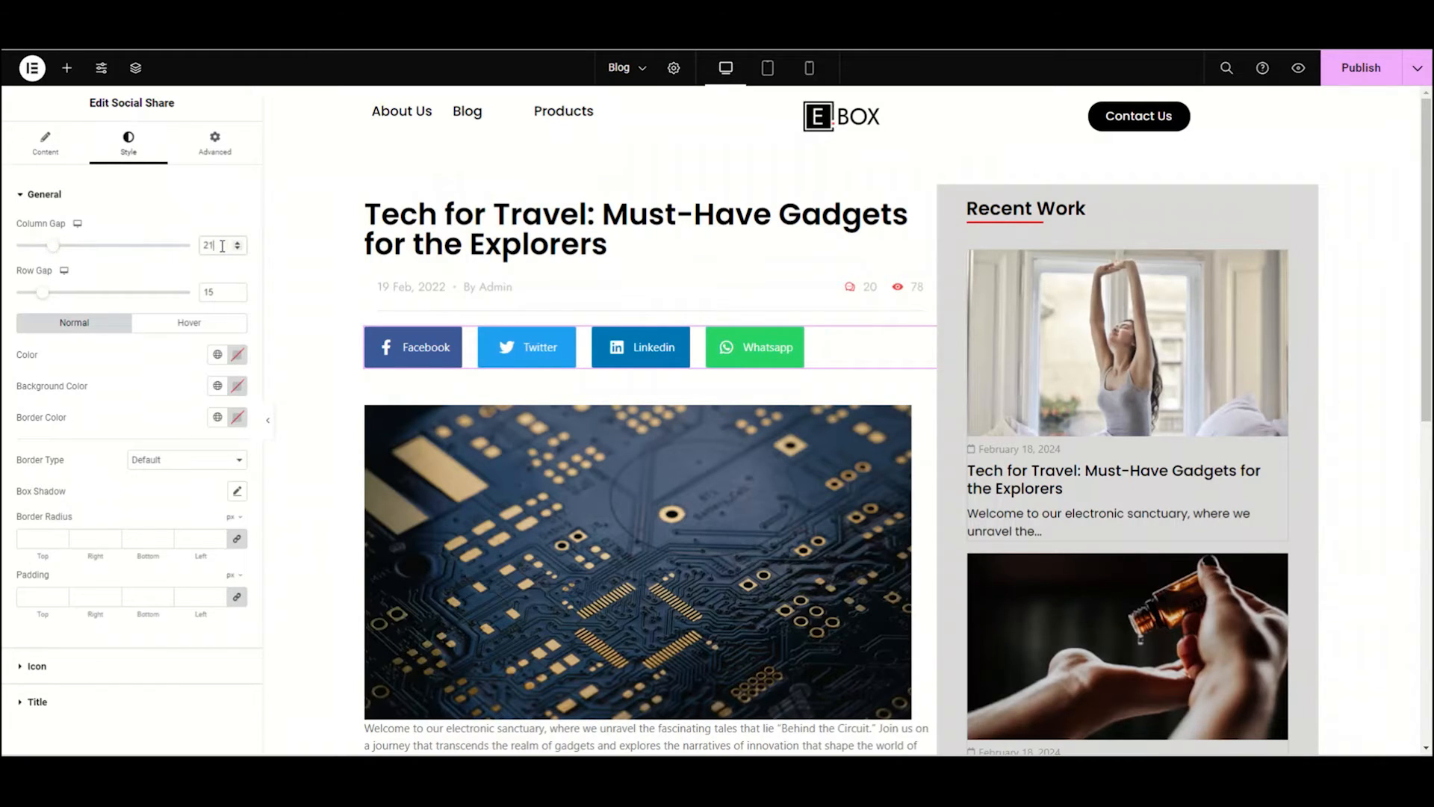
{"action": "left_click", "coordinate": [217, 245]}
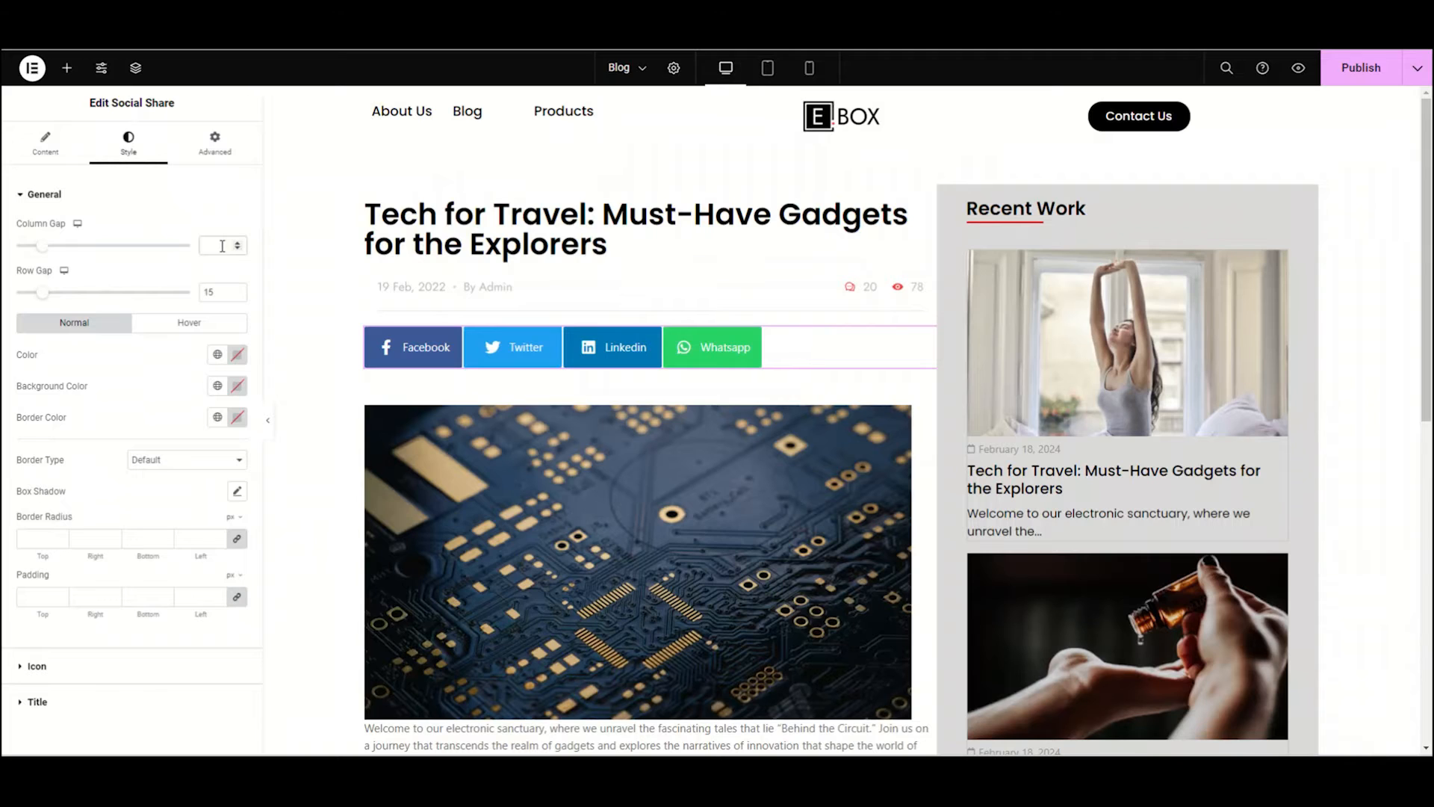
{"action": "type", "text": "25"}
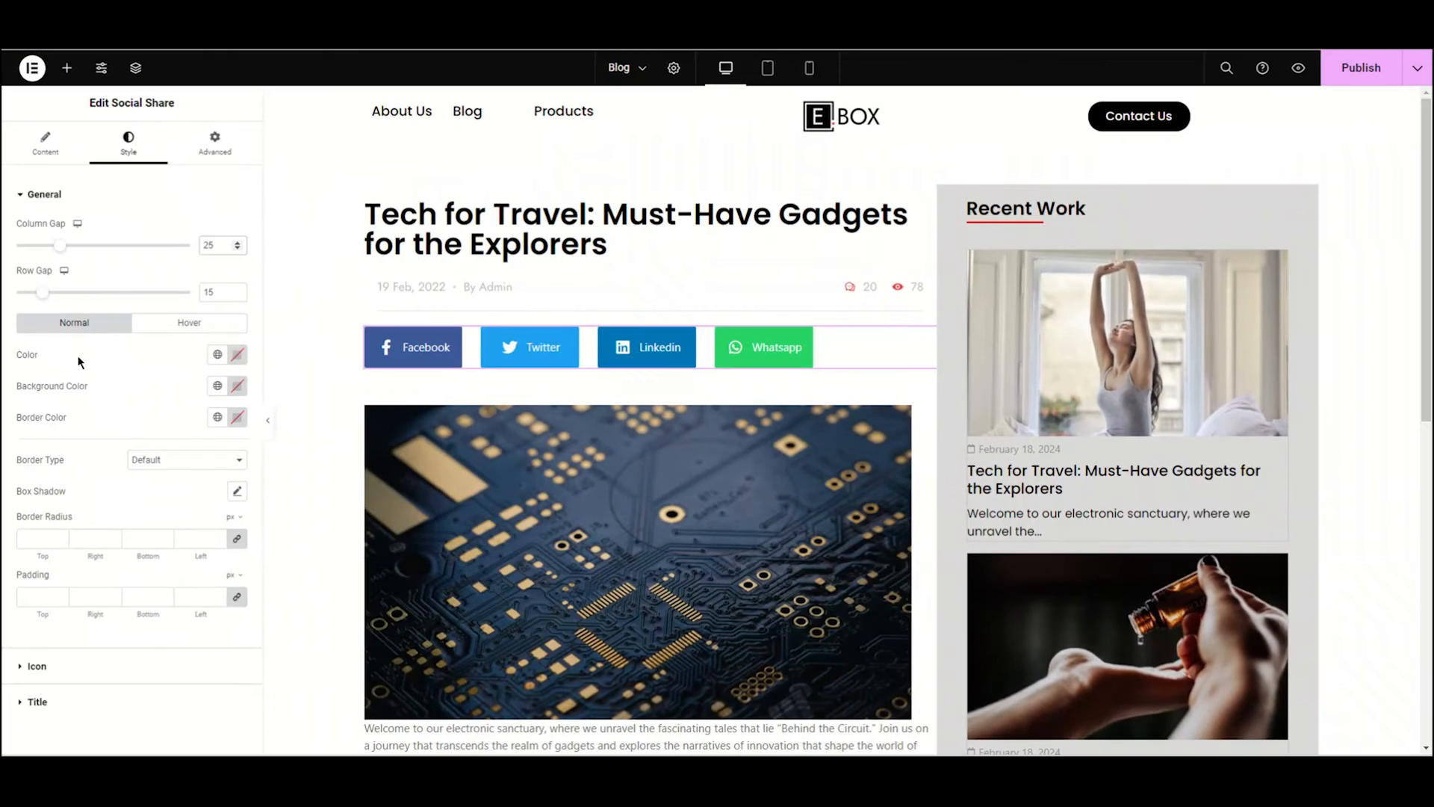
{"action": "left_click", "coordinate": [217, 355]}
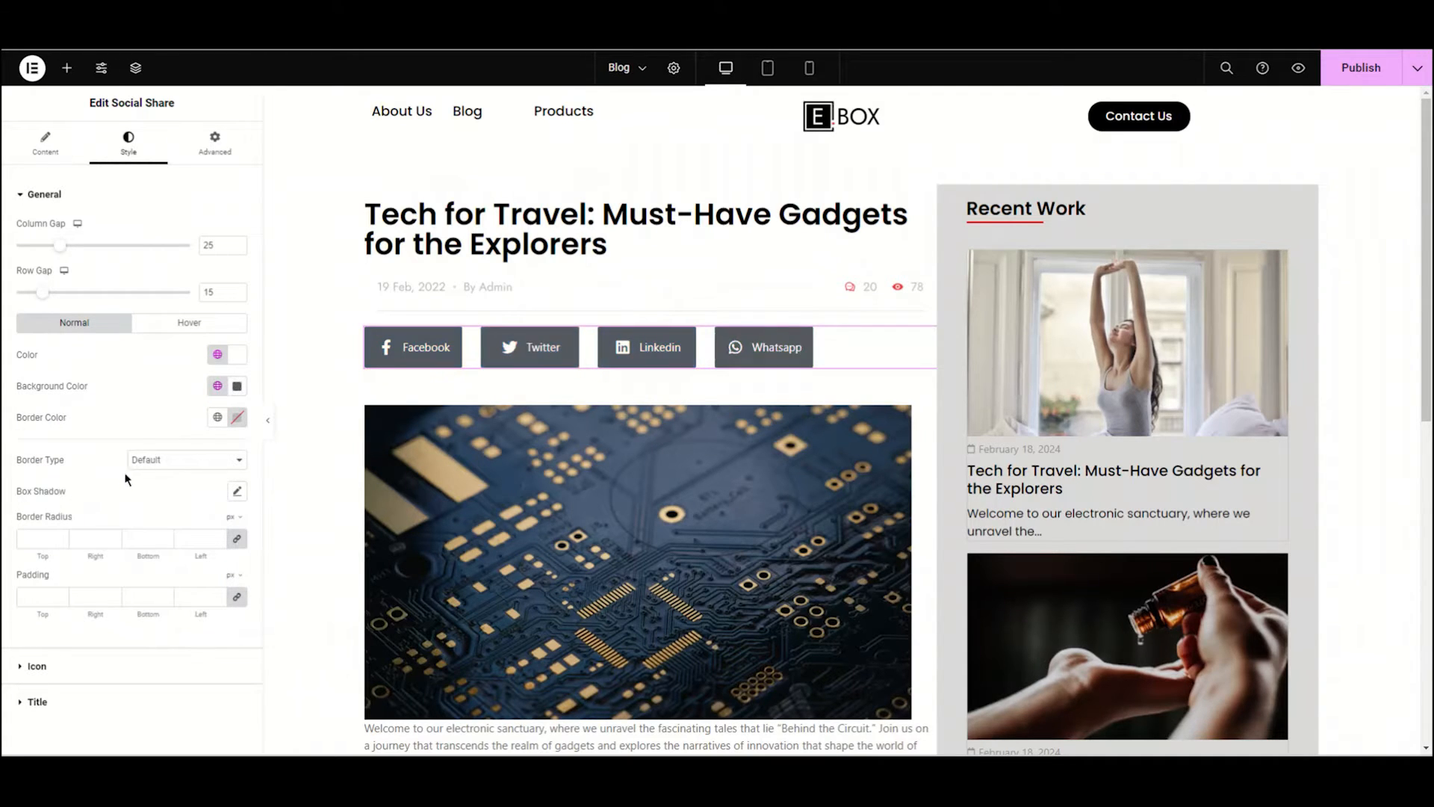
{"action": "left_click", "coordinate": [189, 322]}
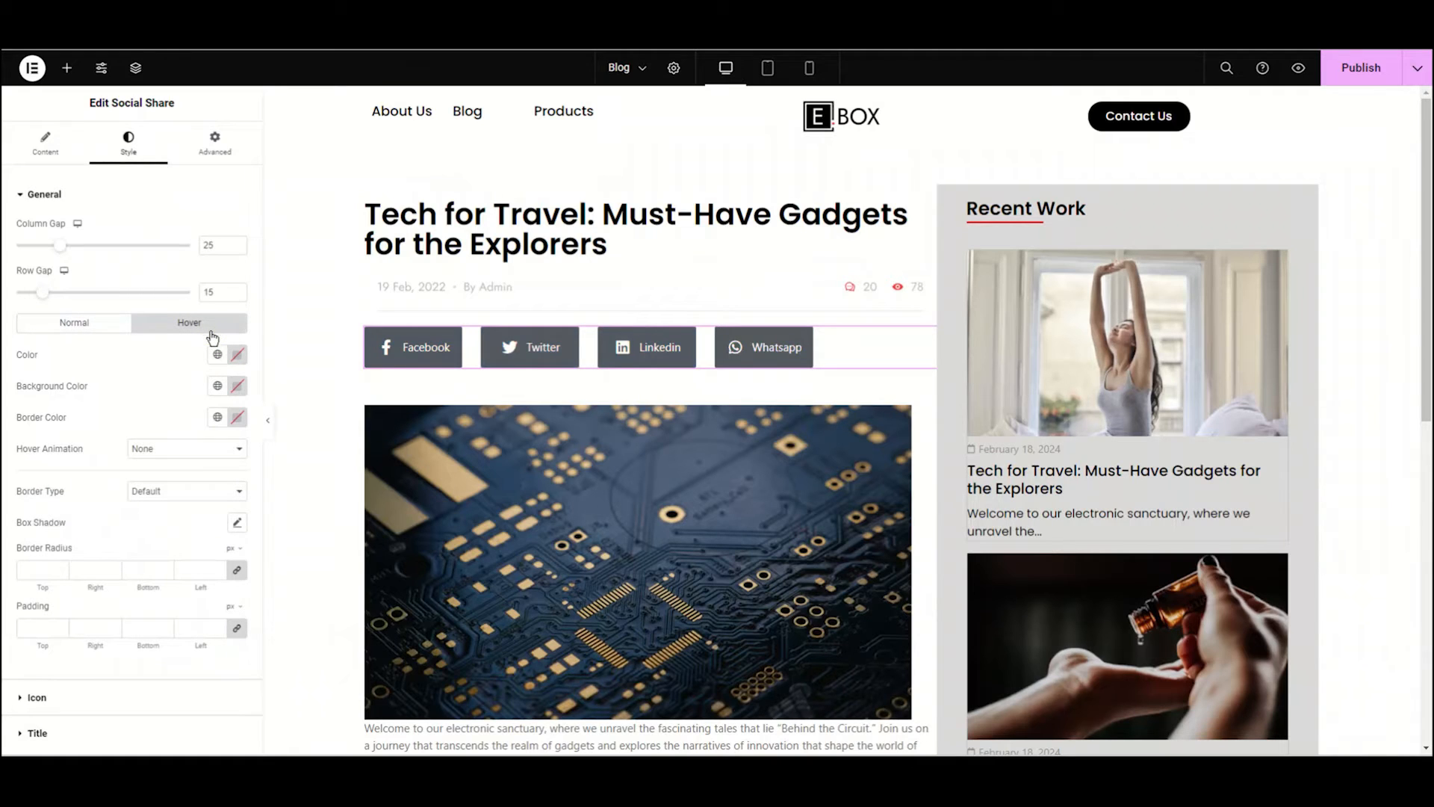
{"action": "left_click", "coordinate": [236, 355]}
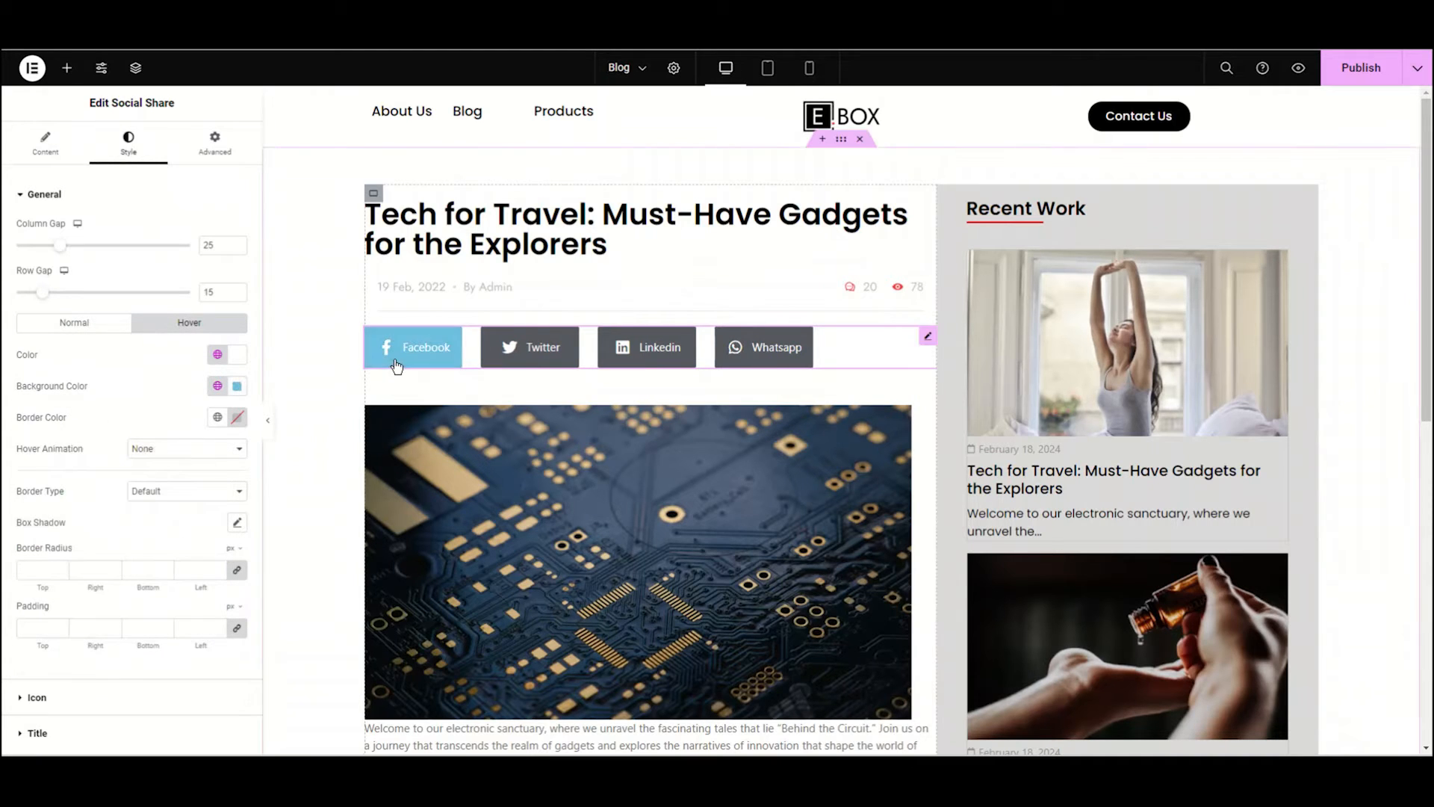
{"action": "mouse_move", "coordinate": [472, 442]}
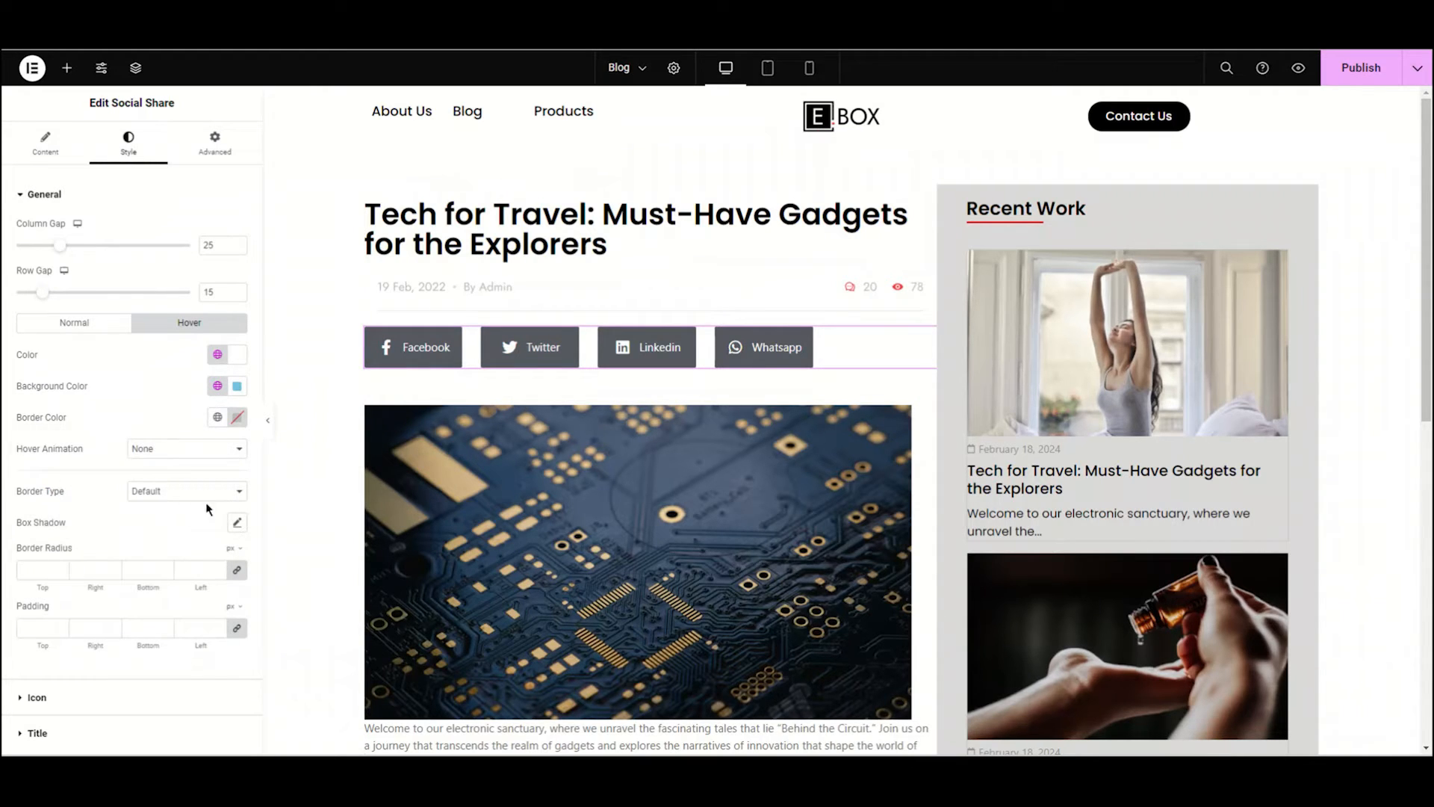
{"action": "left_click", "coordinate": [183, 490]}
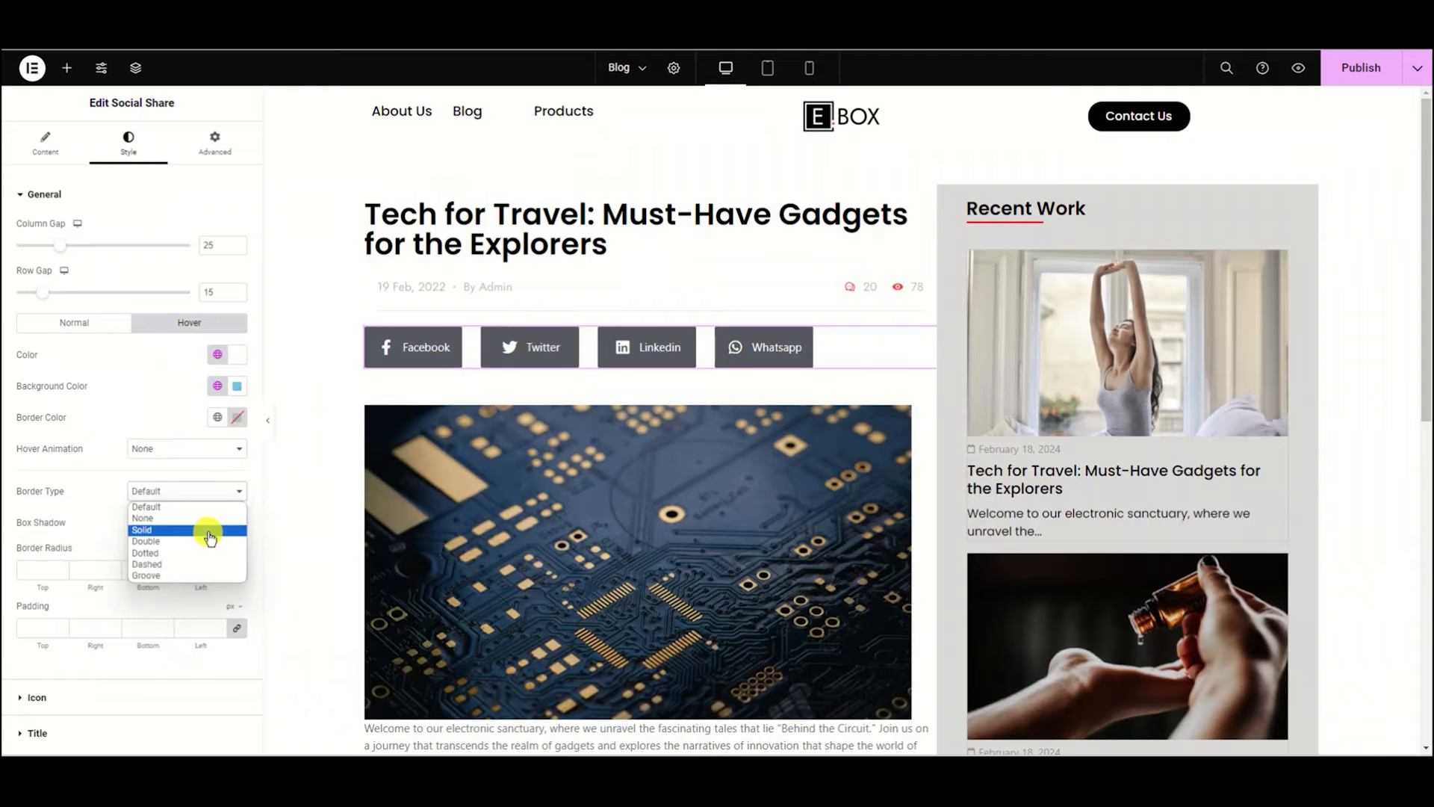
{"action": "left_click", "coordinate": [141, 530]}
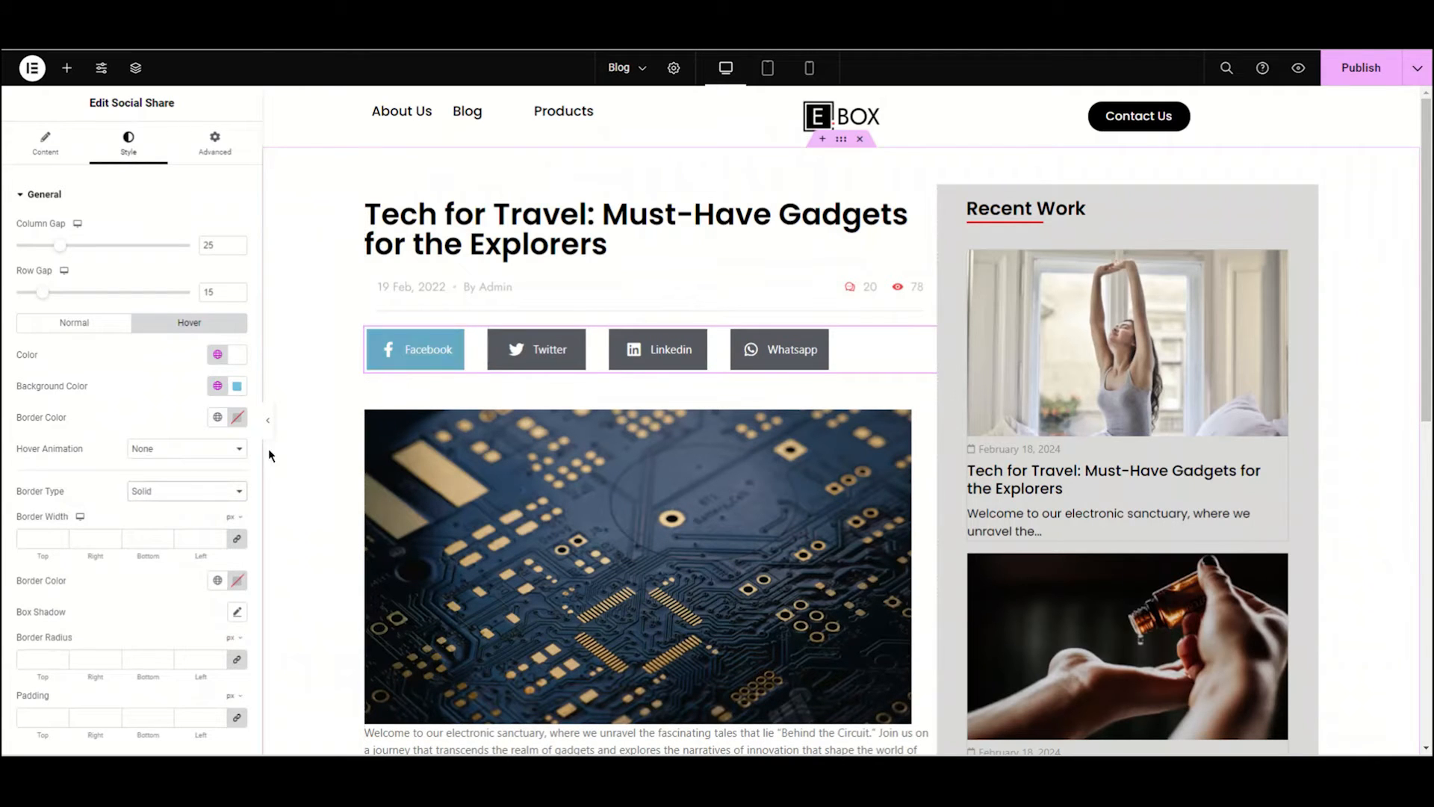
{"action": "left_click", "coordinate": [183, 491]}
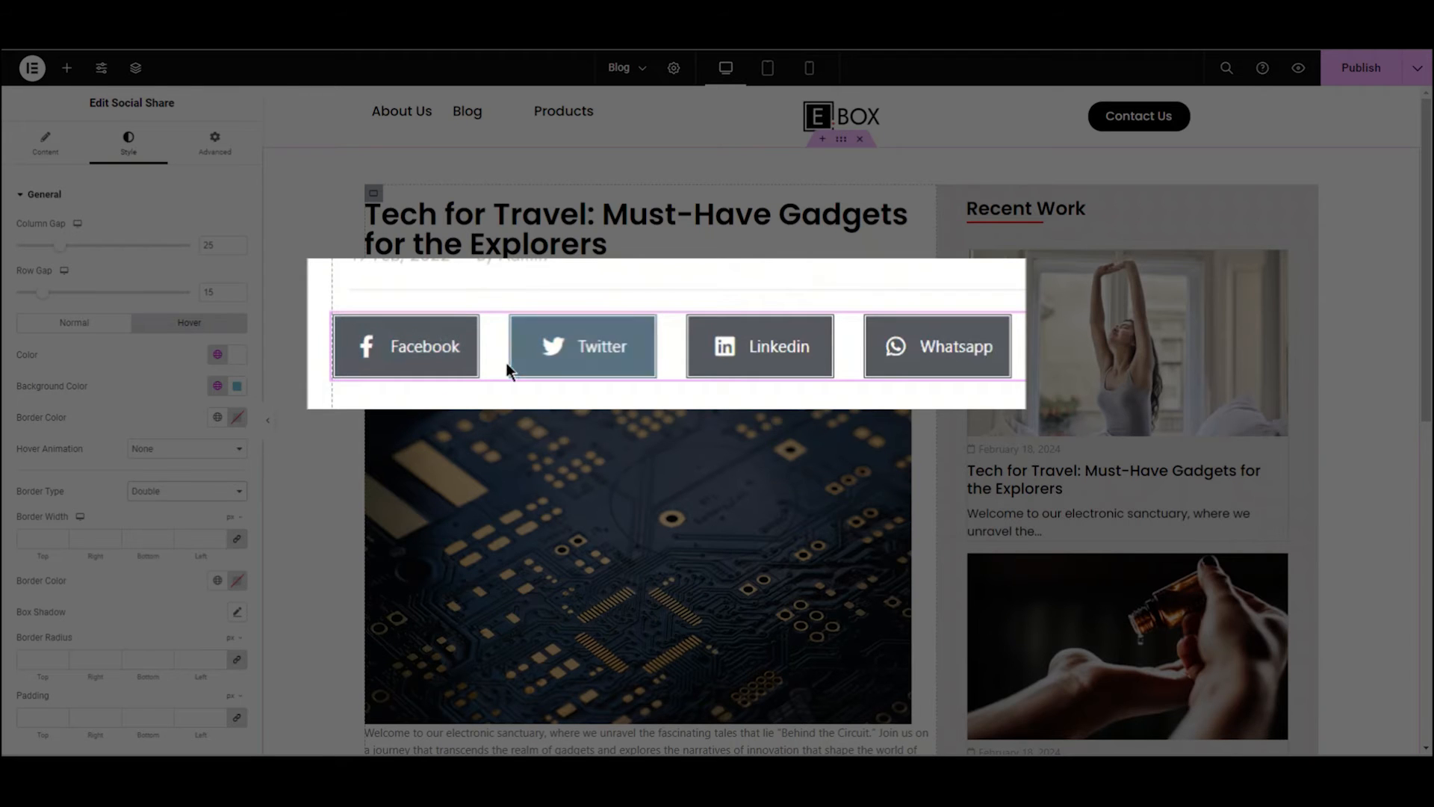
{"action": "left_click", "coordinate": [186, 492]}
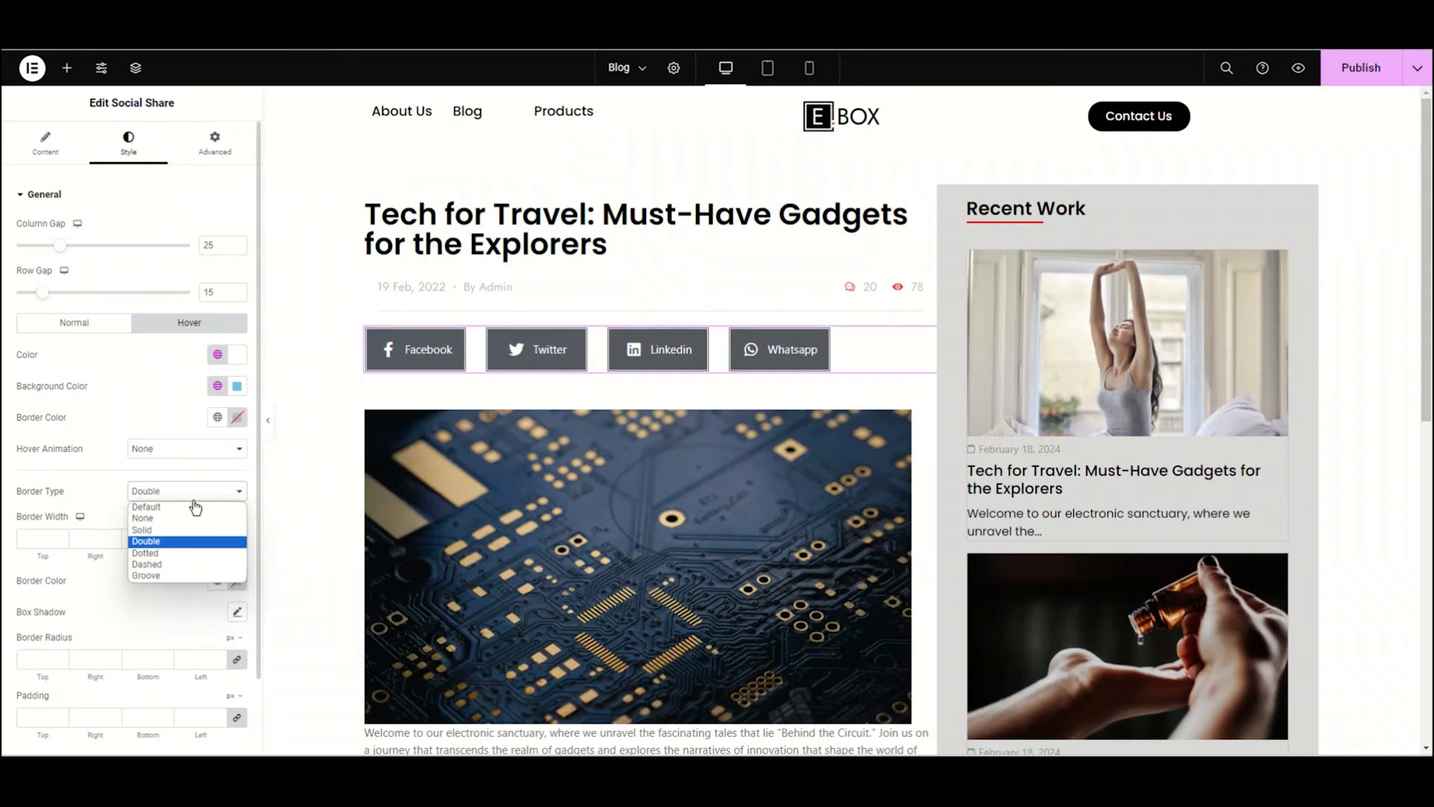
{"action": "left_click", "coordinate": [147, 506]}
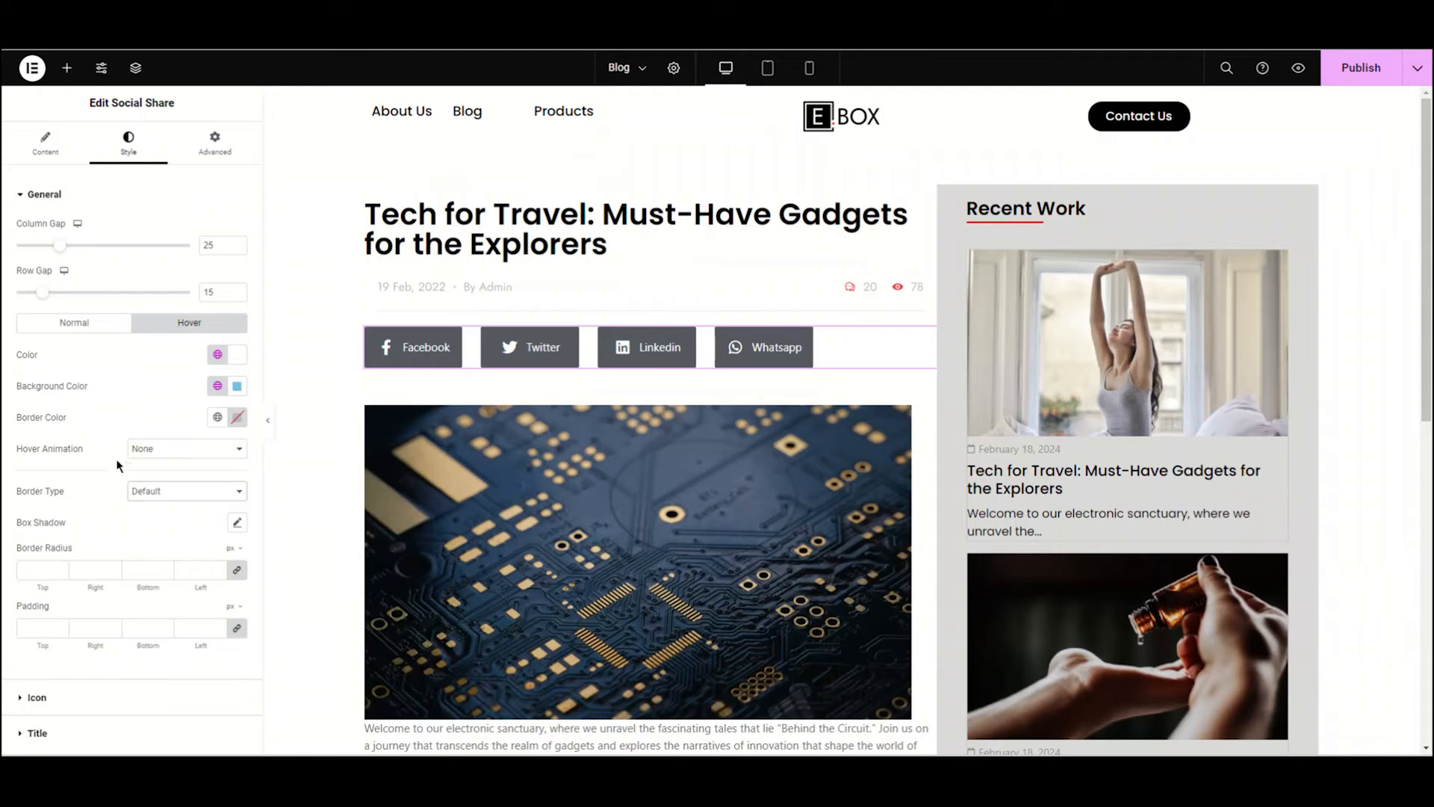
{"action": "left_click", "coordinate": [183, 448]}
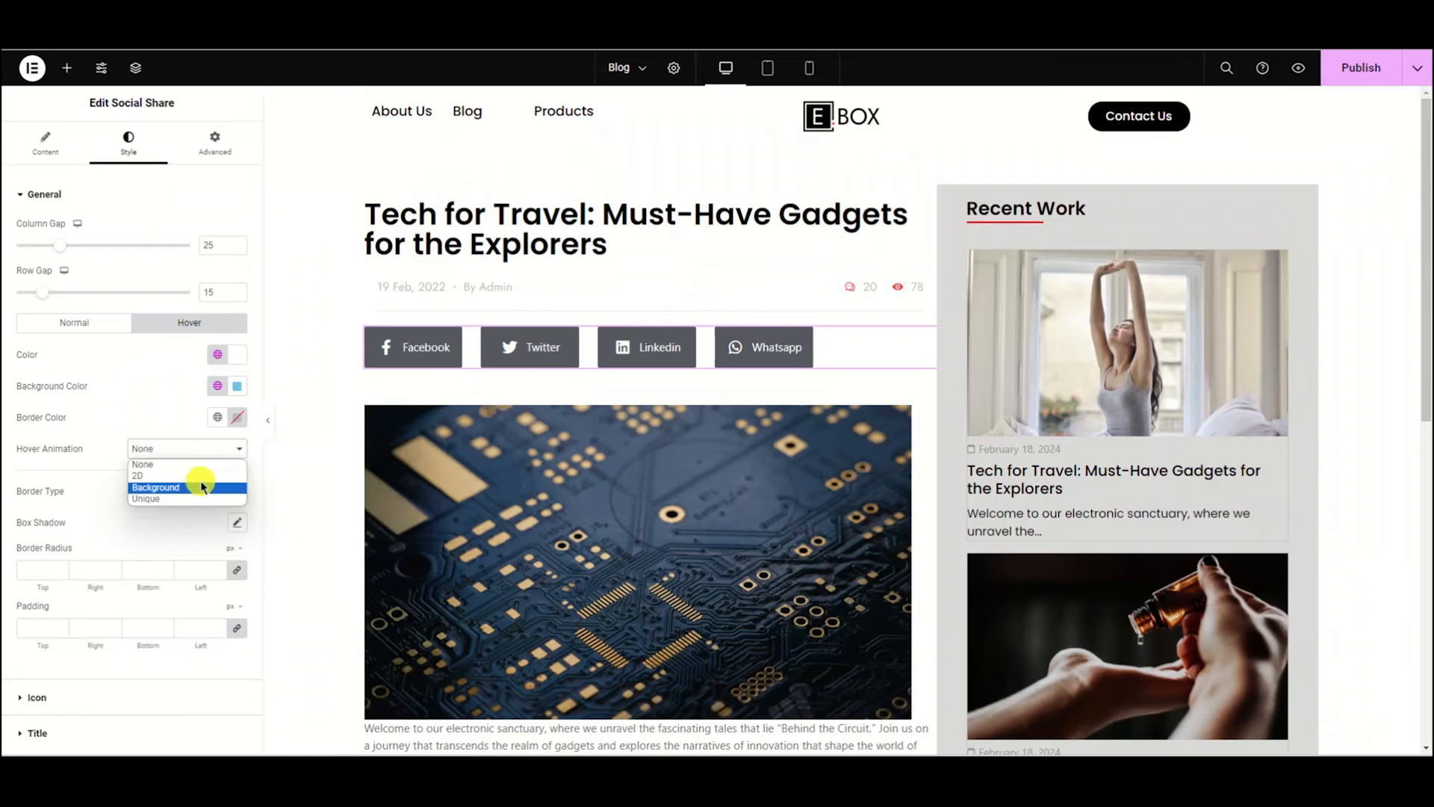
{"action": "left_click", "coordinate": [186, 475]}
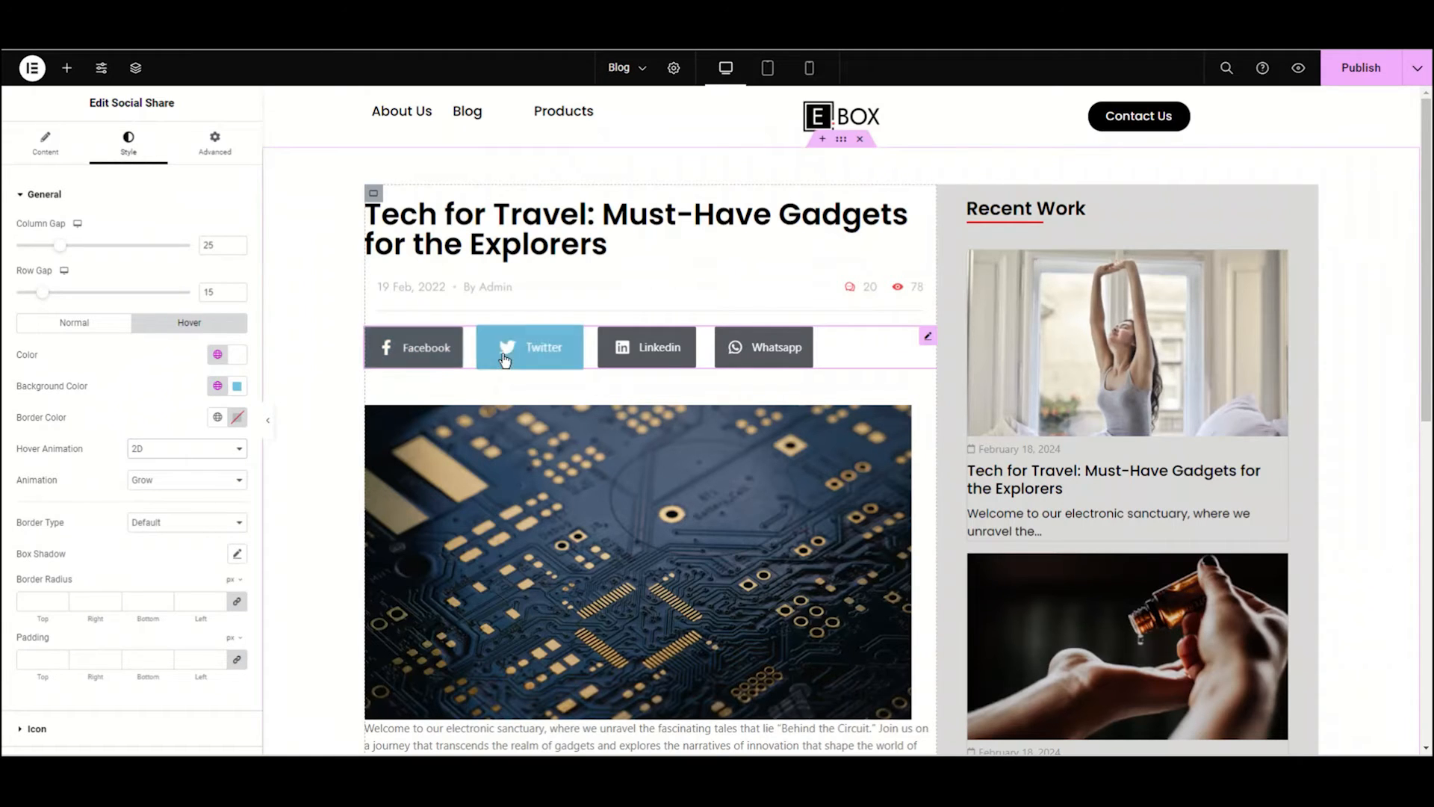
{"action": "mouse_move", "coordinate": [477, 374]}
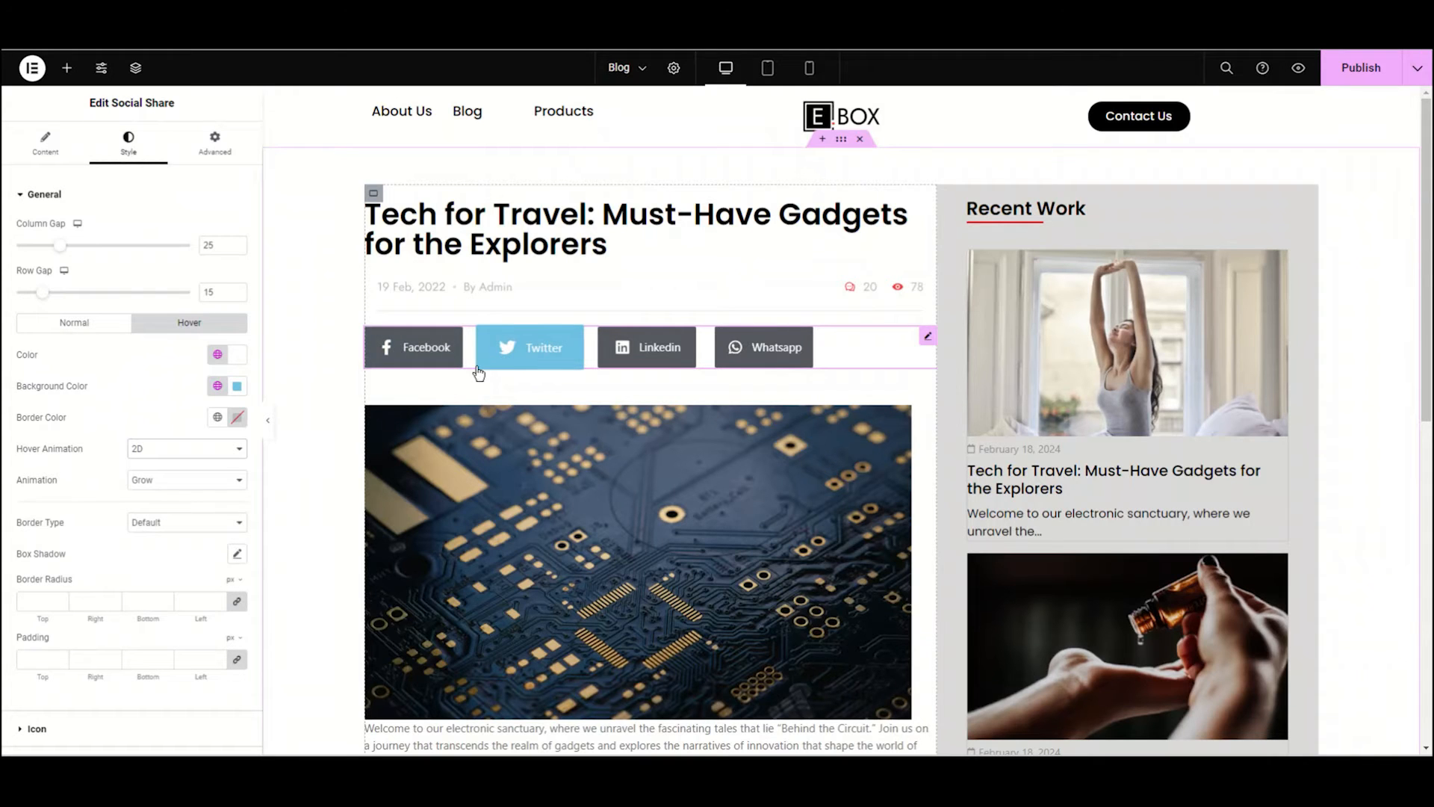
{"action": "mouse_move", "coordinate": [282, 457]}
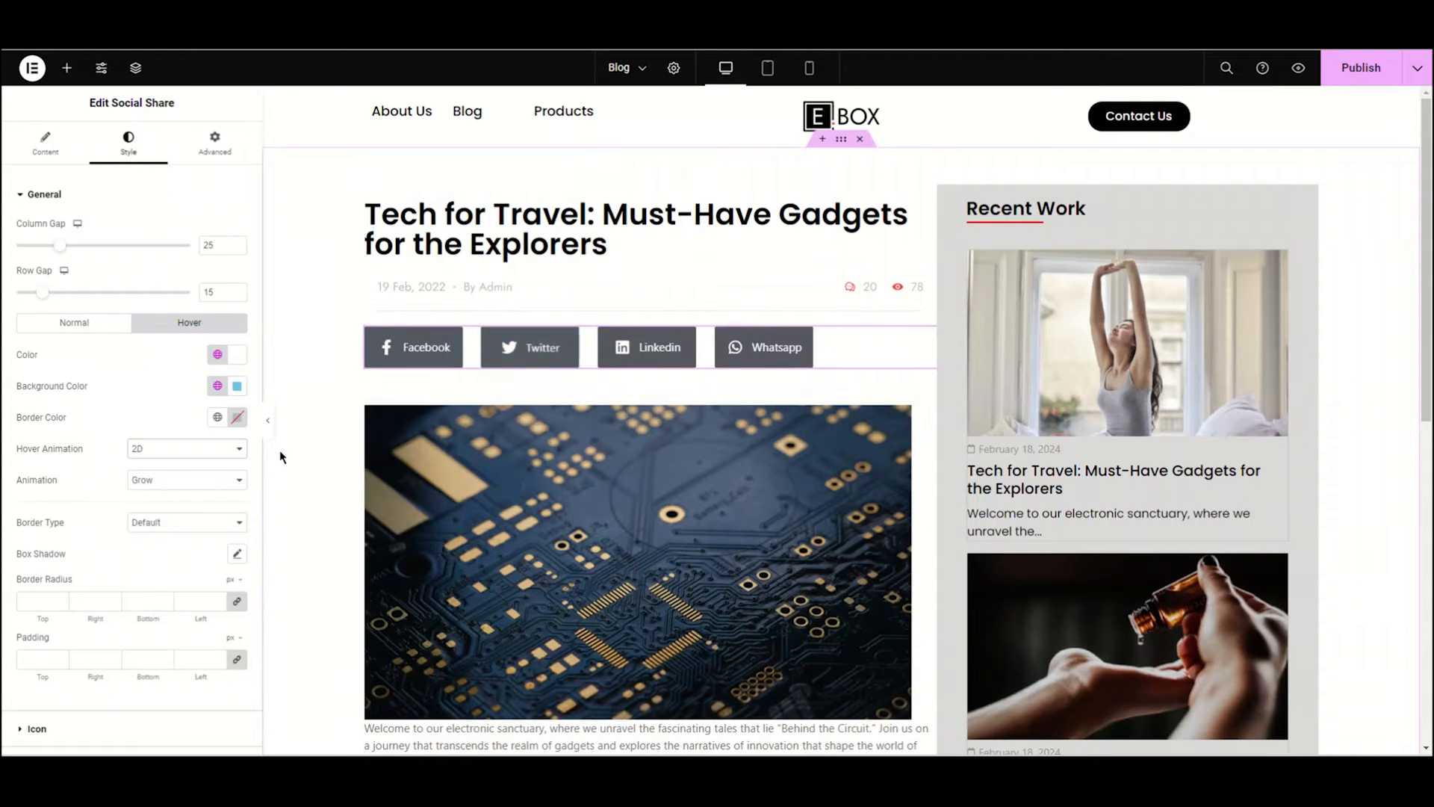
{"action": "left_click", "coordinate": [186, 448]}
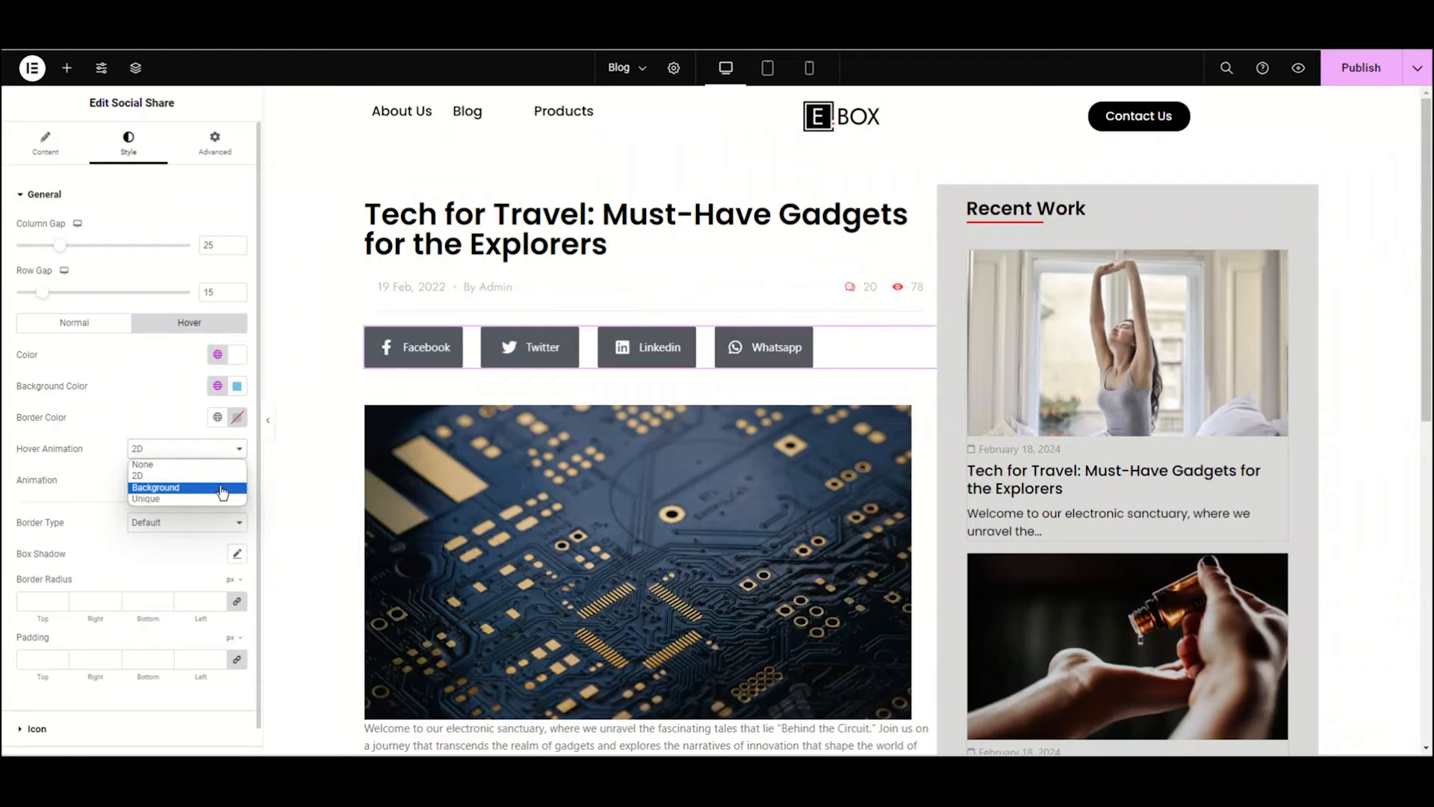
{"action": "left_click", "coordinate": [155, 486]}
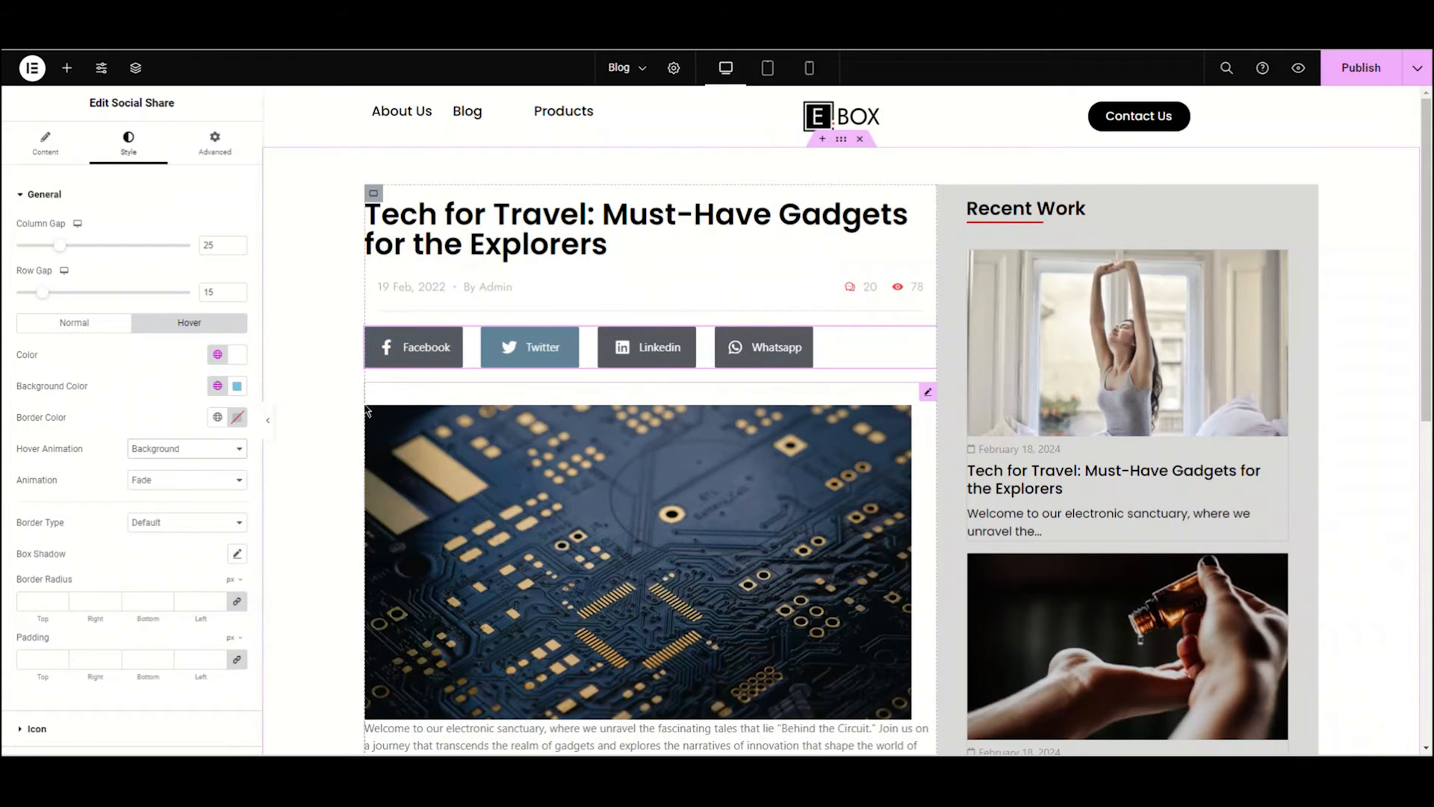
{"action": "left_click", "coordinate": [186, 448]}
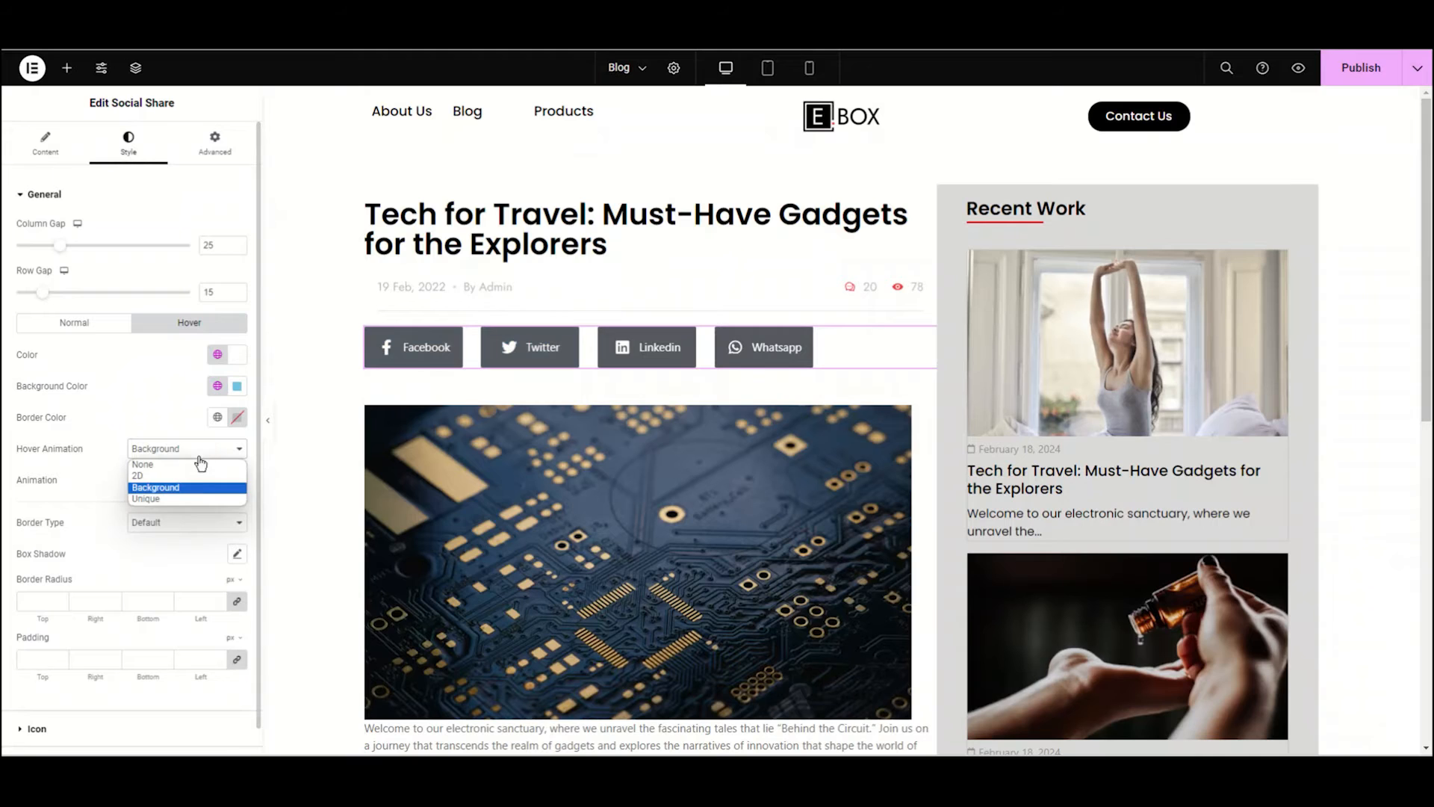
{"action": "left_click", "coordinate": [146, 487]}
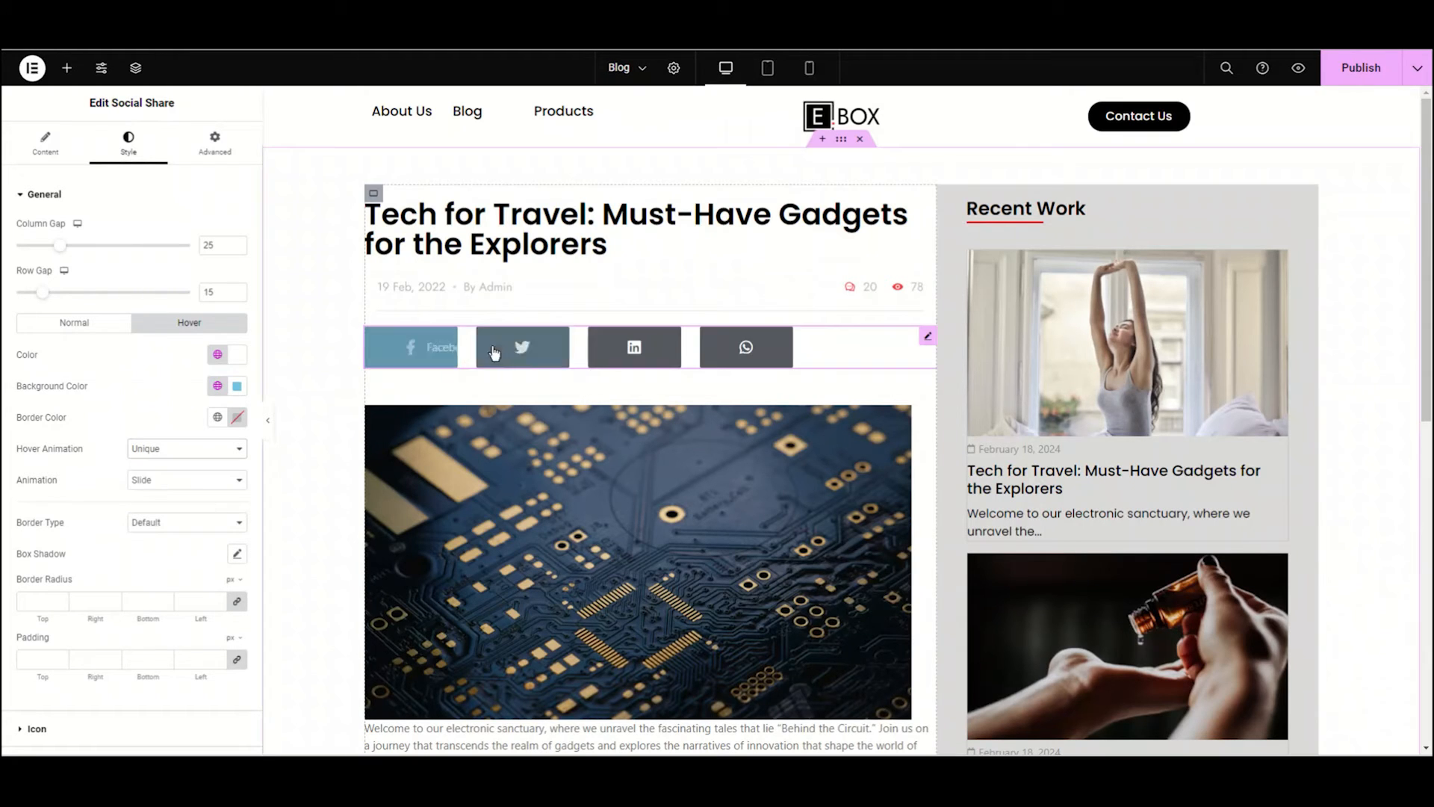
{"action": "mouse_move", "coordinate": [745, 346]}
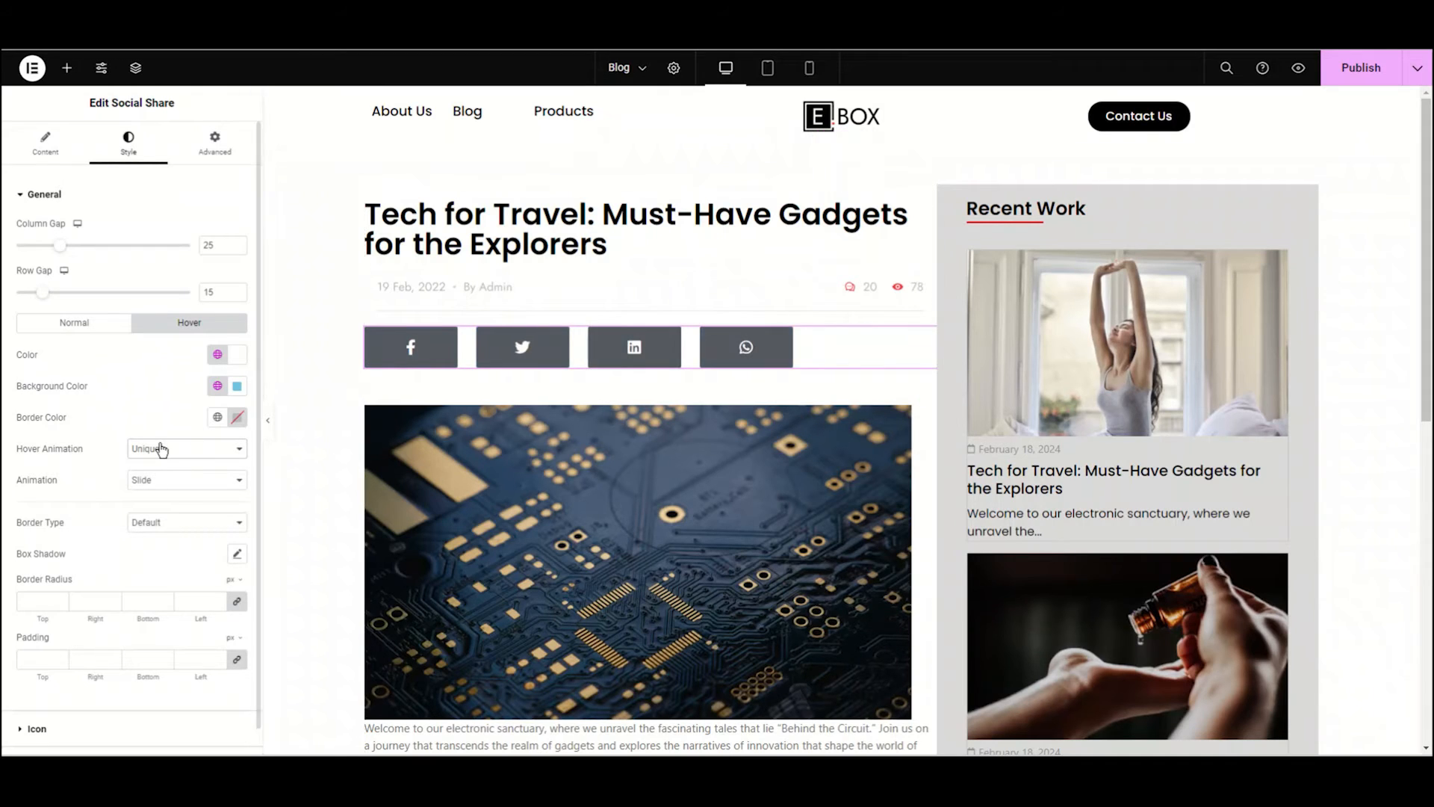
{"action": "left_click", "coordinate": [186, 449]}
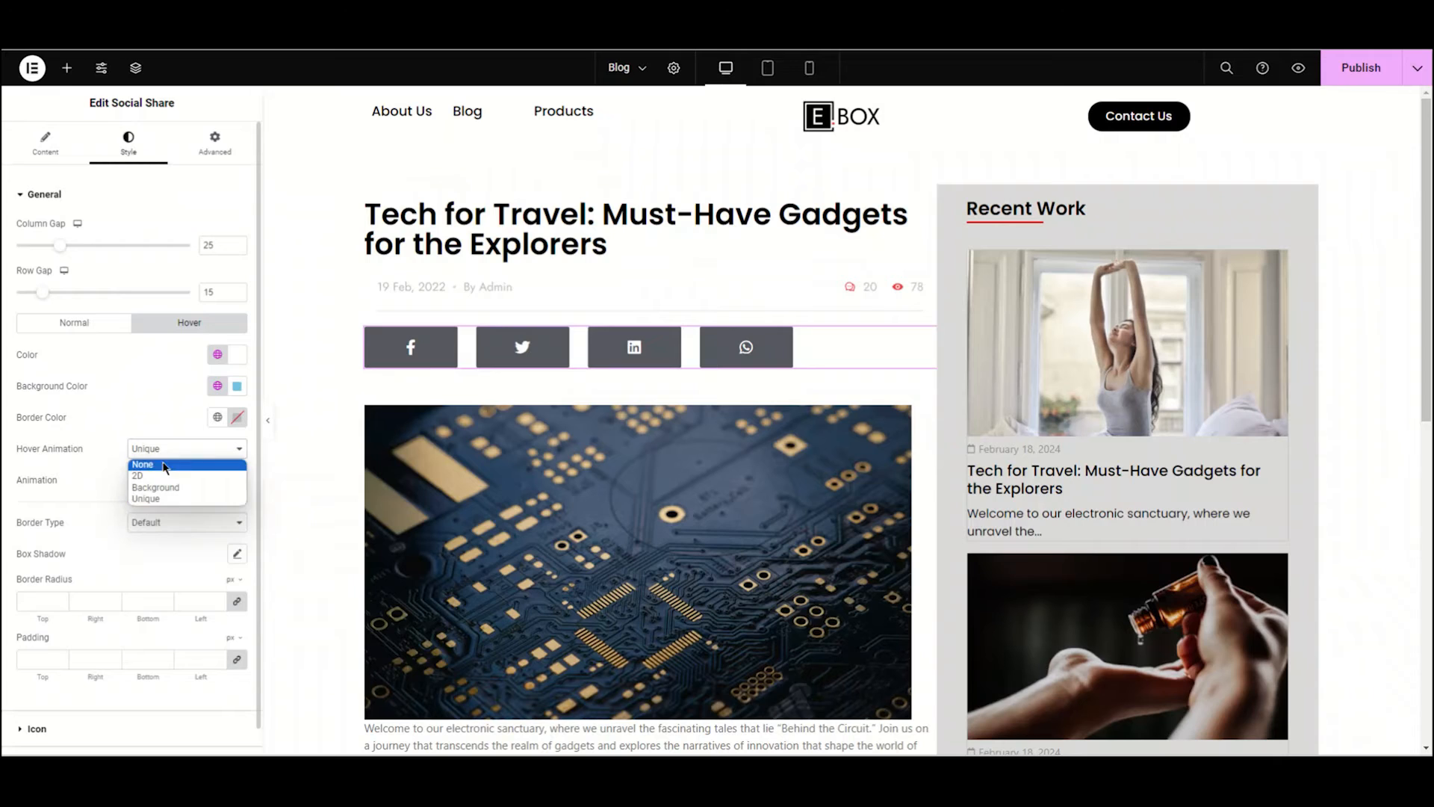
{"action": "left_click", "coordinate": [142, 465]}
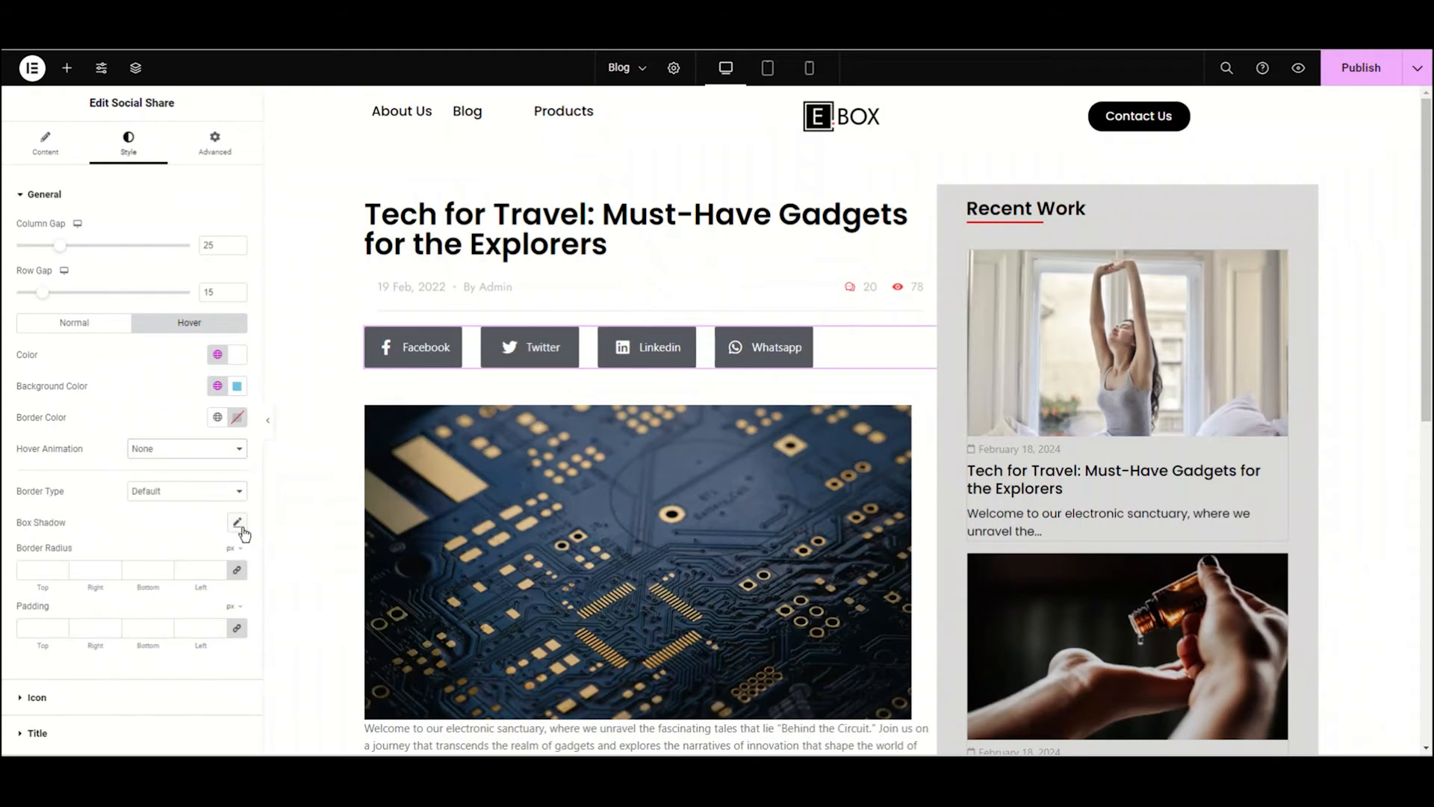
Give the buttons a soft hover box shadow with negative spread and a border radius of 10.
{"action": "left_click", "coordinate": [237, 522]}
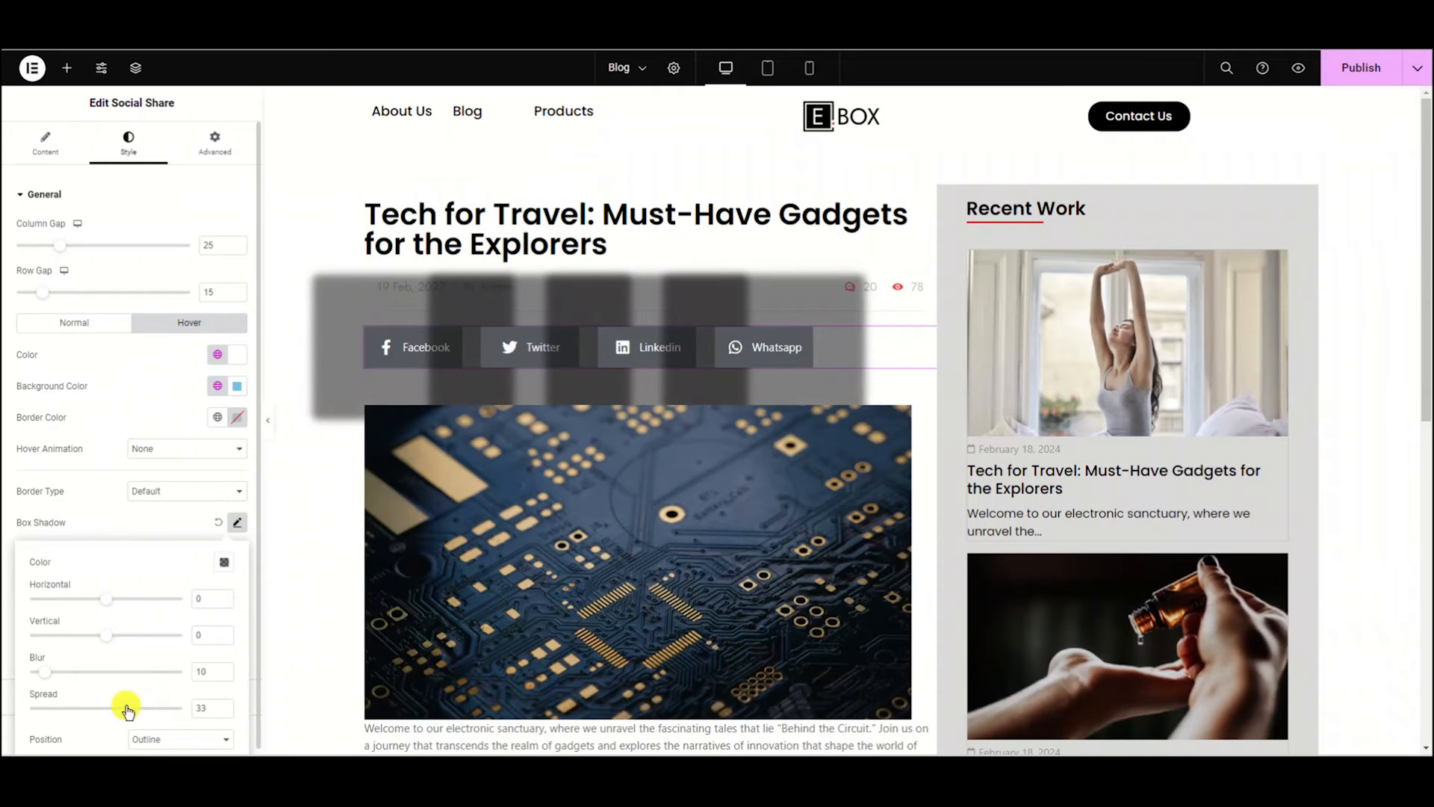
{"action": "left_click_drag", "start_coordinate": [127, 708], "coordinate": [105, 708]}
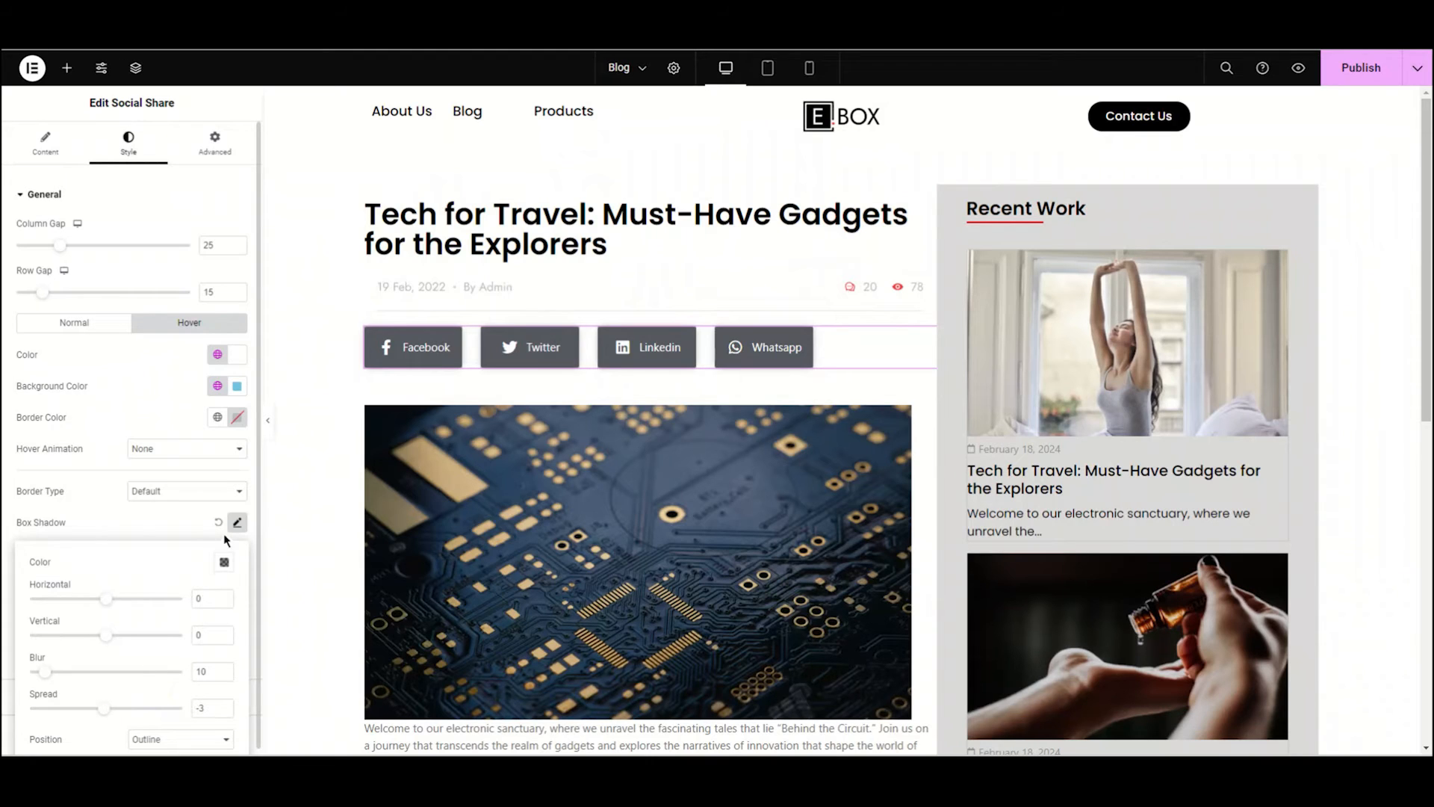
{"action": "left_click", "coordinate": [237, 522]}
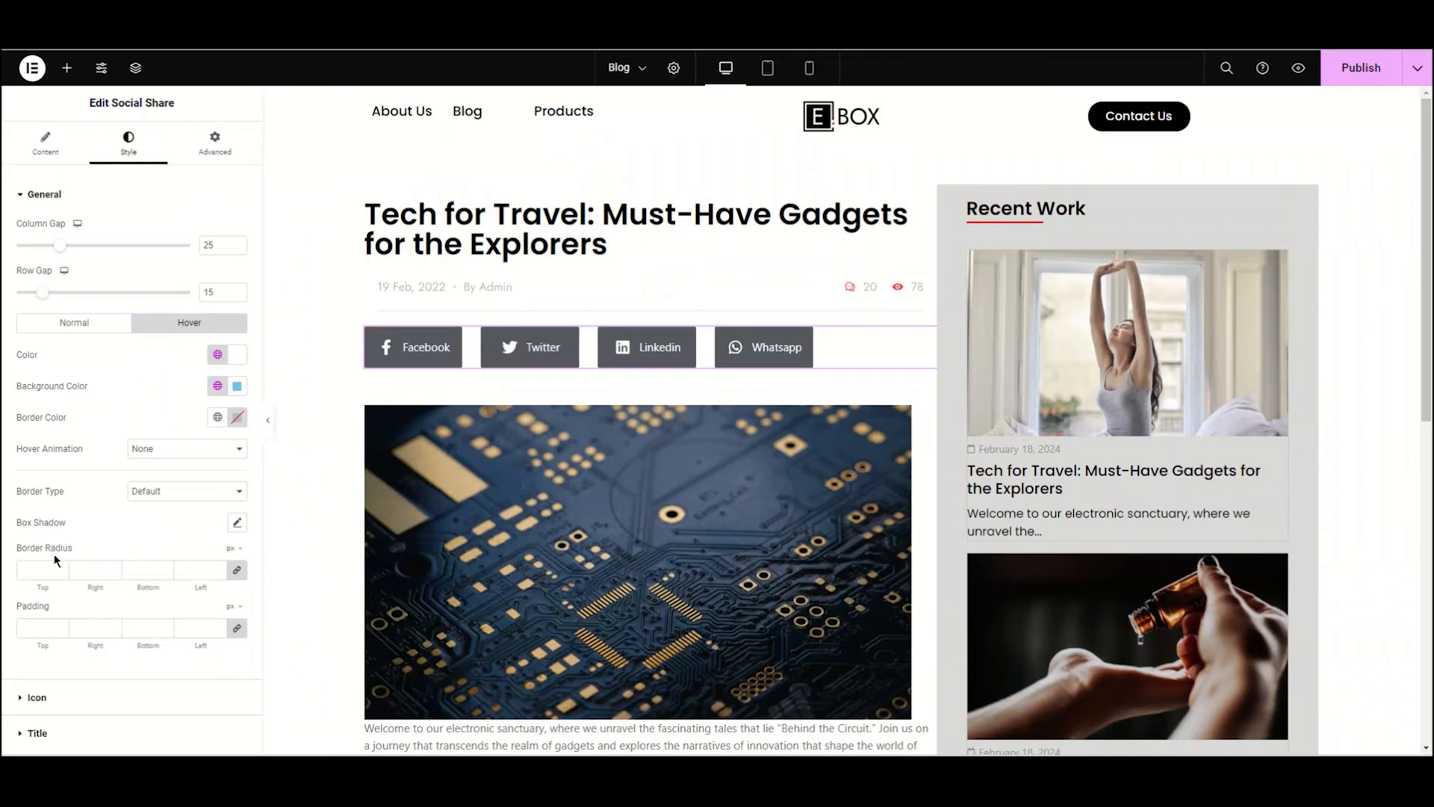
{"action": "type", "text": "10"}
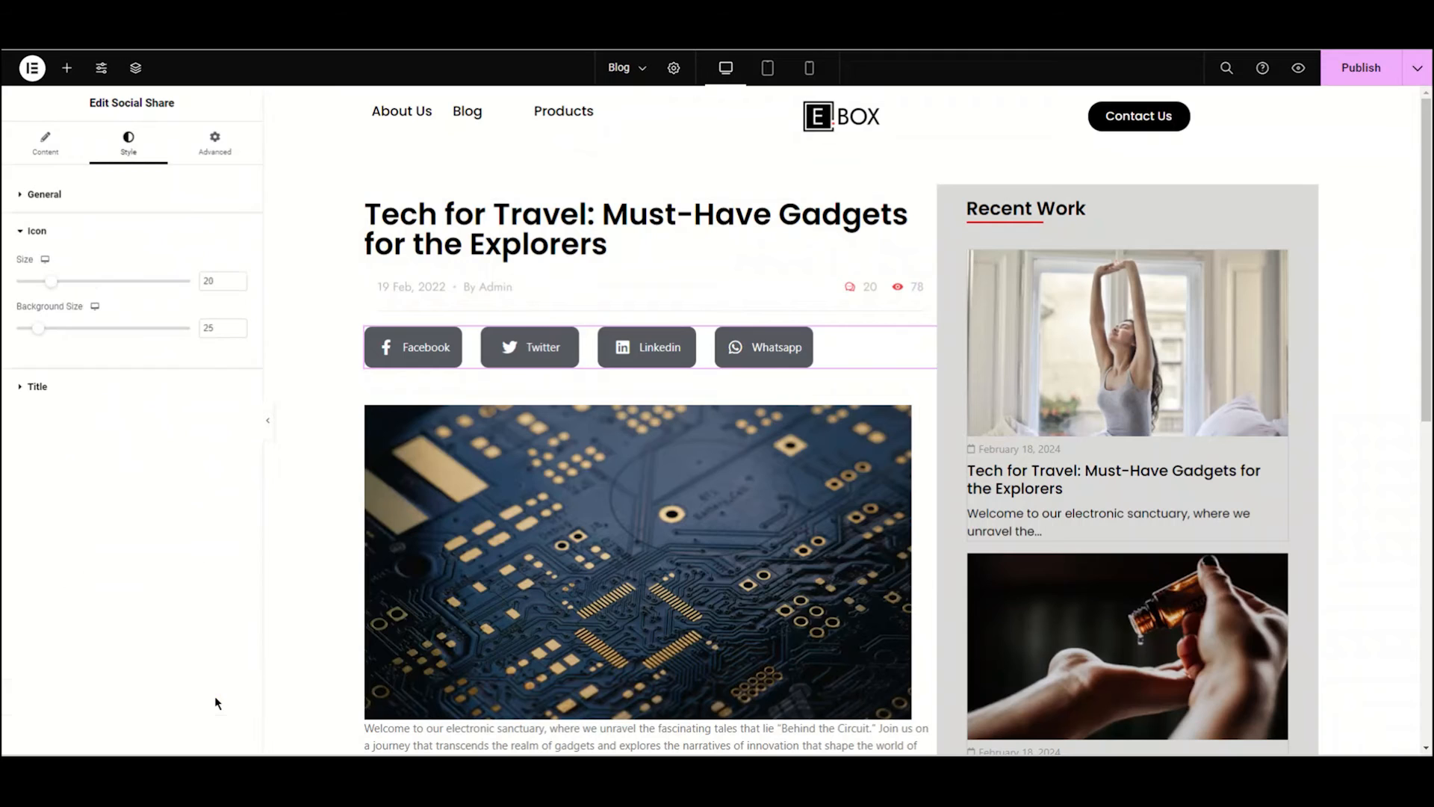
{"action": "mouse_move", "coordinate": [159, 234]}
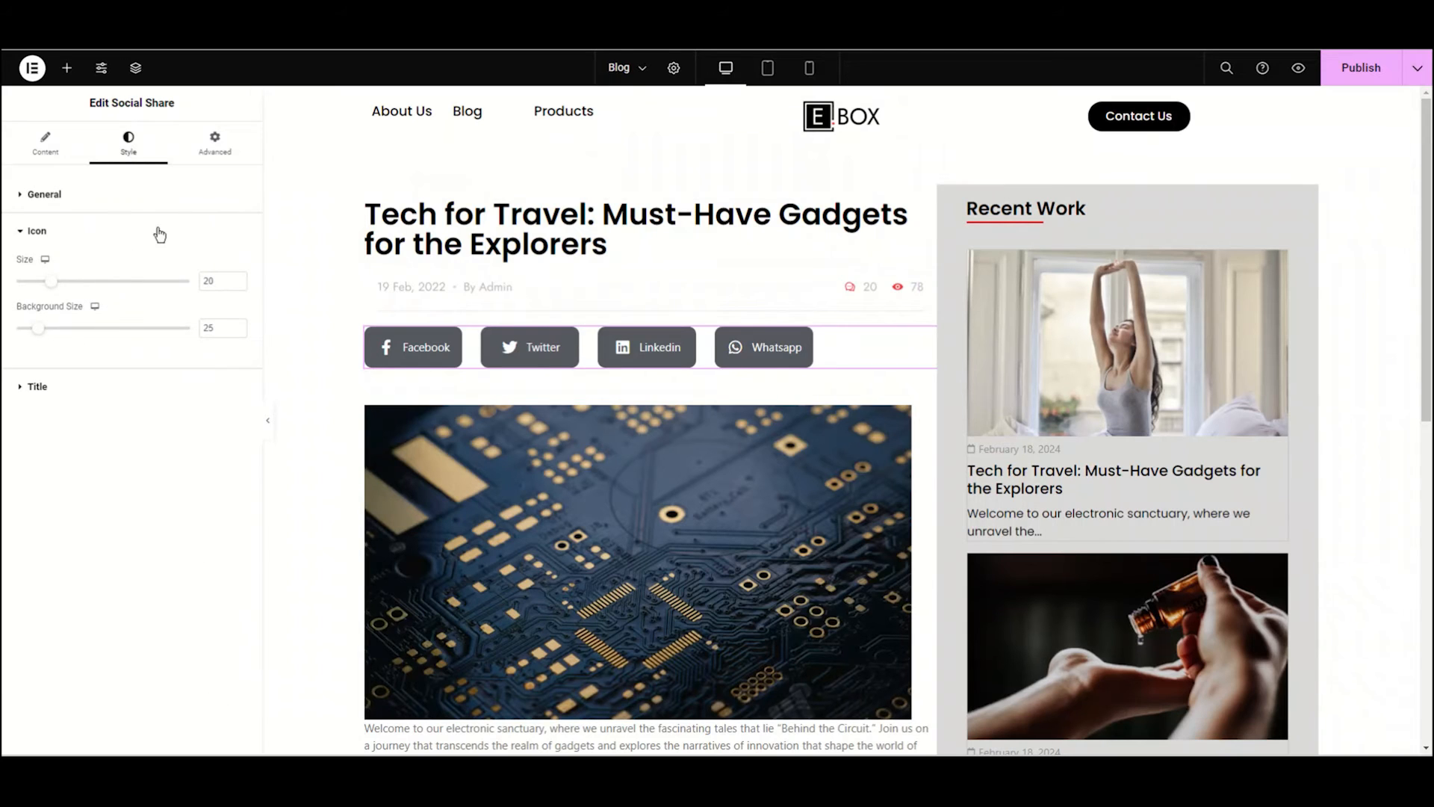
{"action": "mouse_move", "coordinate": [36, 277]}
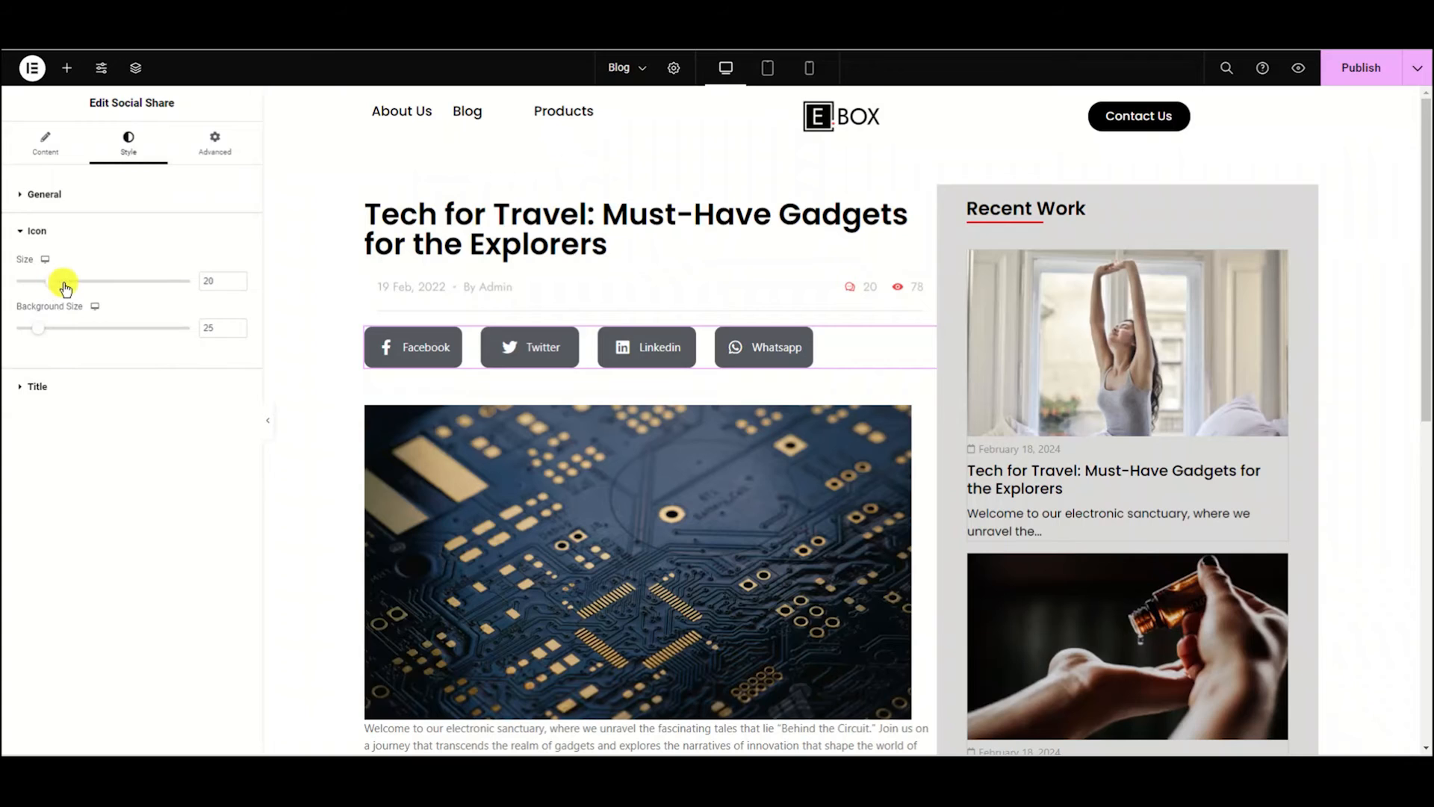
Resize the share icons with the slider, then enter exact size values 25 and 10.
{"action": "left_click_drag", "start_coordinate": [64, 281], "coordinate": [91, 281]}
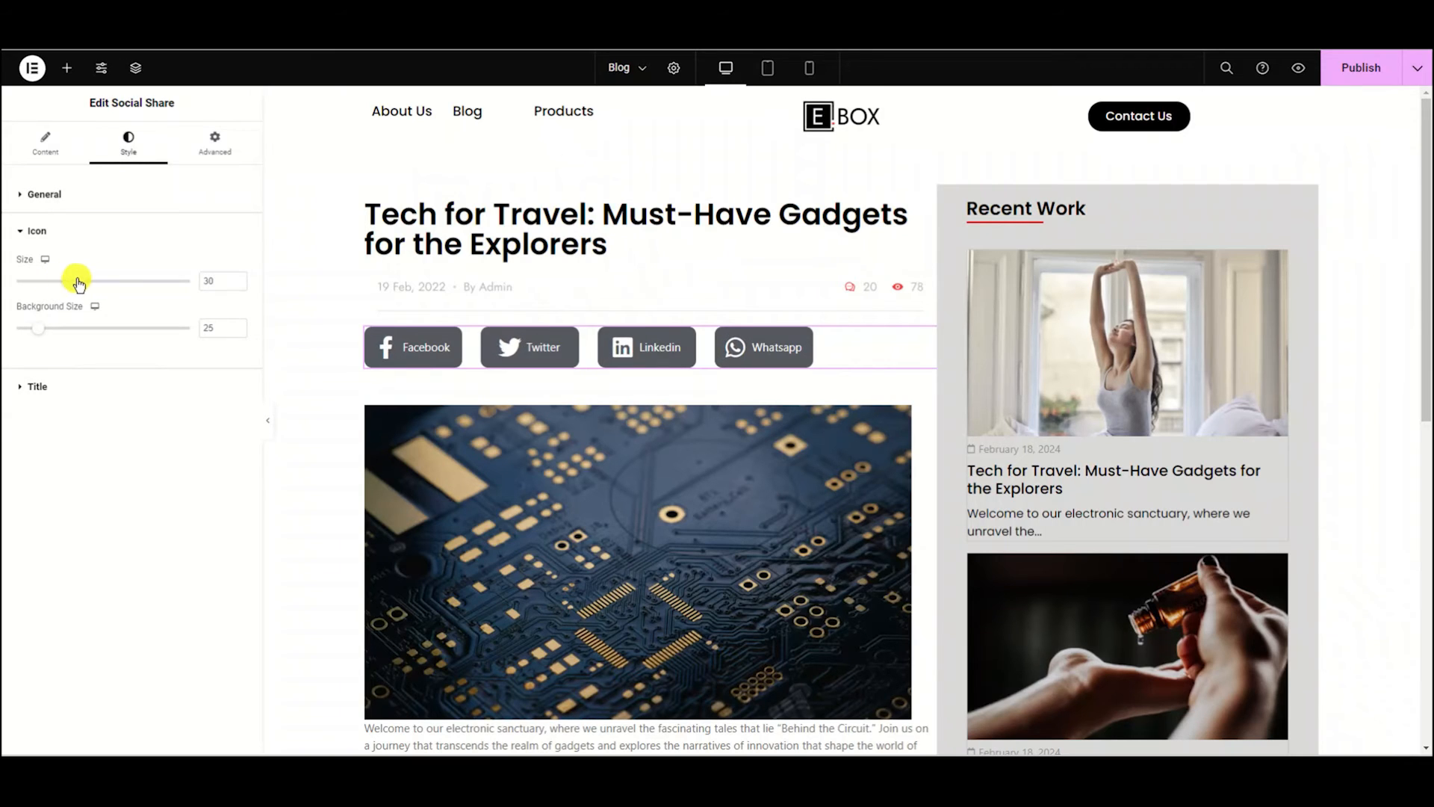
{"action": "left_click_drag", "start_coordinate": [55, 281], "coordinate": [78, 281]}
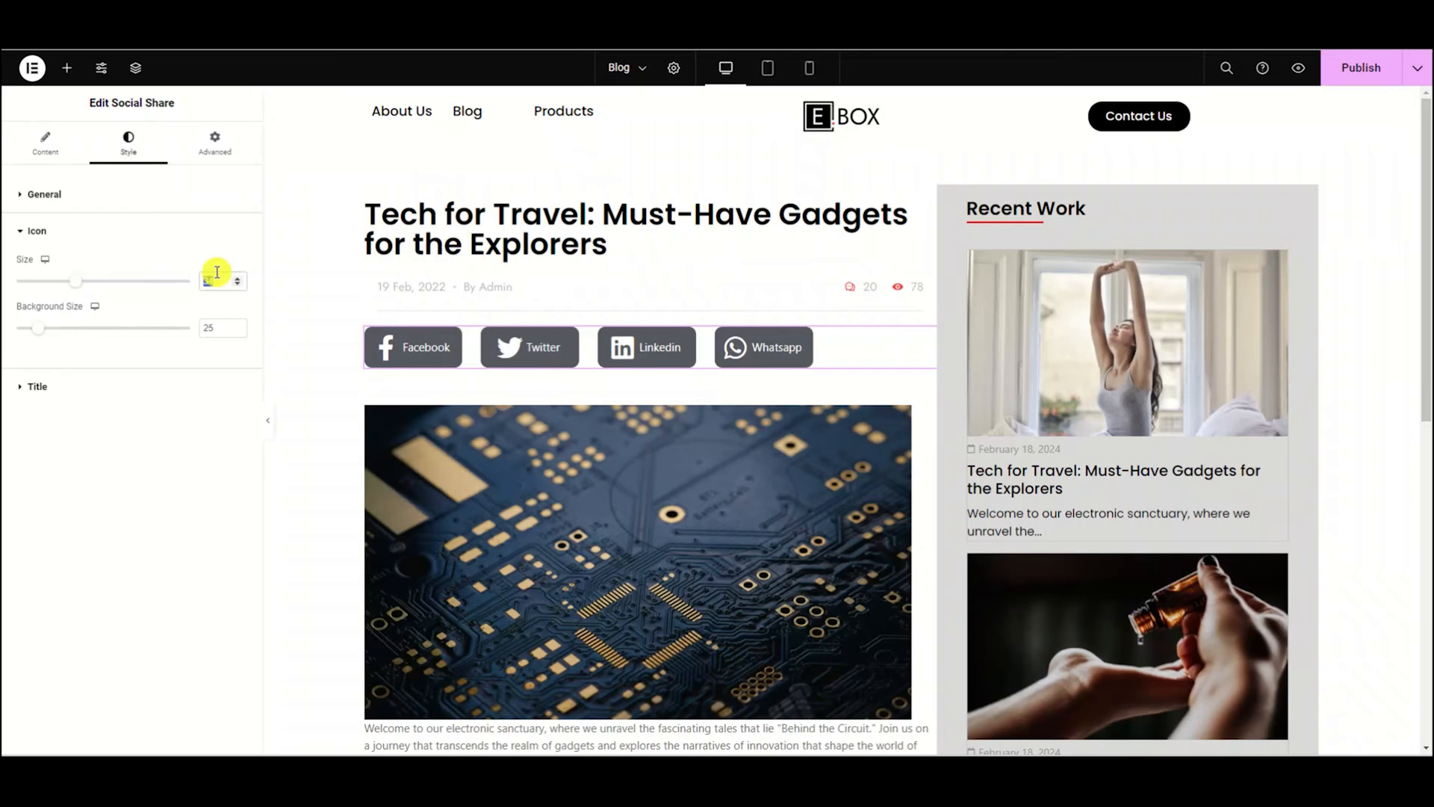
{"action": "type", "text": "25"}
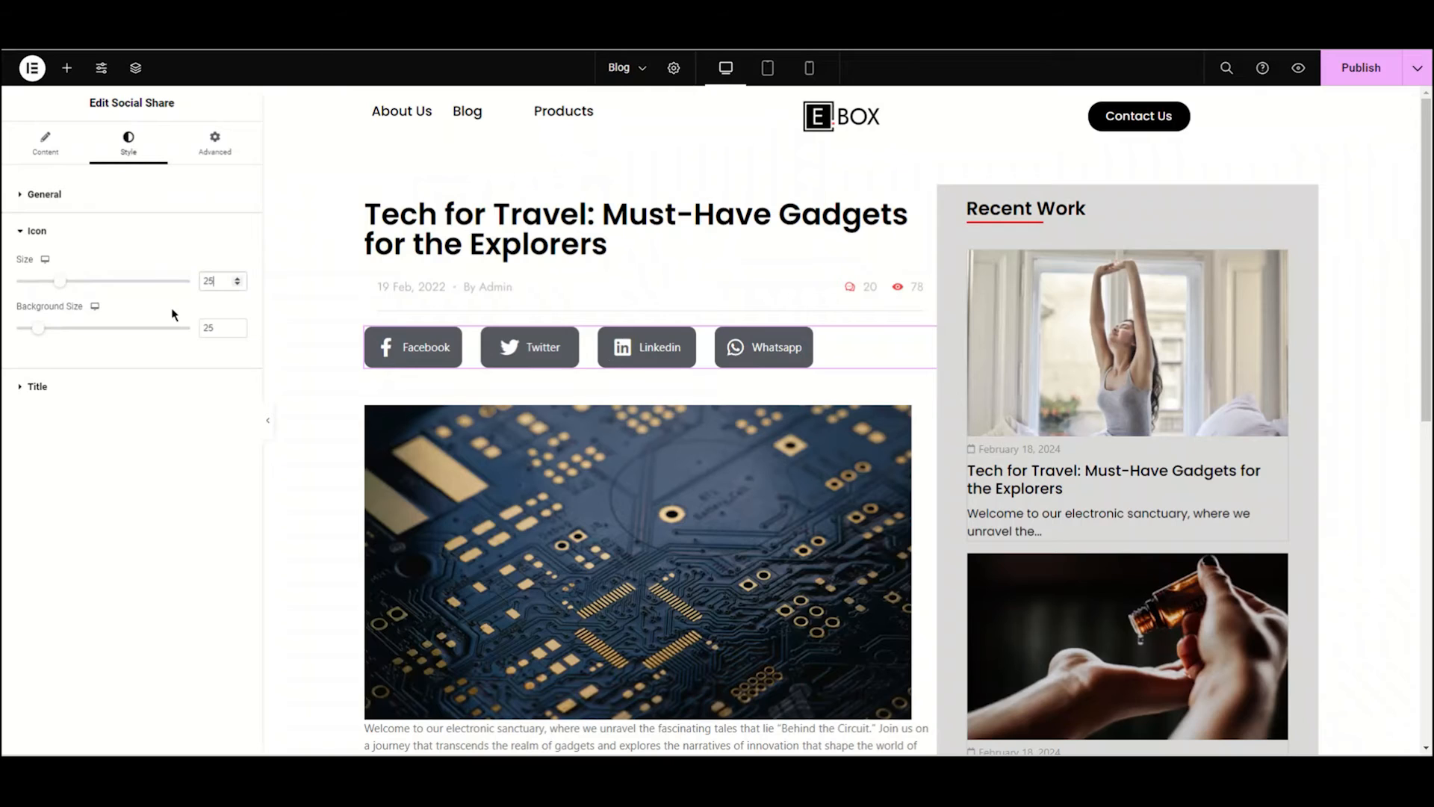
{"action": "type", "text": "10"}
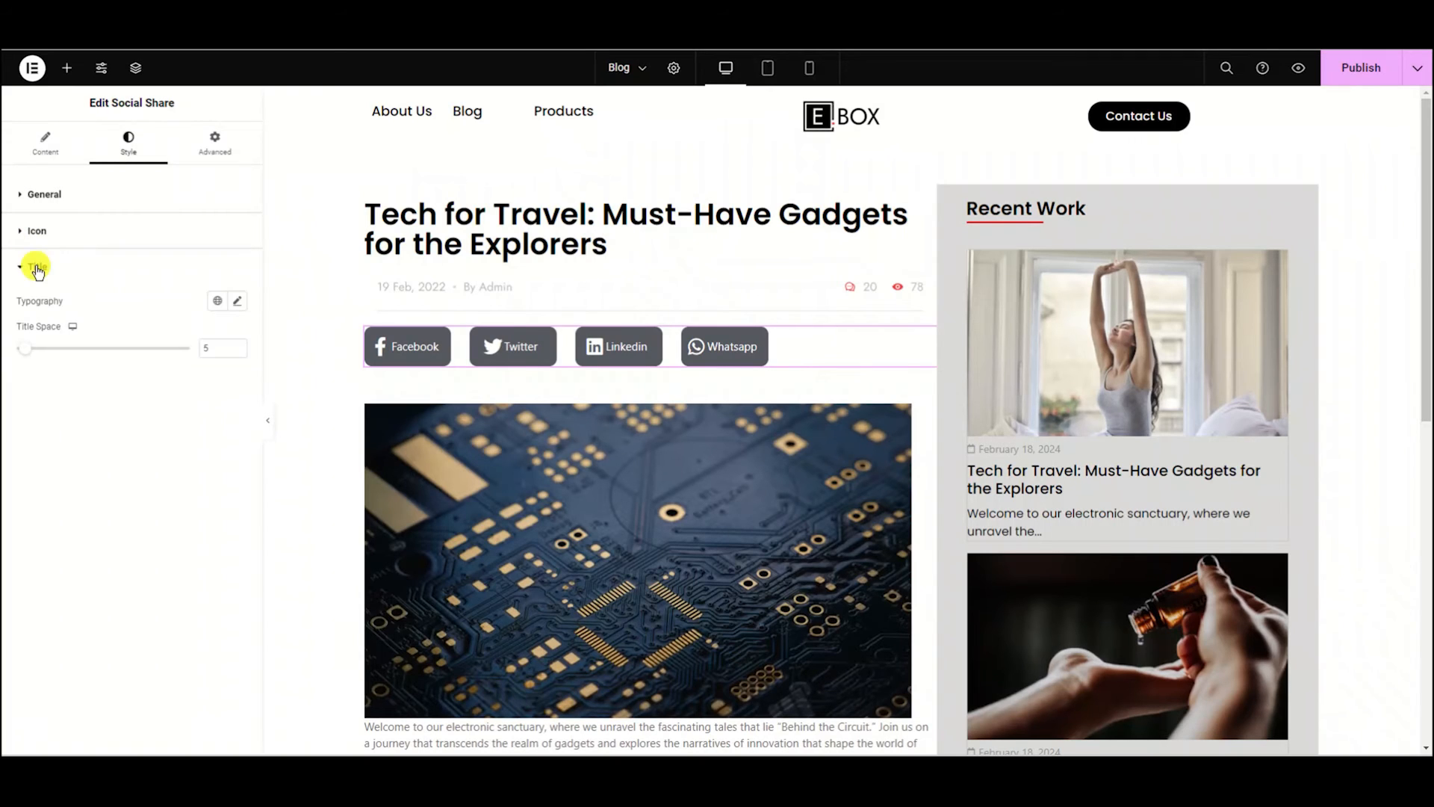
Set the button label typography to the Poppins font with 300 Light weight.
{"action": "left_click", "coordinate": [36, 266]}
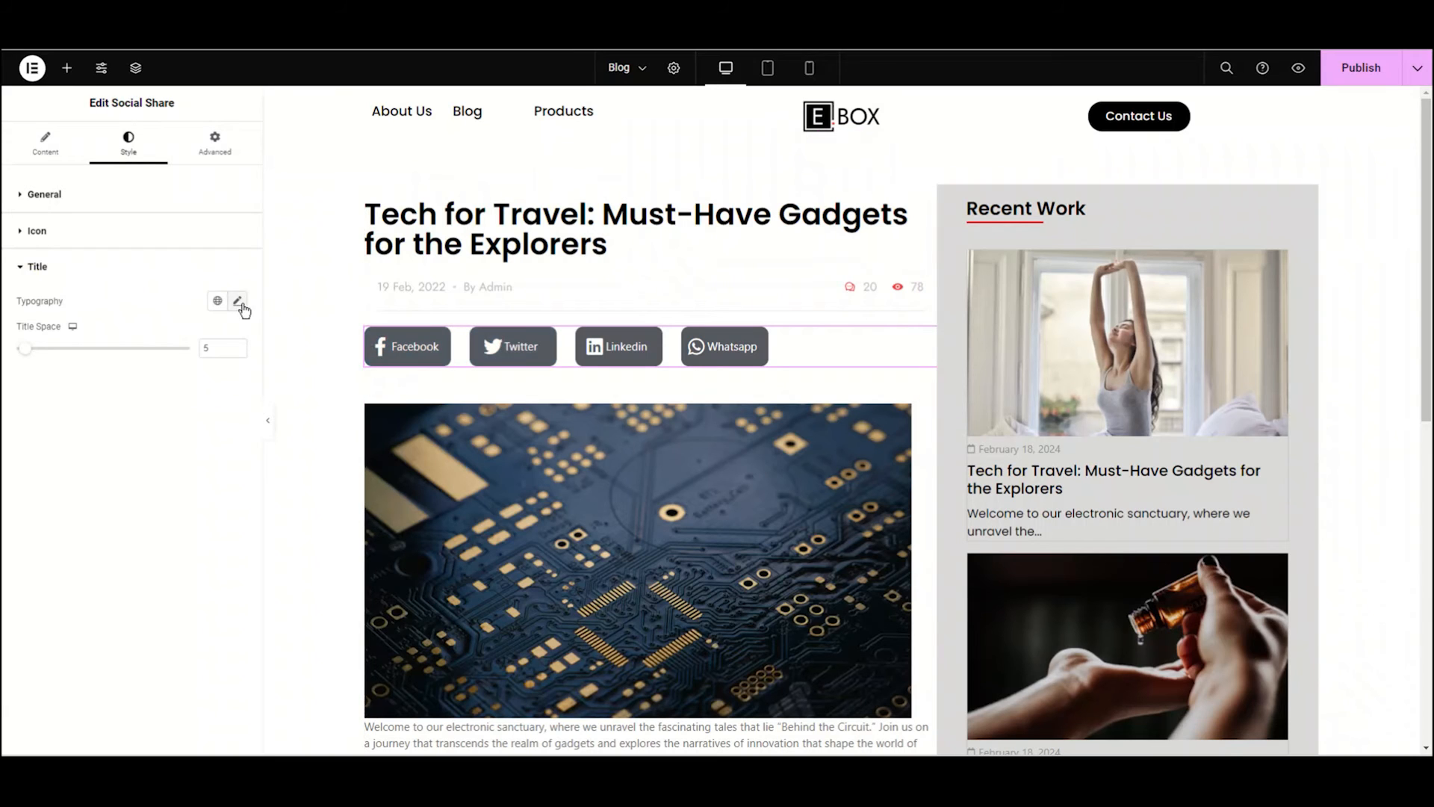
{"action": "left_click", "coordinate": [237, 301]}
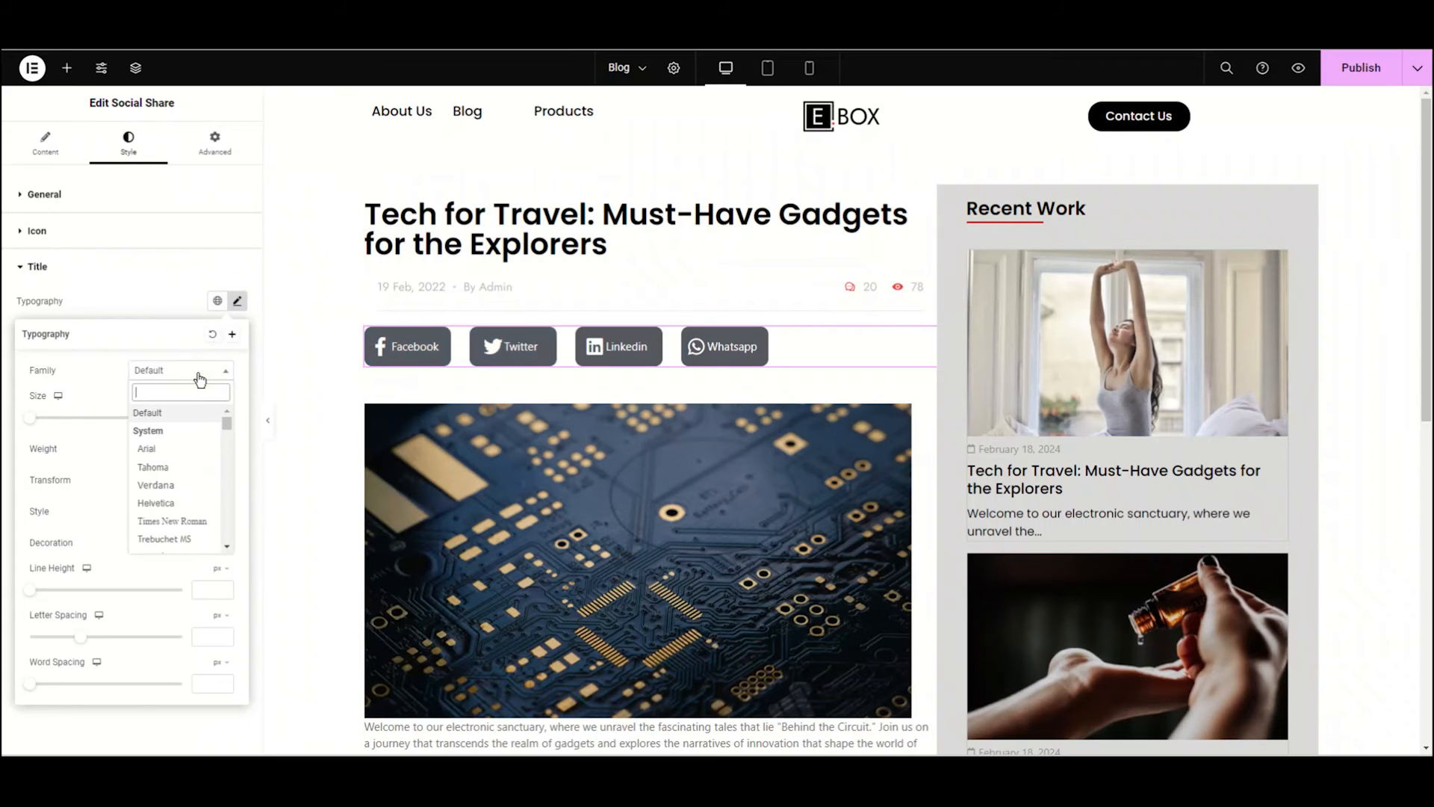
{"action": "type", "text": "pop"}
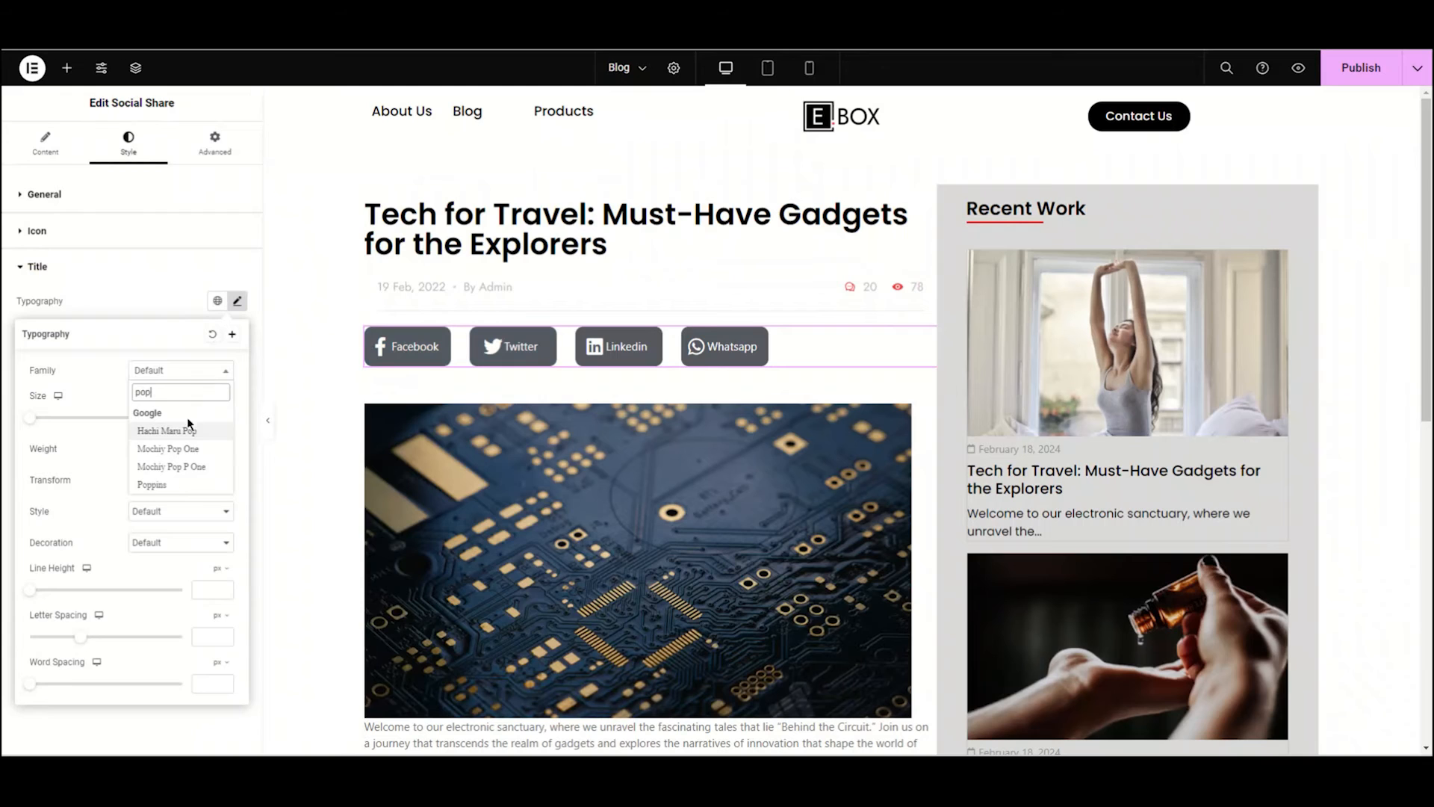
{"action": "left_click", "coordinate": [152, 485]}
{"action": "type", "text": "12"}
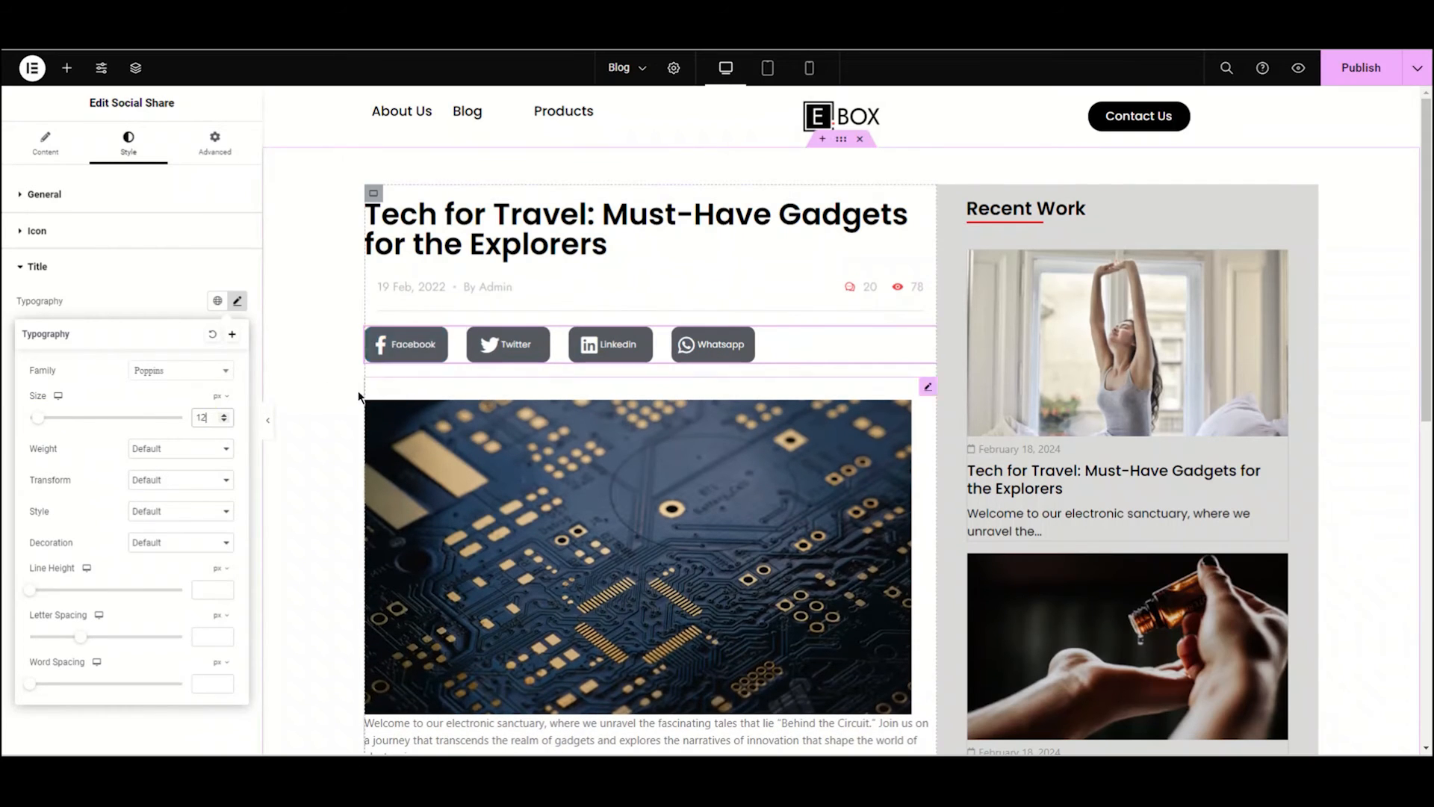
{"action": "left_click", "coordinate": [180, 448]}
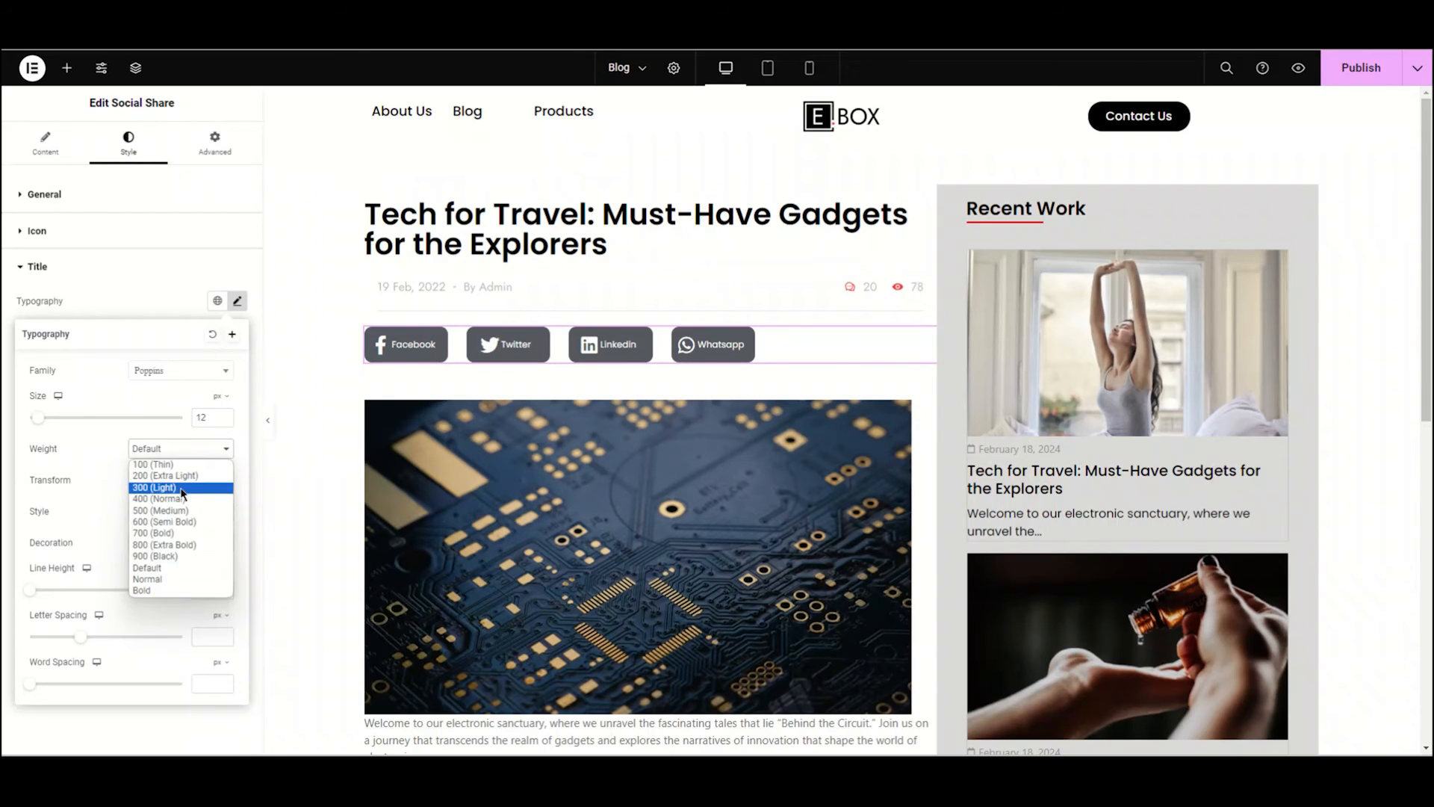
{"action": "left_click", "coordinate": [159, 486]}
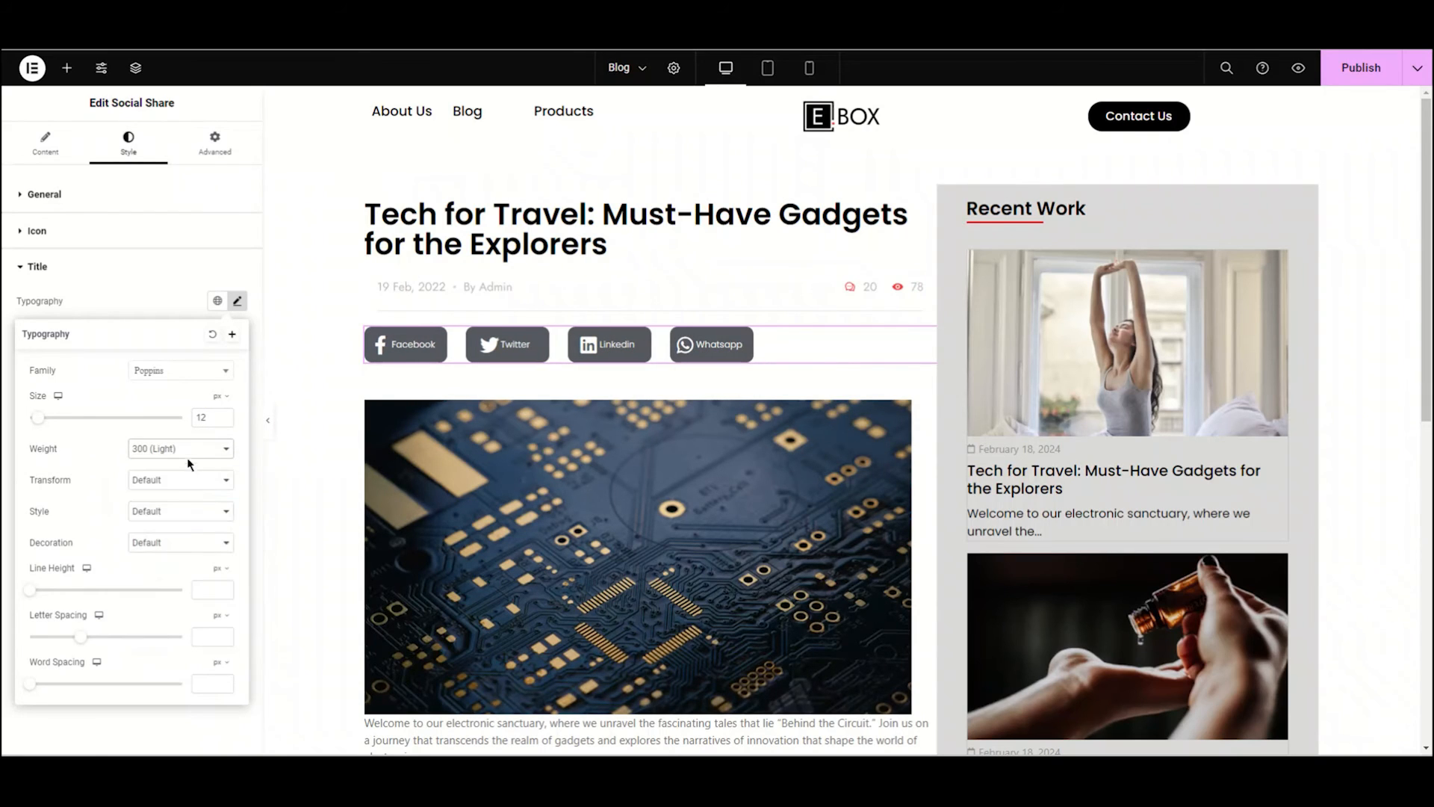
Set the label line height to 20 and the title spacing to 15.
{"action": "left_click", "coordinate": [180, 480]}
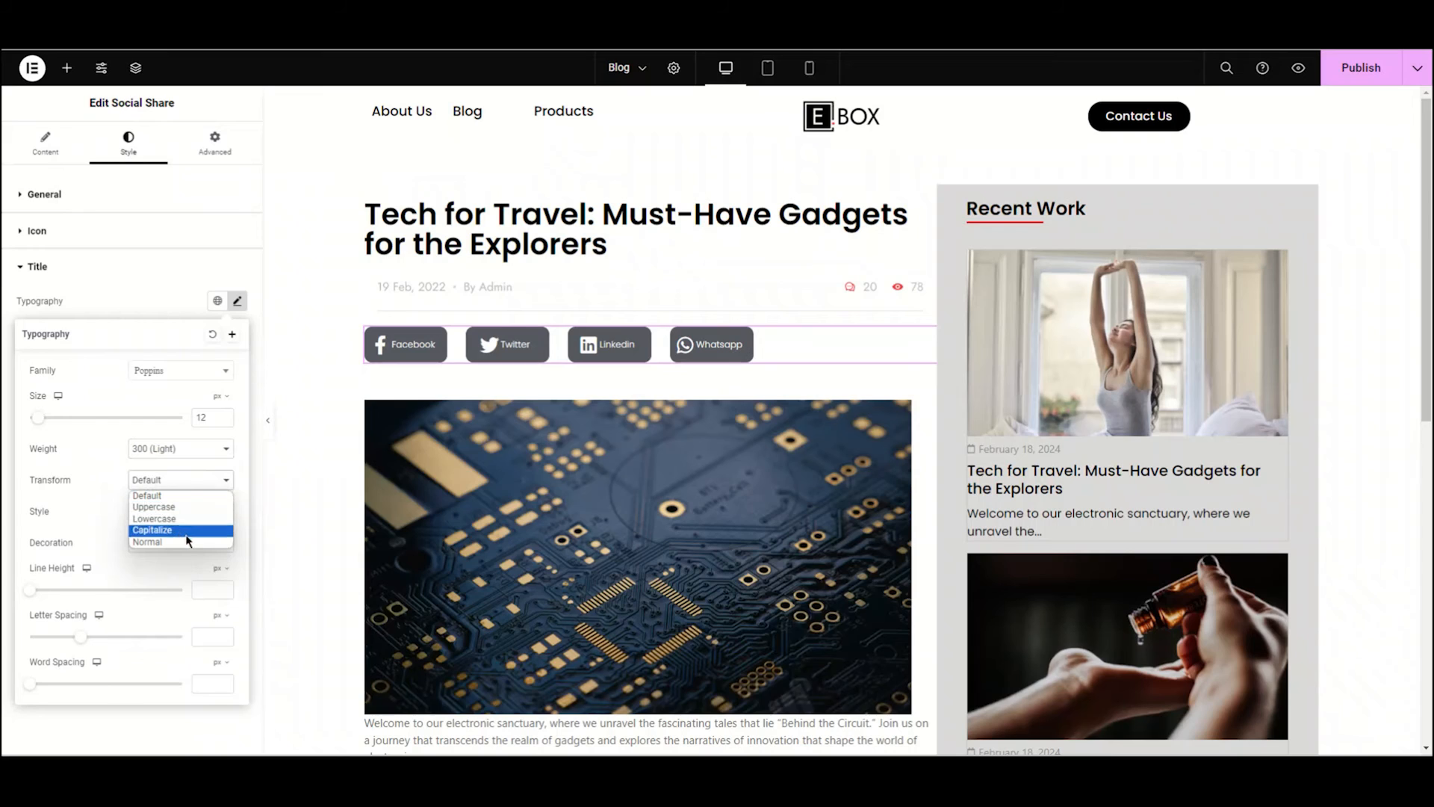
{"action": "left_click", "coordinate": [179, 510]}
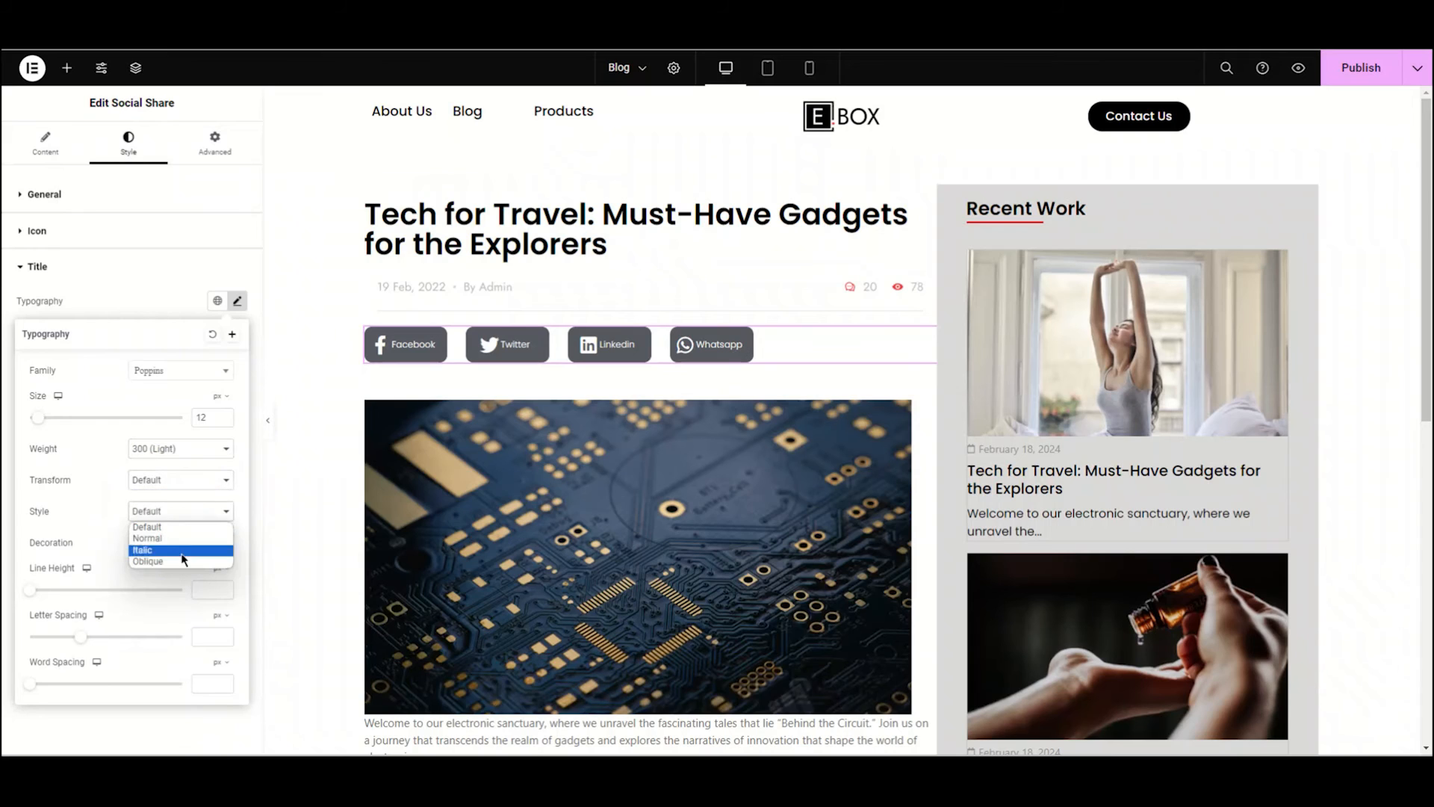
{"action": "left_click", "coordinate": [179, 543]}
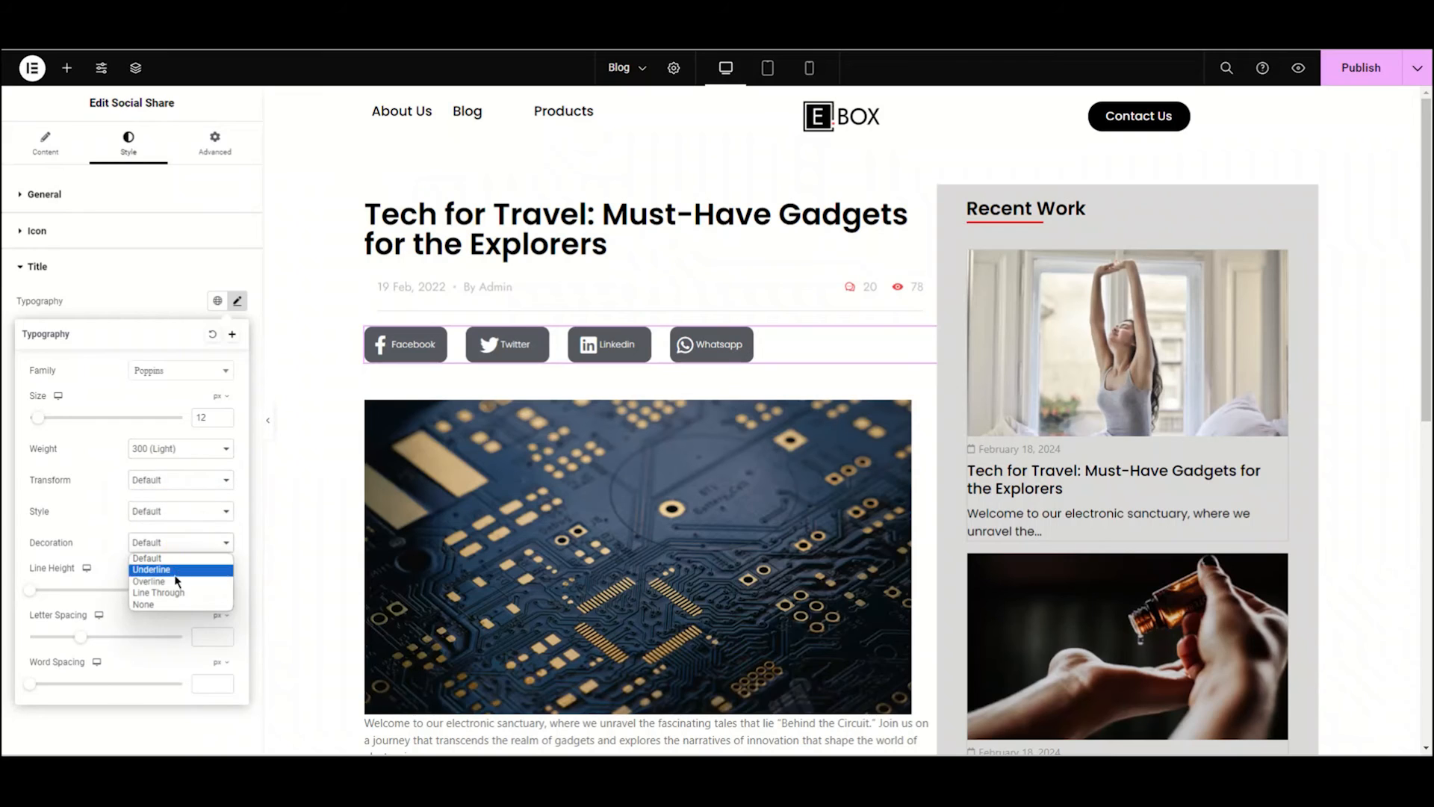
{"action": "left_click", "coordinate": [148, 558]}
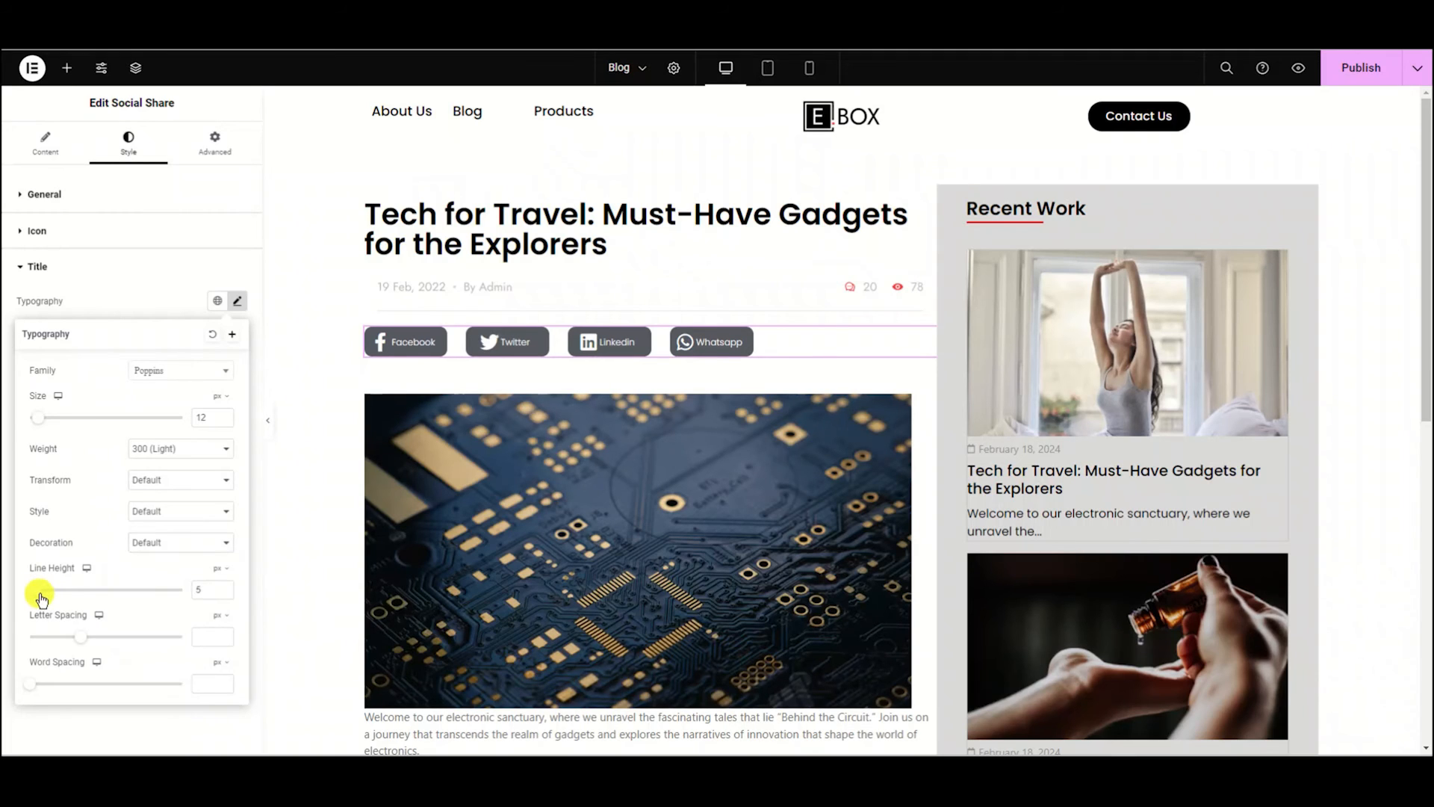
{"action": "left_click_drag", "start_coordinate": [41, 590], "coordinate": [82, 590]}
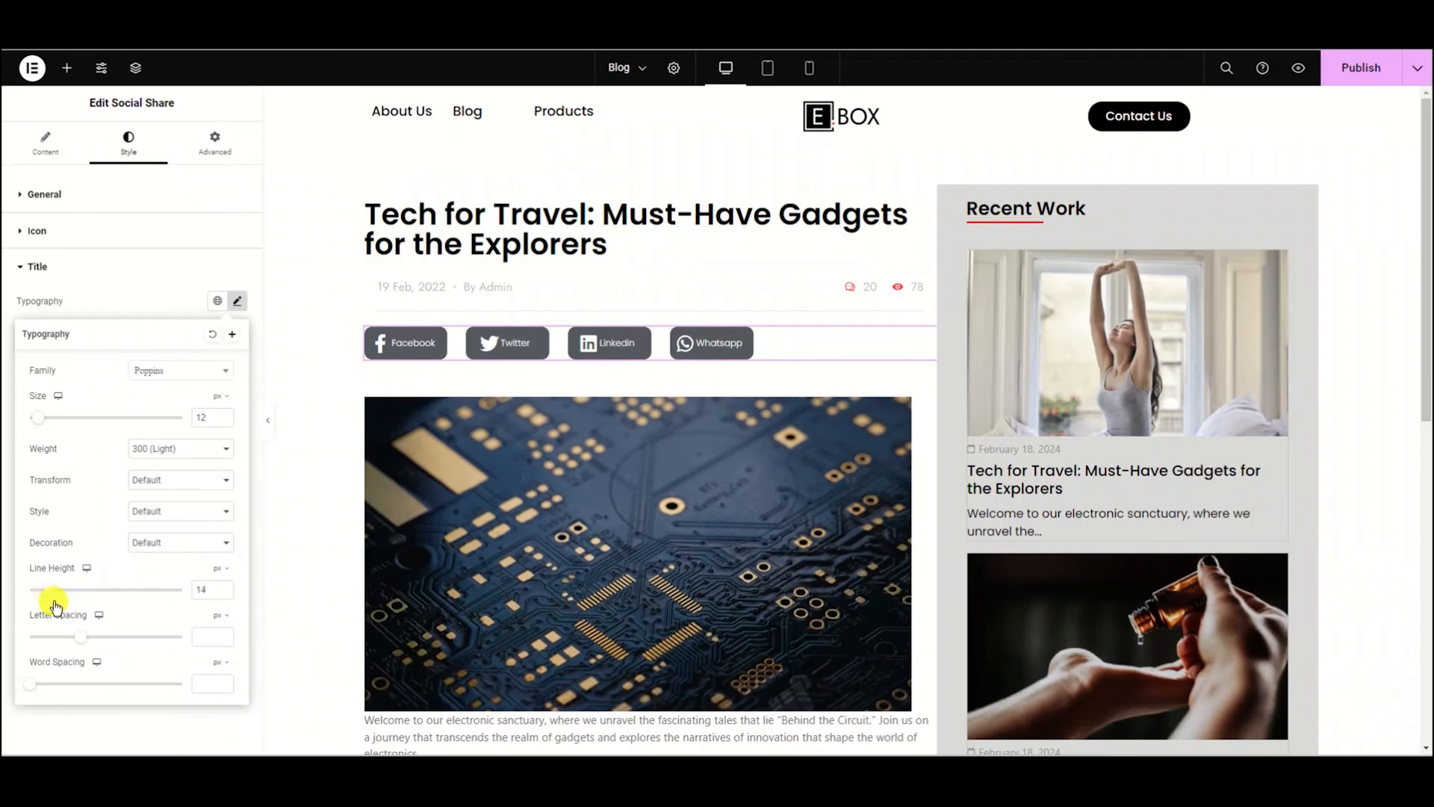
{"action": "left_click_drag", "start_coordinate": [65, 589], "coordinate": [83, 589]}
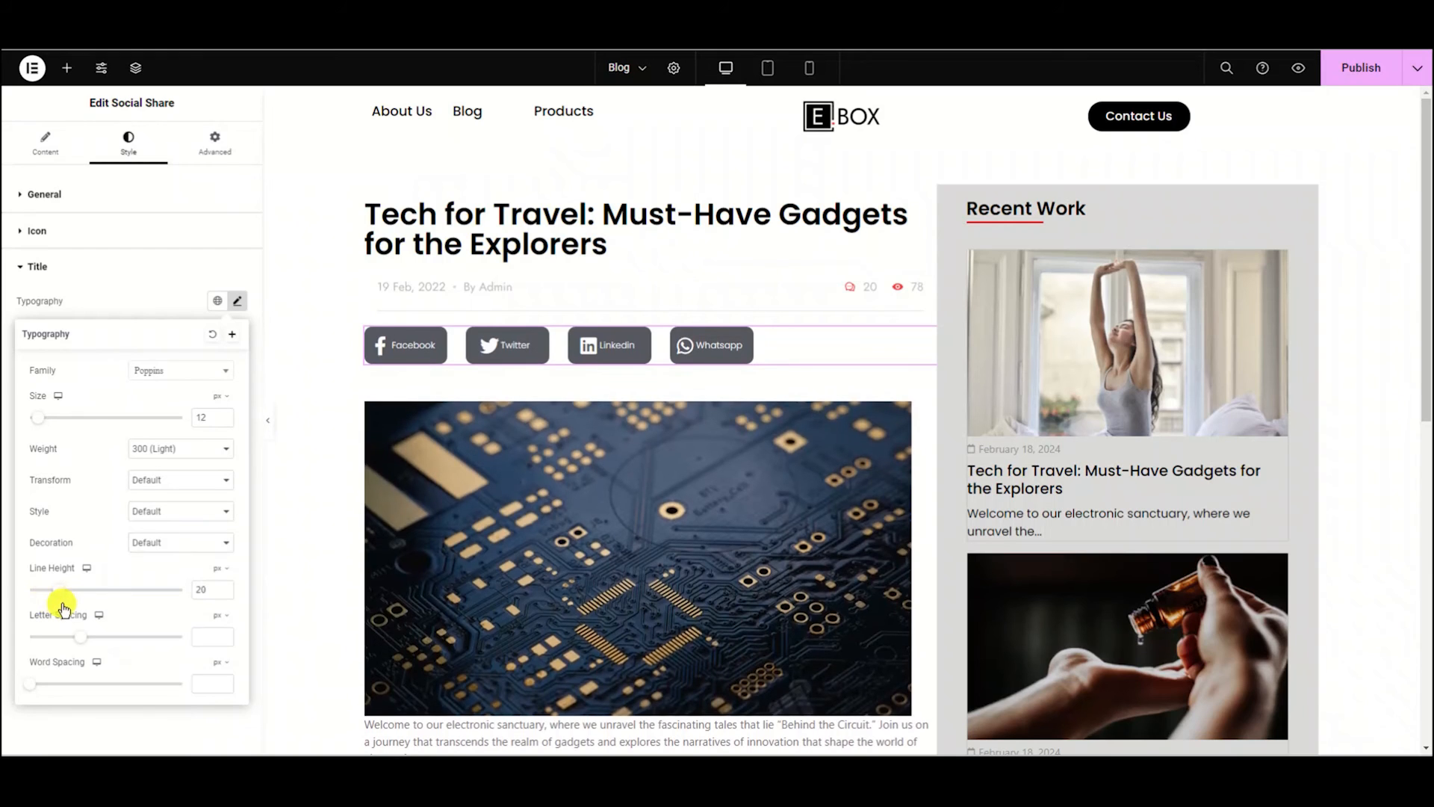
{"action": "mouse_move", "coordinate": [75, 638]}
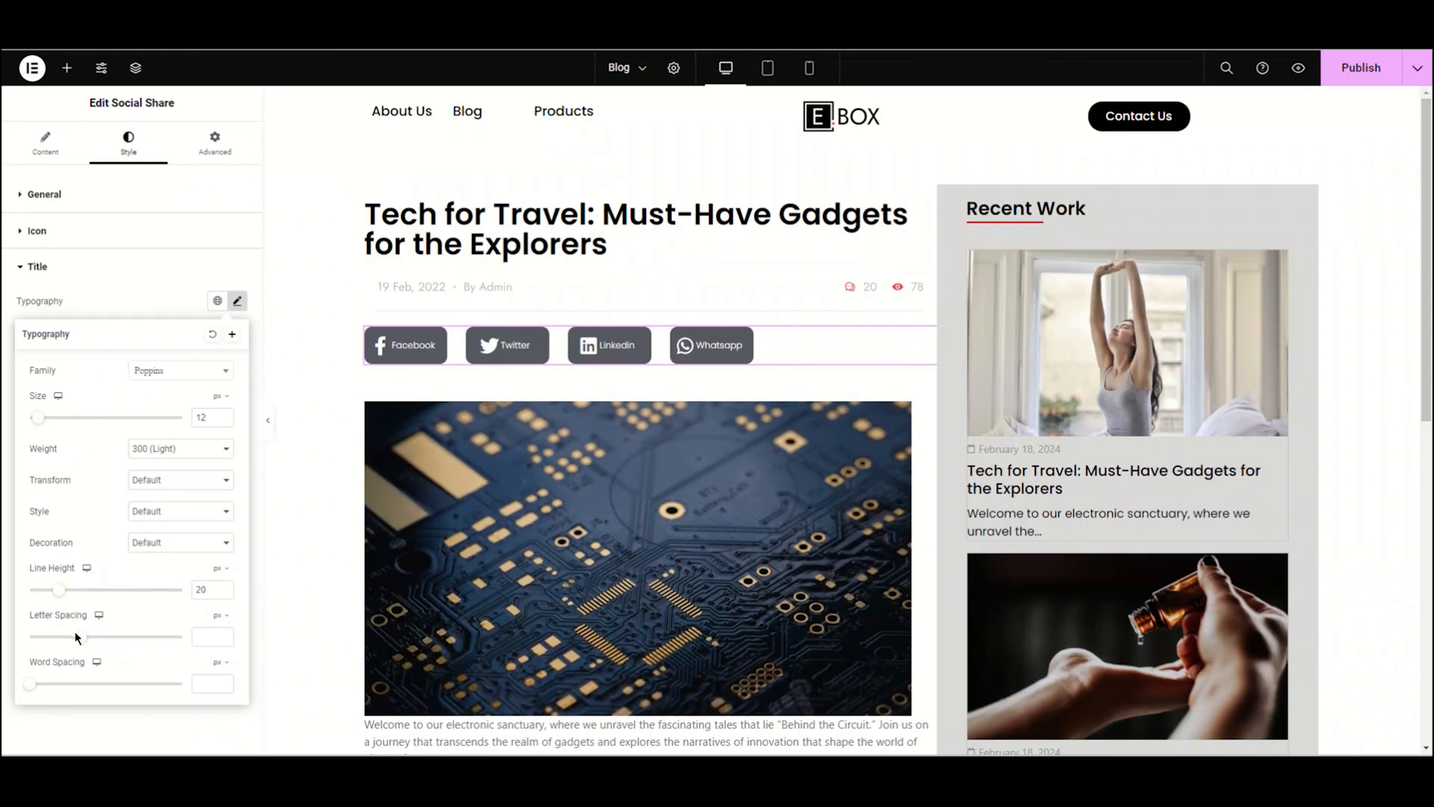
{"action": "left_click_drag", "start_coordinate": [30, 636], "coordinate": [87, 636]}
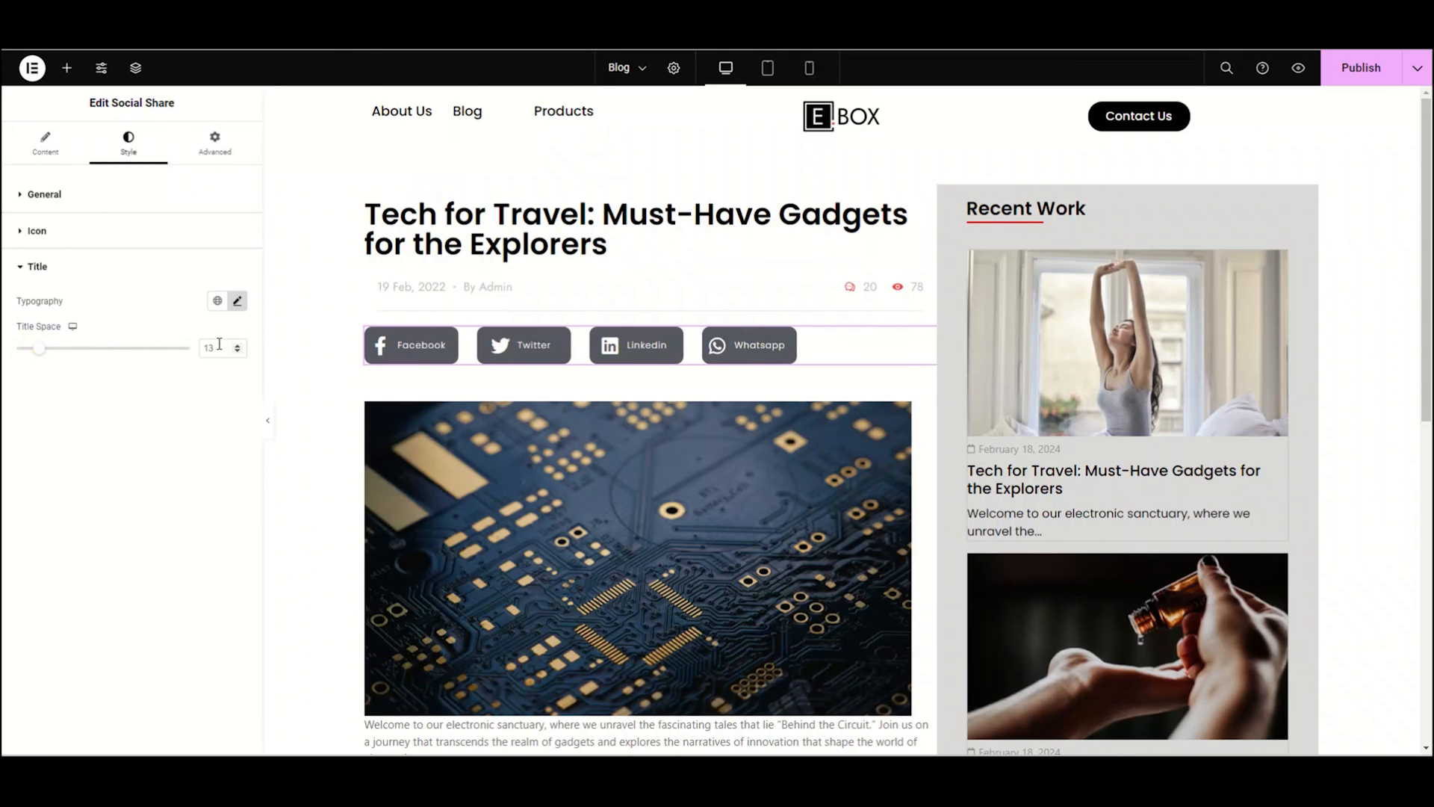
{"action": "type", "text": "15"}
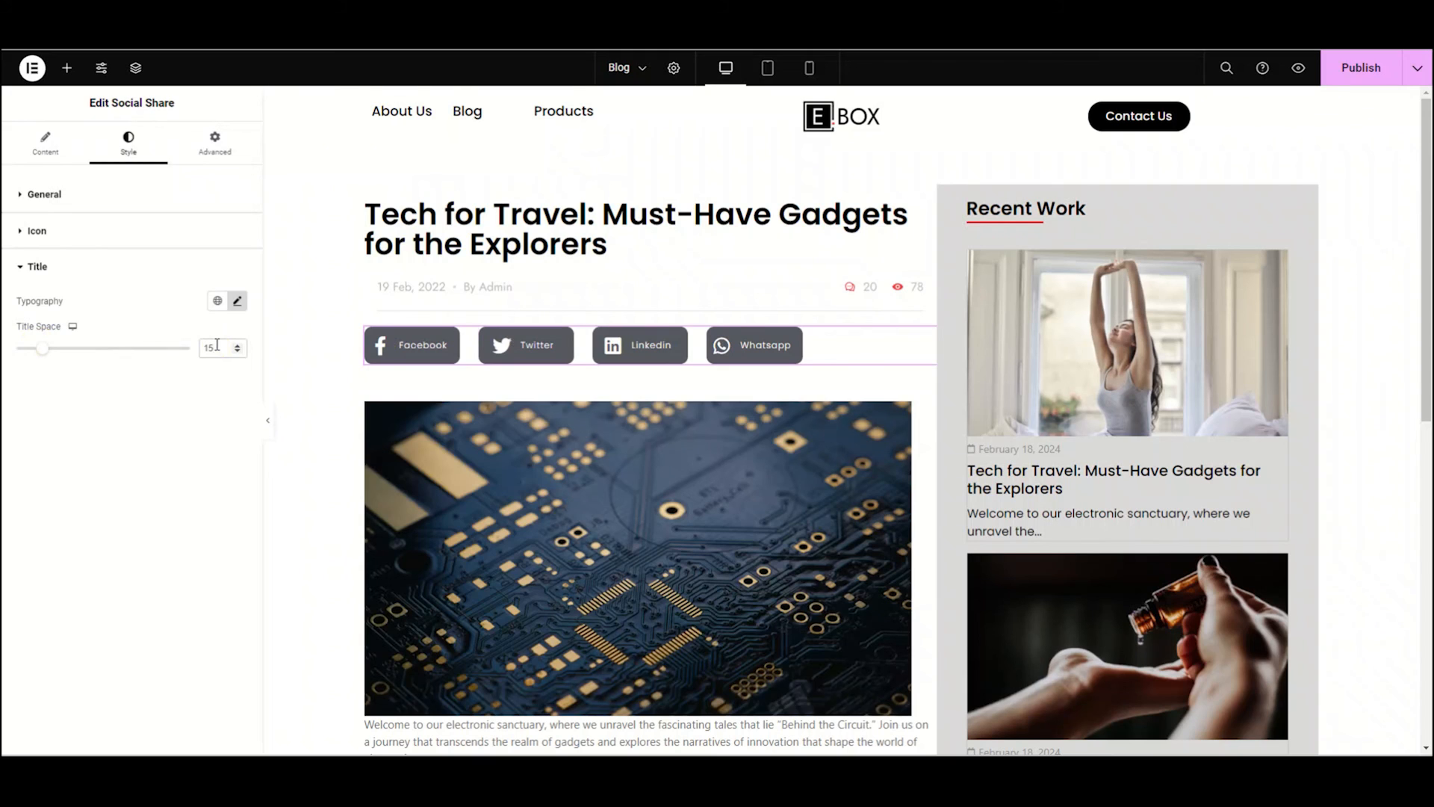
{"action": "mouse_move", "coordinate": [154, 318]}
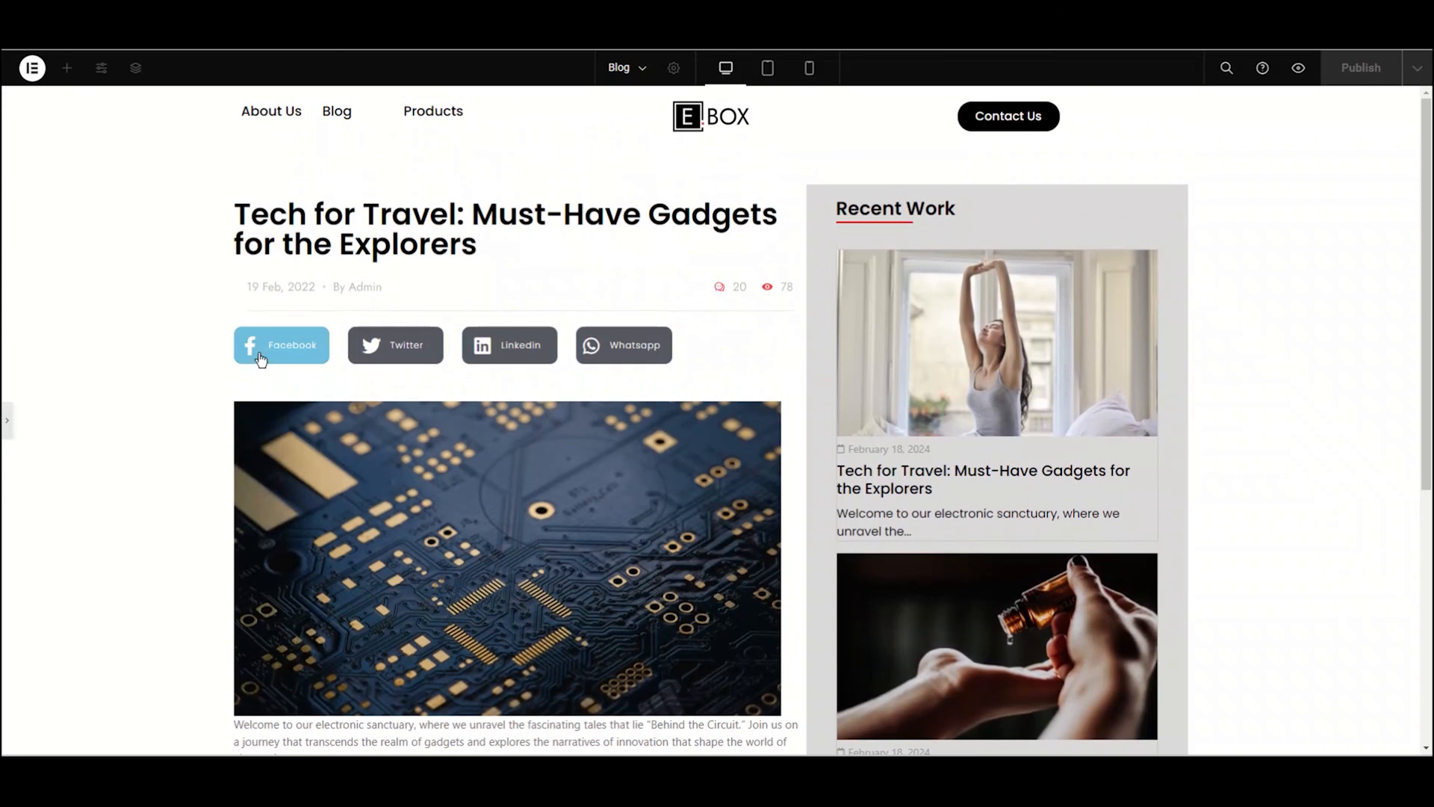
{"action": "mouse_move", "coordinate": [394, 345]}
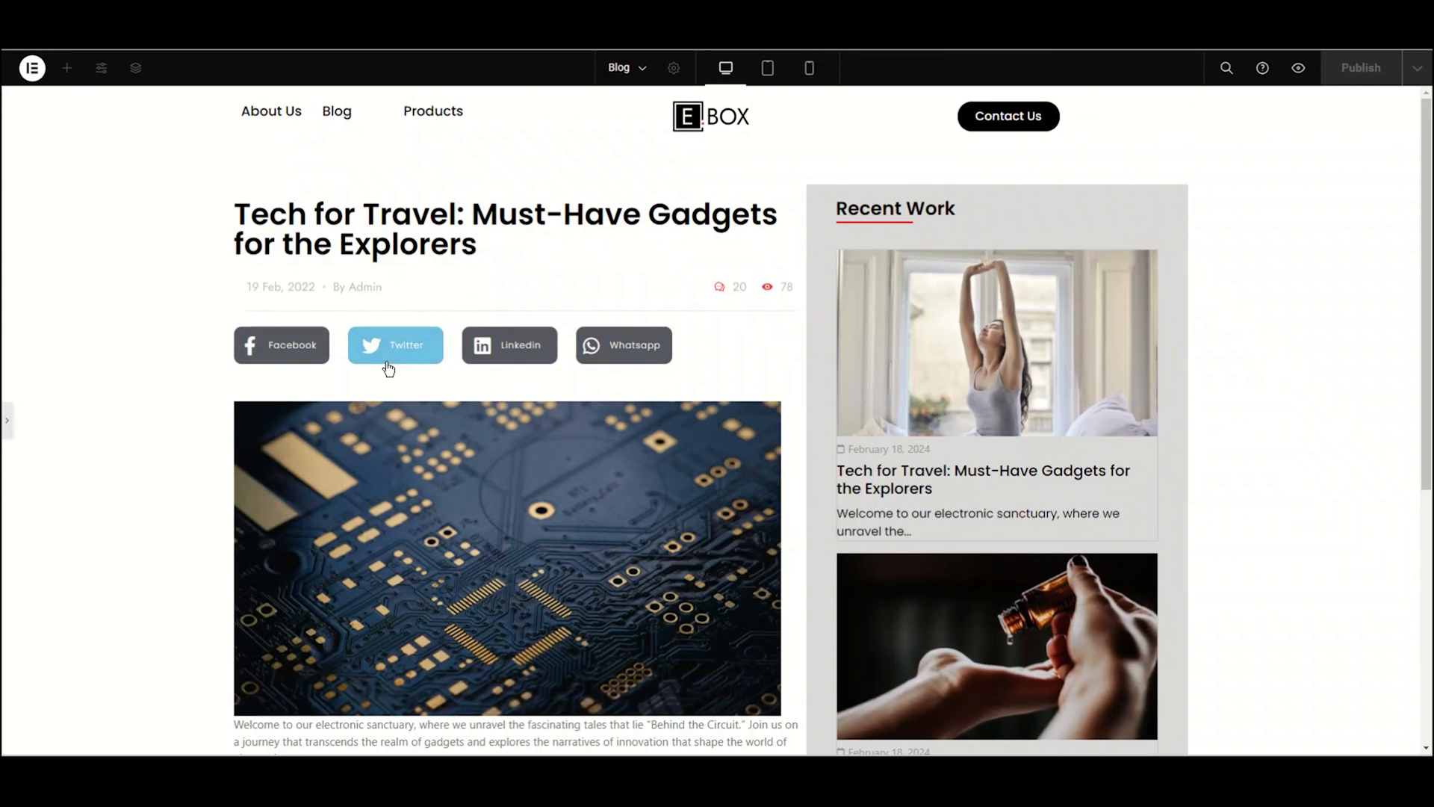
{"action": "mouse_move", "coordinate": [509, 346]}
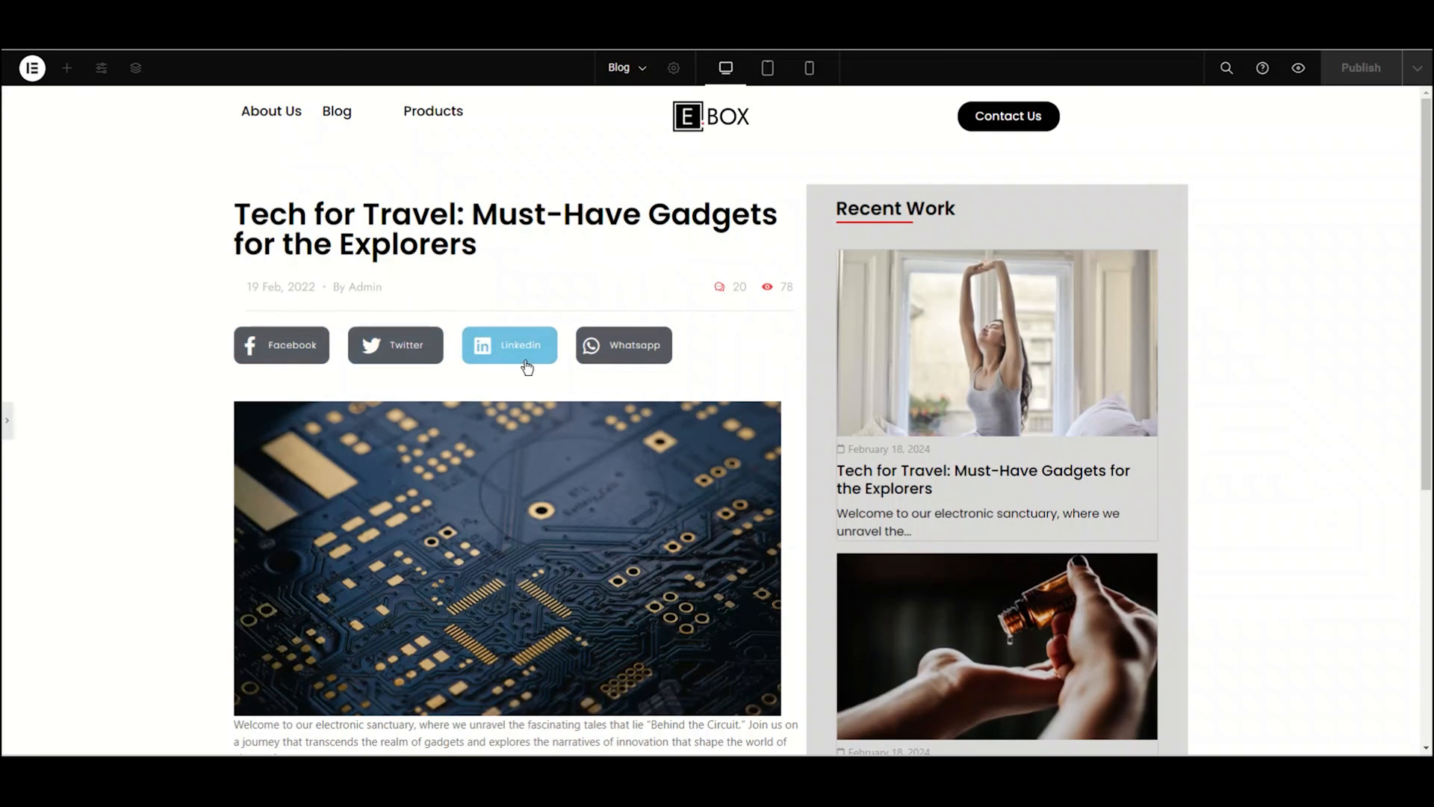